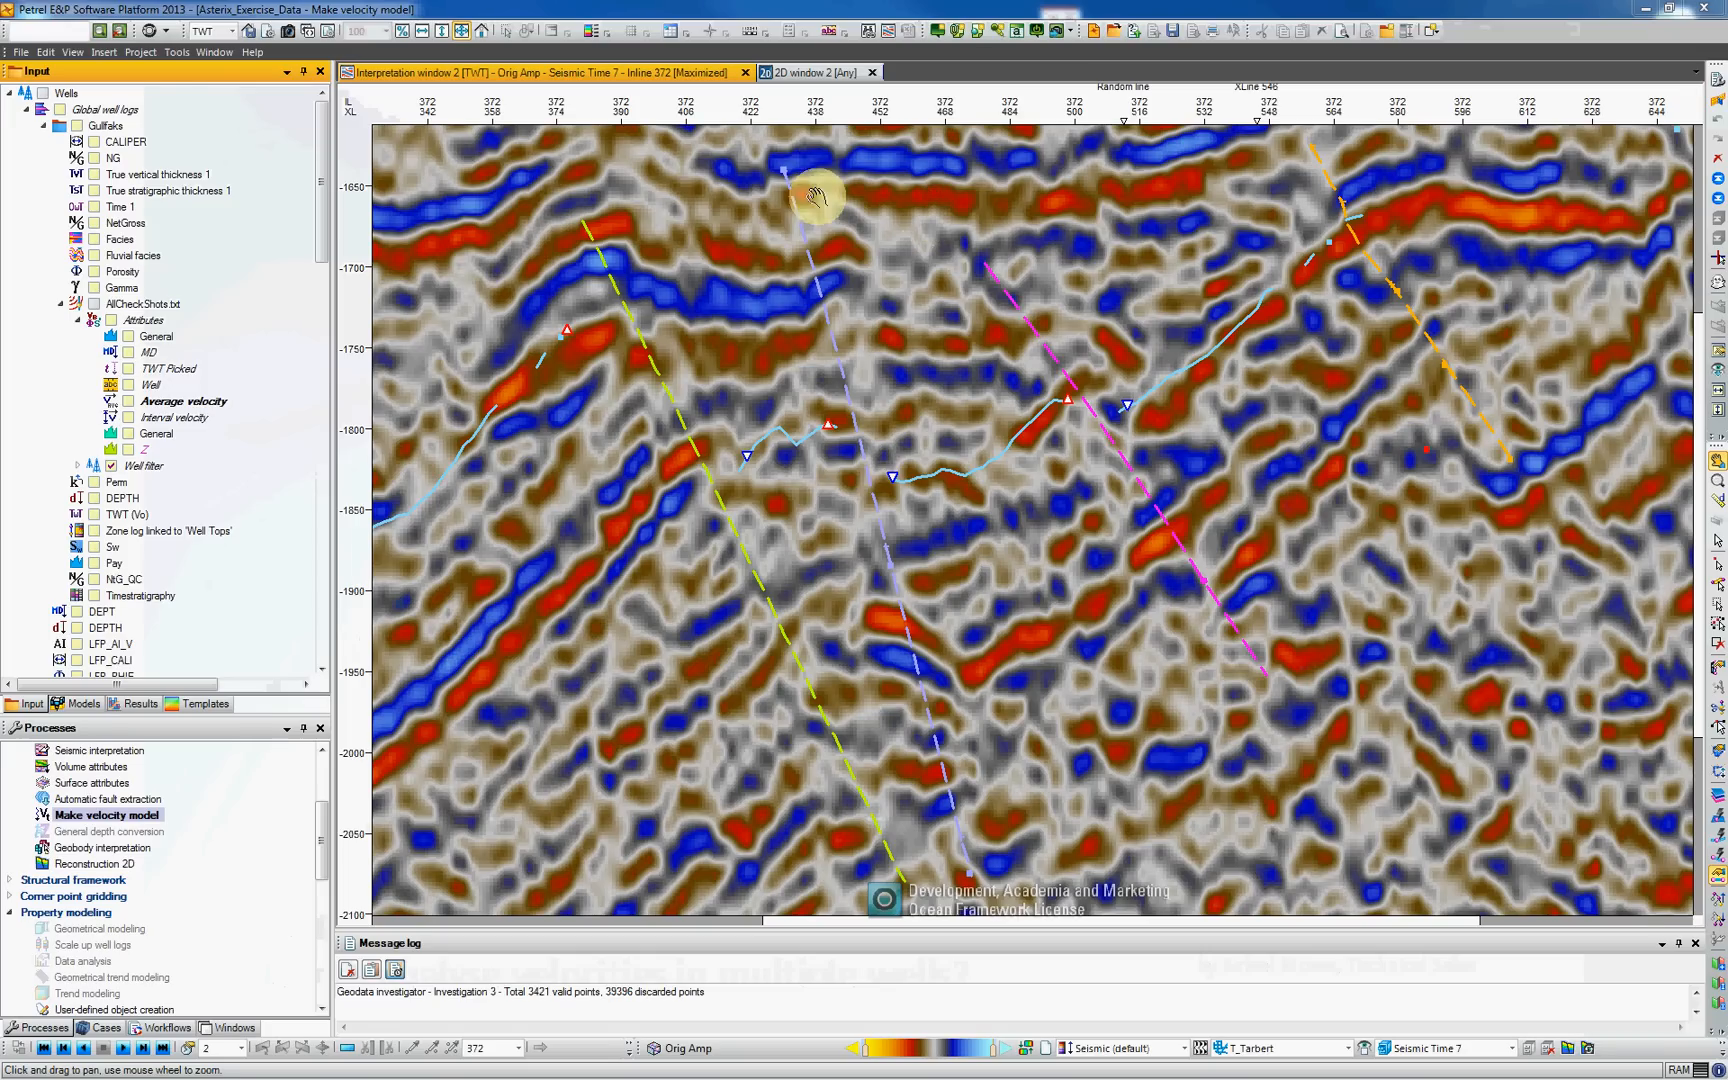
{"action": "mouse_move", "coordinate": [466, 238]}
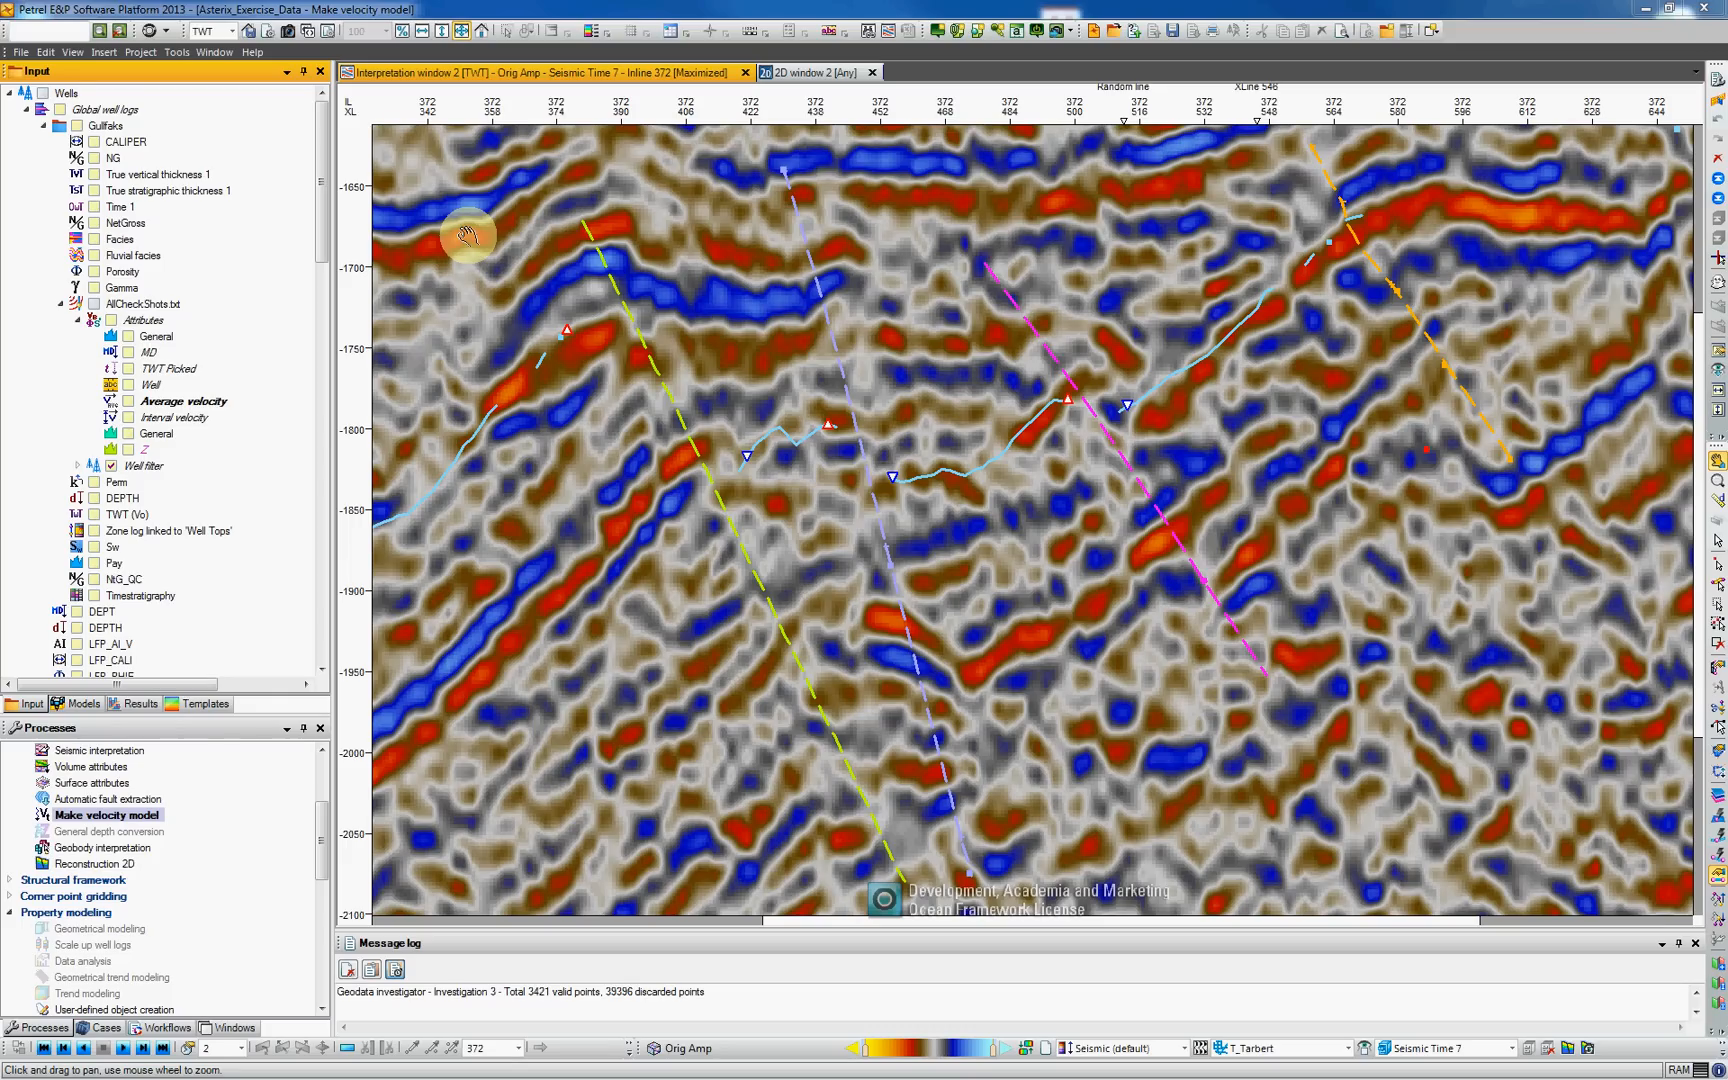
{"action": "mouse_move", "coordinate": [8, 204]}
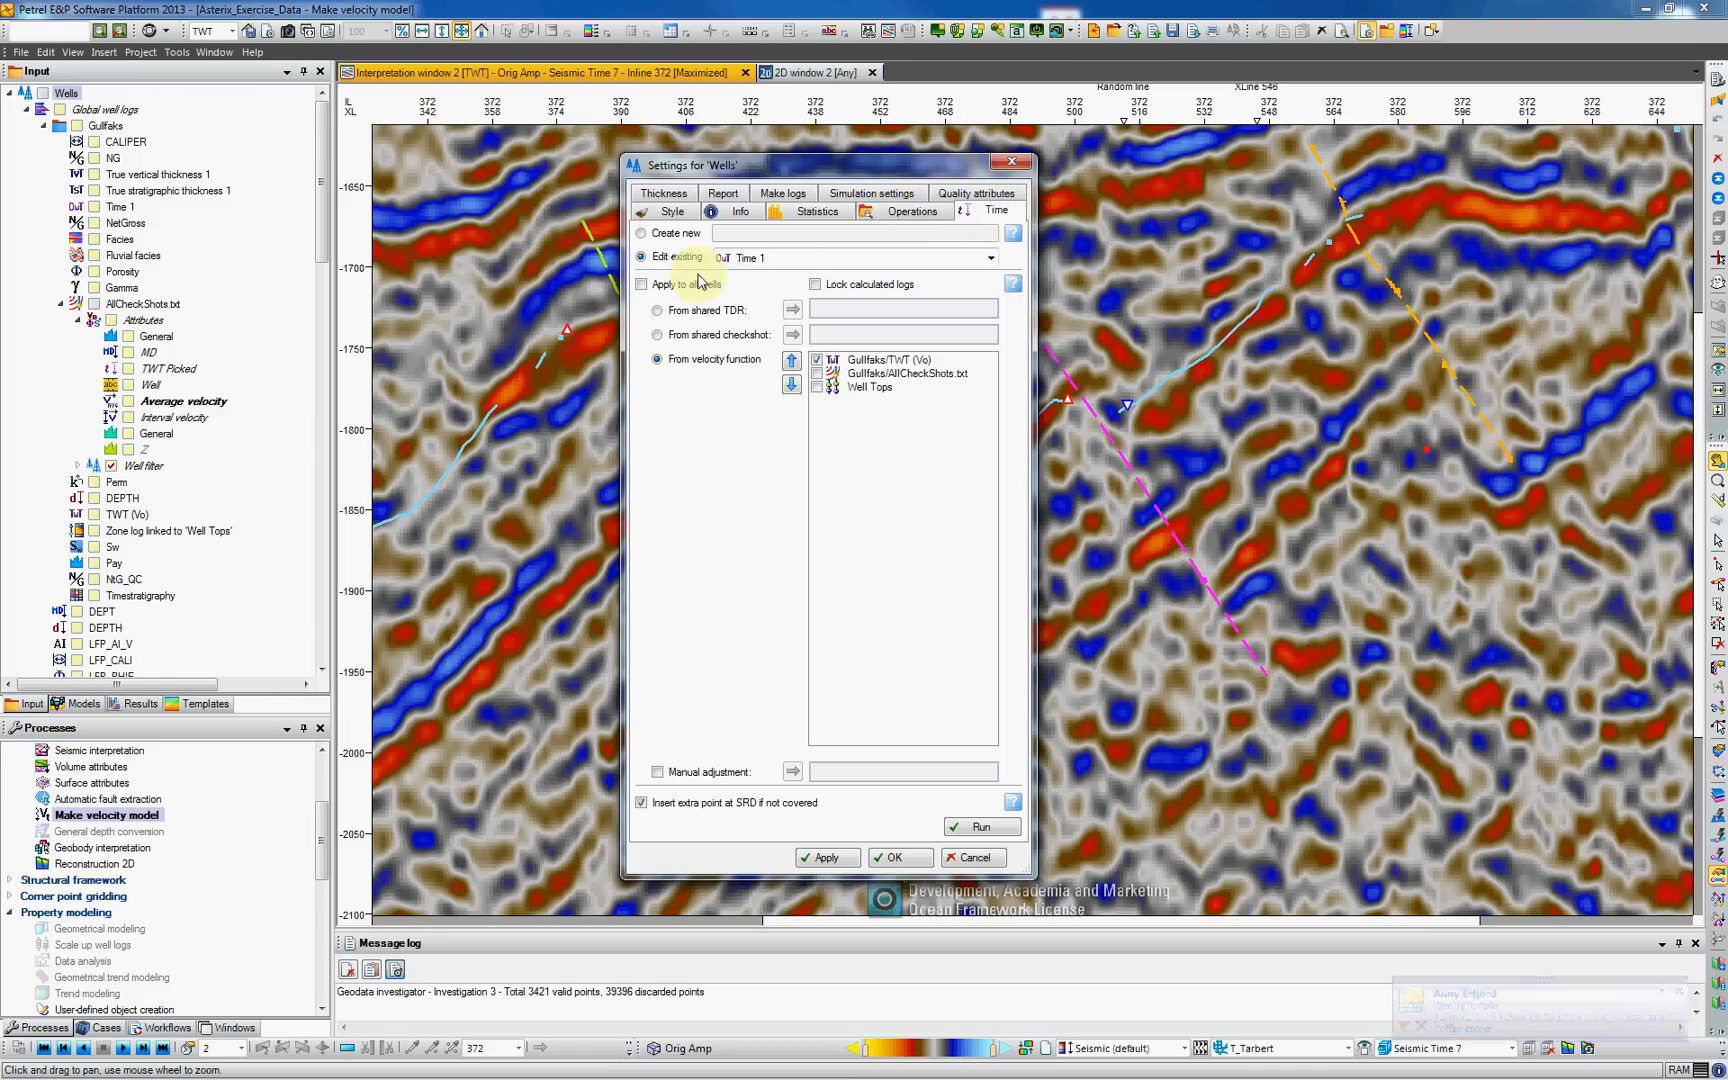
- Create a new time log named 'TWT Ref' from the velocity function and close the wells settings
{"action": "left_click", "coordinate": [640, 232]}
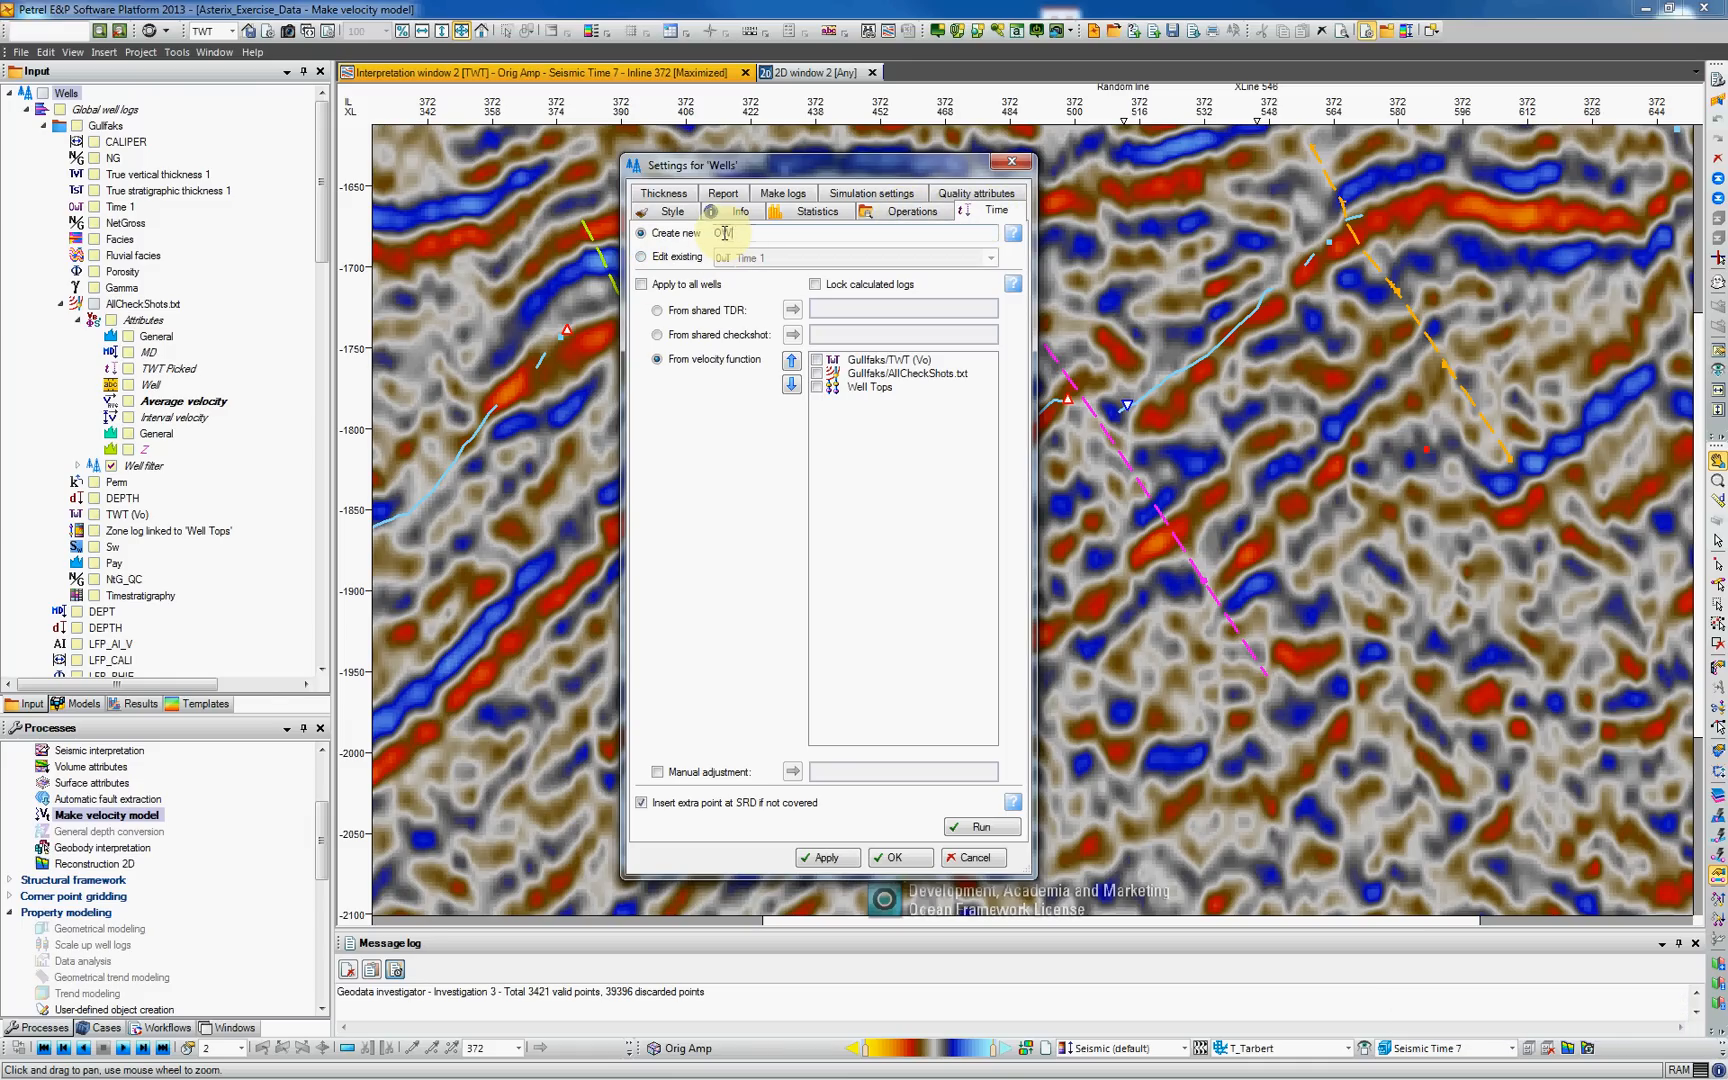
{"action": "type", "text": "TWT Ref"}
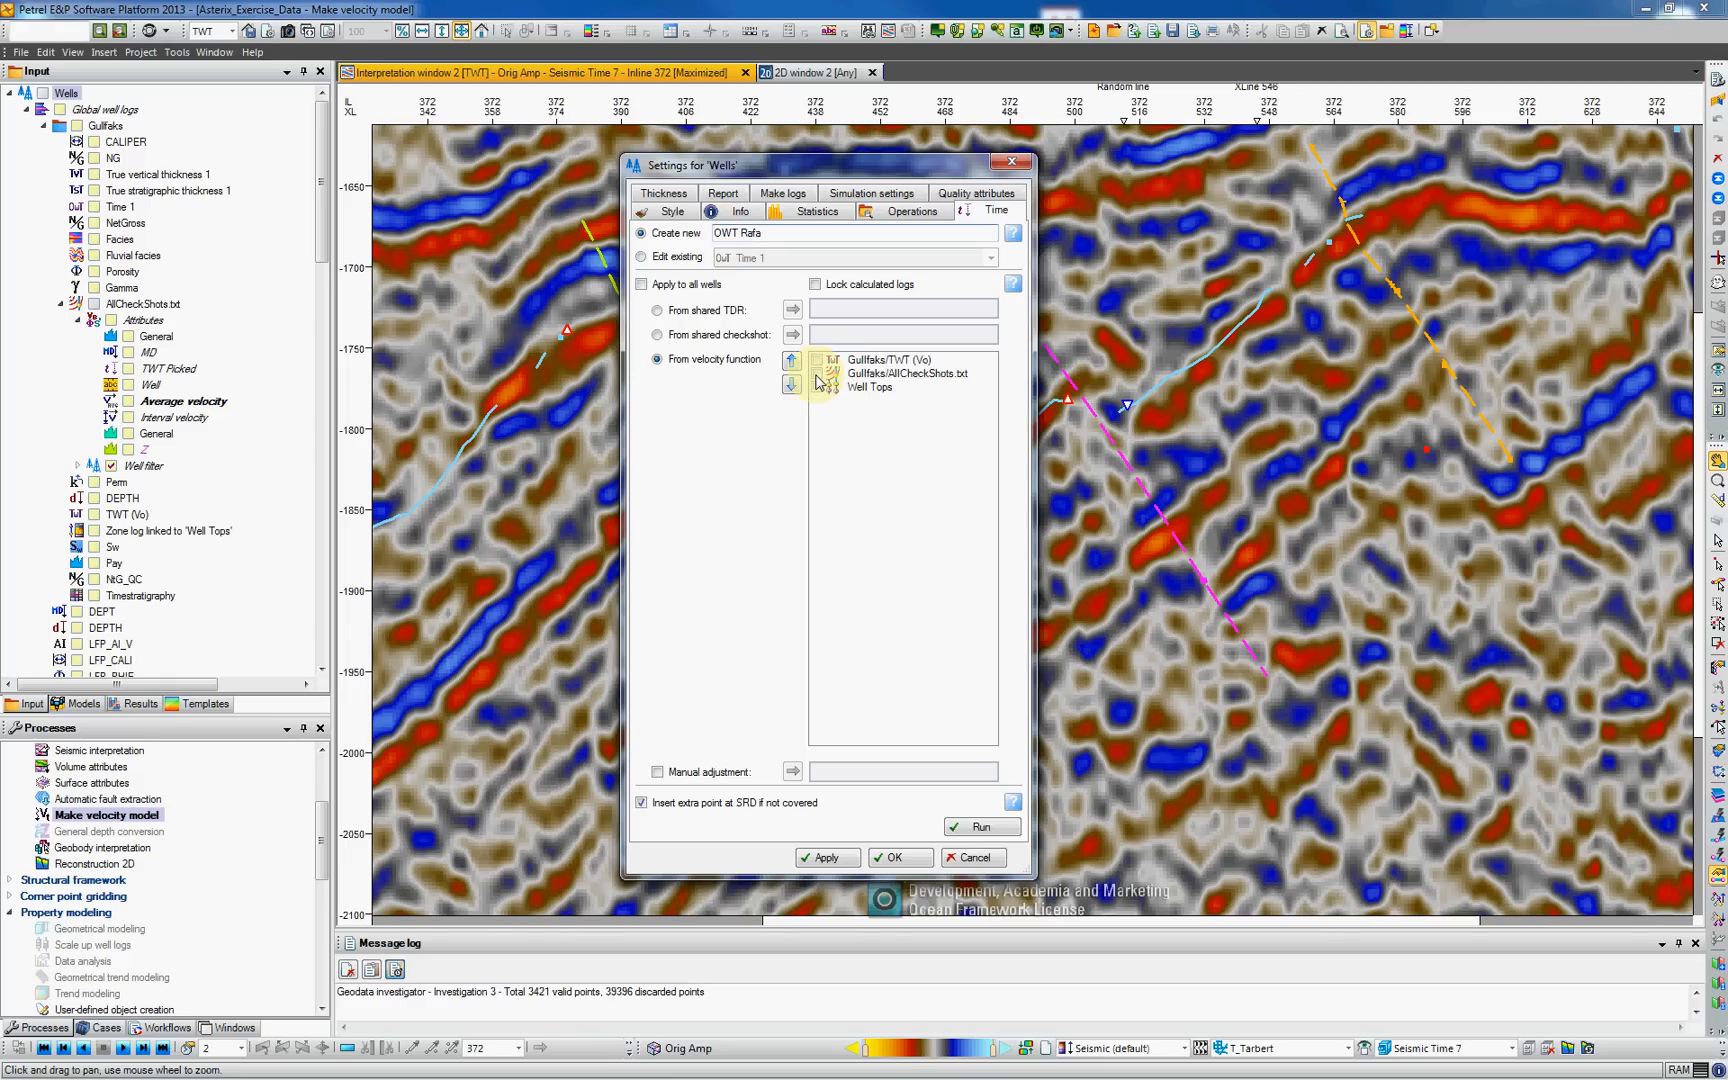
{"action": "left_click", "coordinate": [908, 372]}
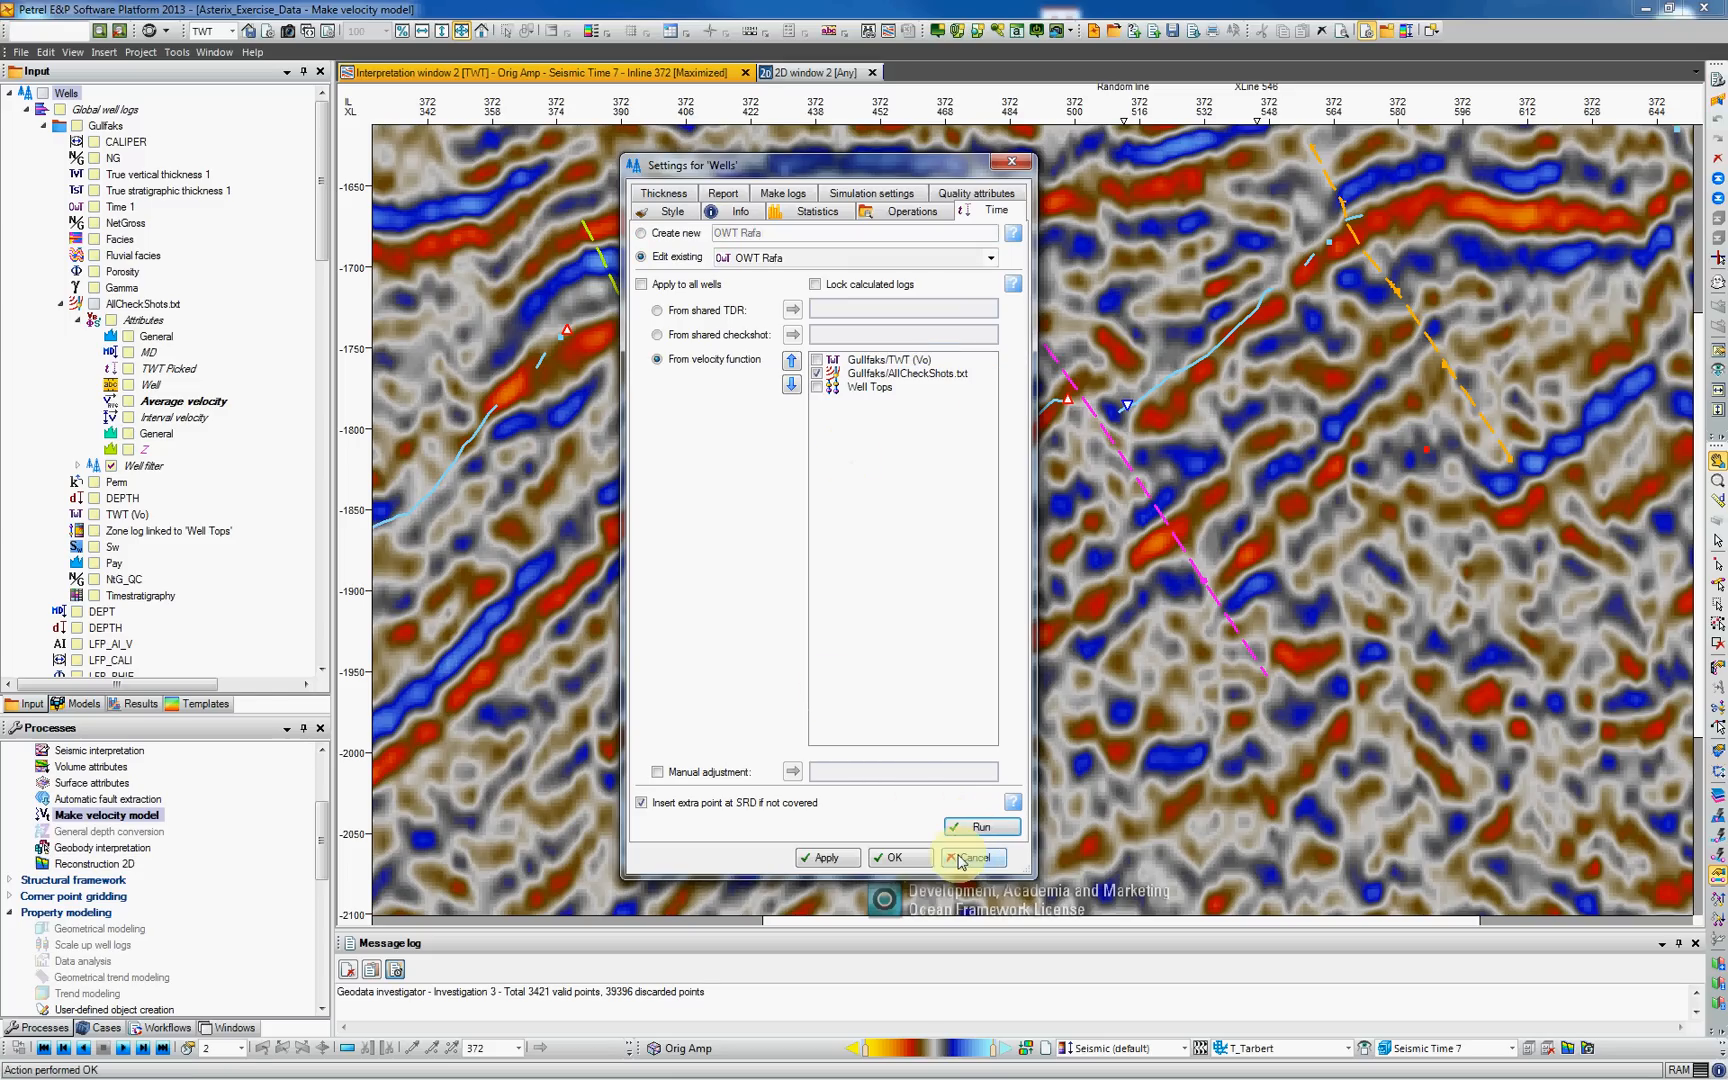
{"action": "left_click", "coordinate": [972, 858]}
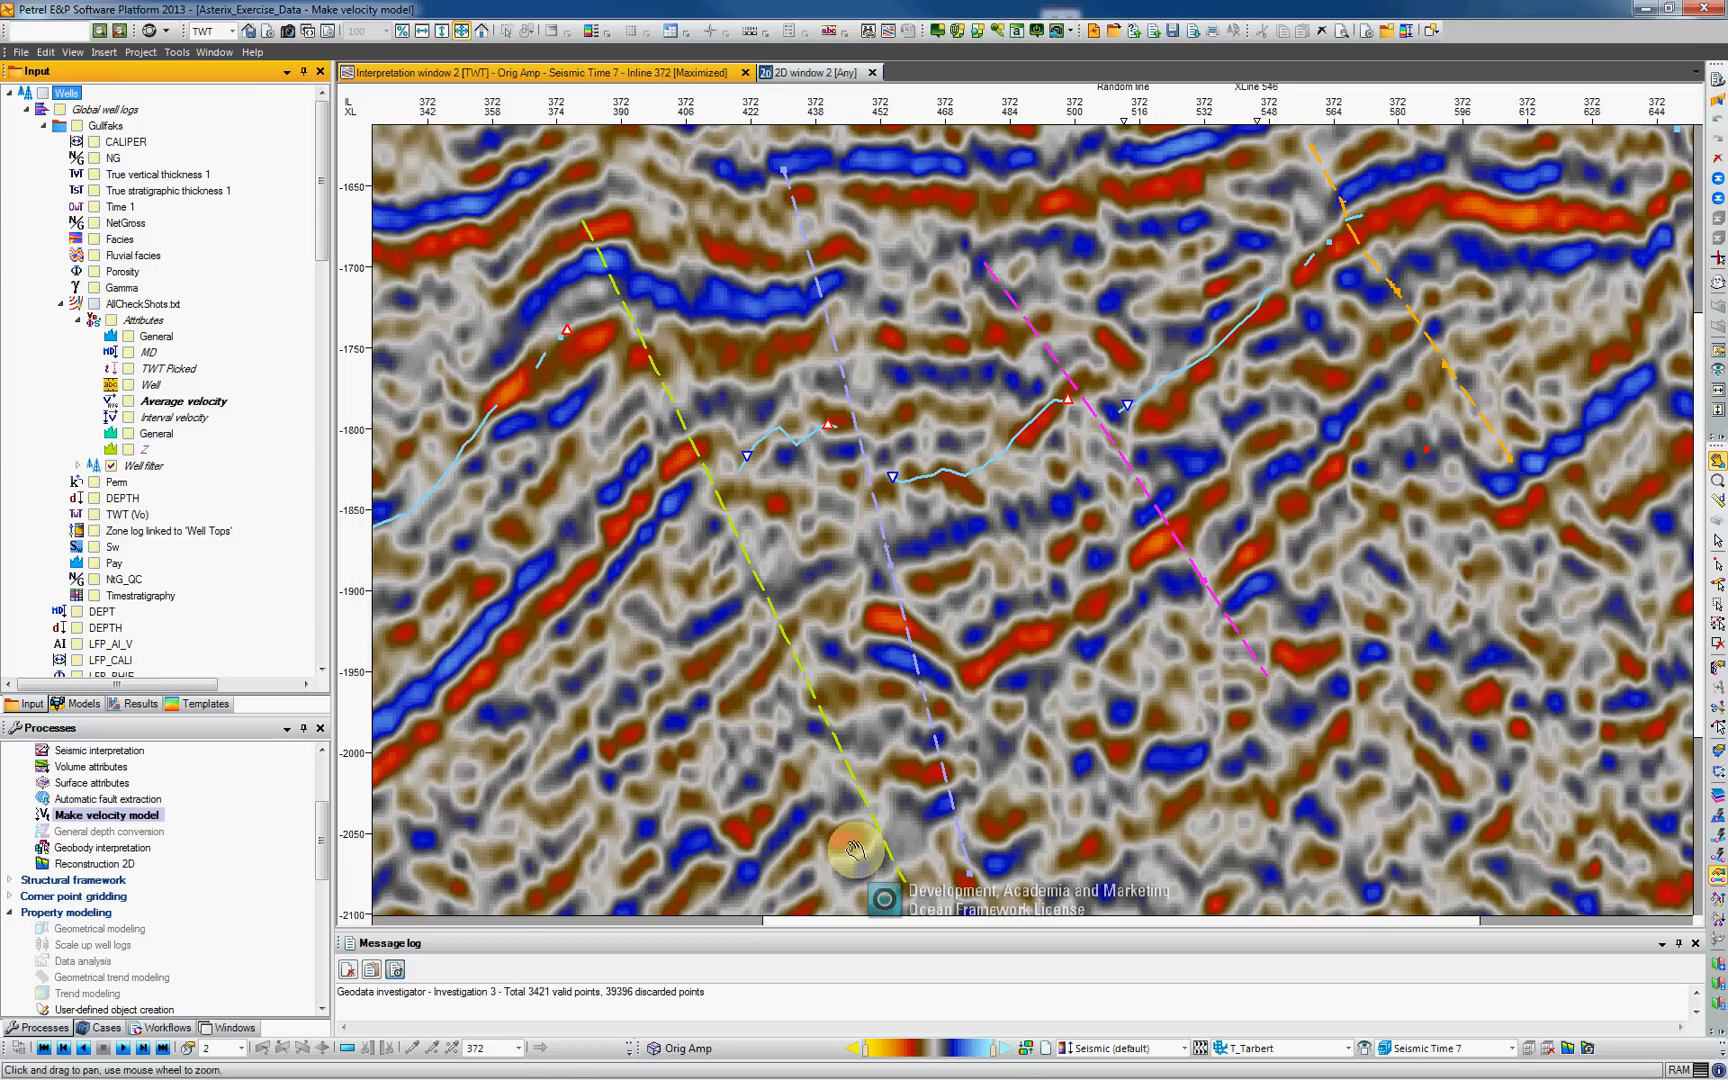
{"action": "mouse_move", "coordinate": [638, 826]}
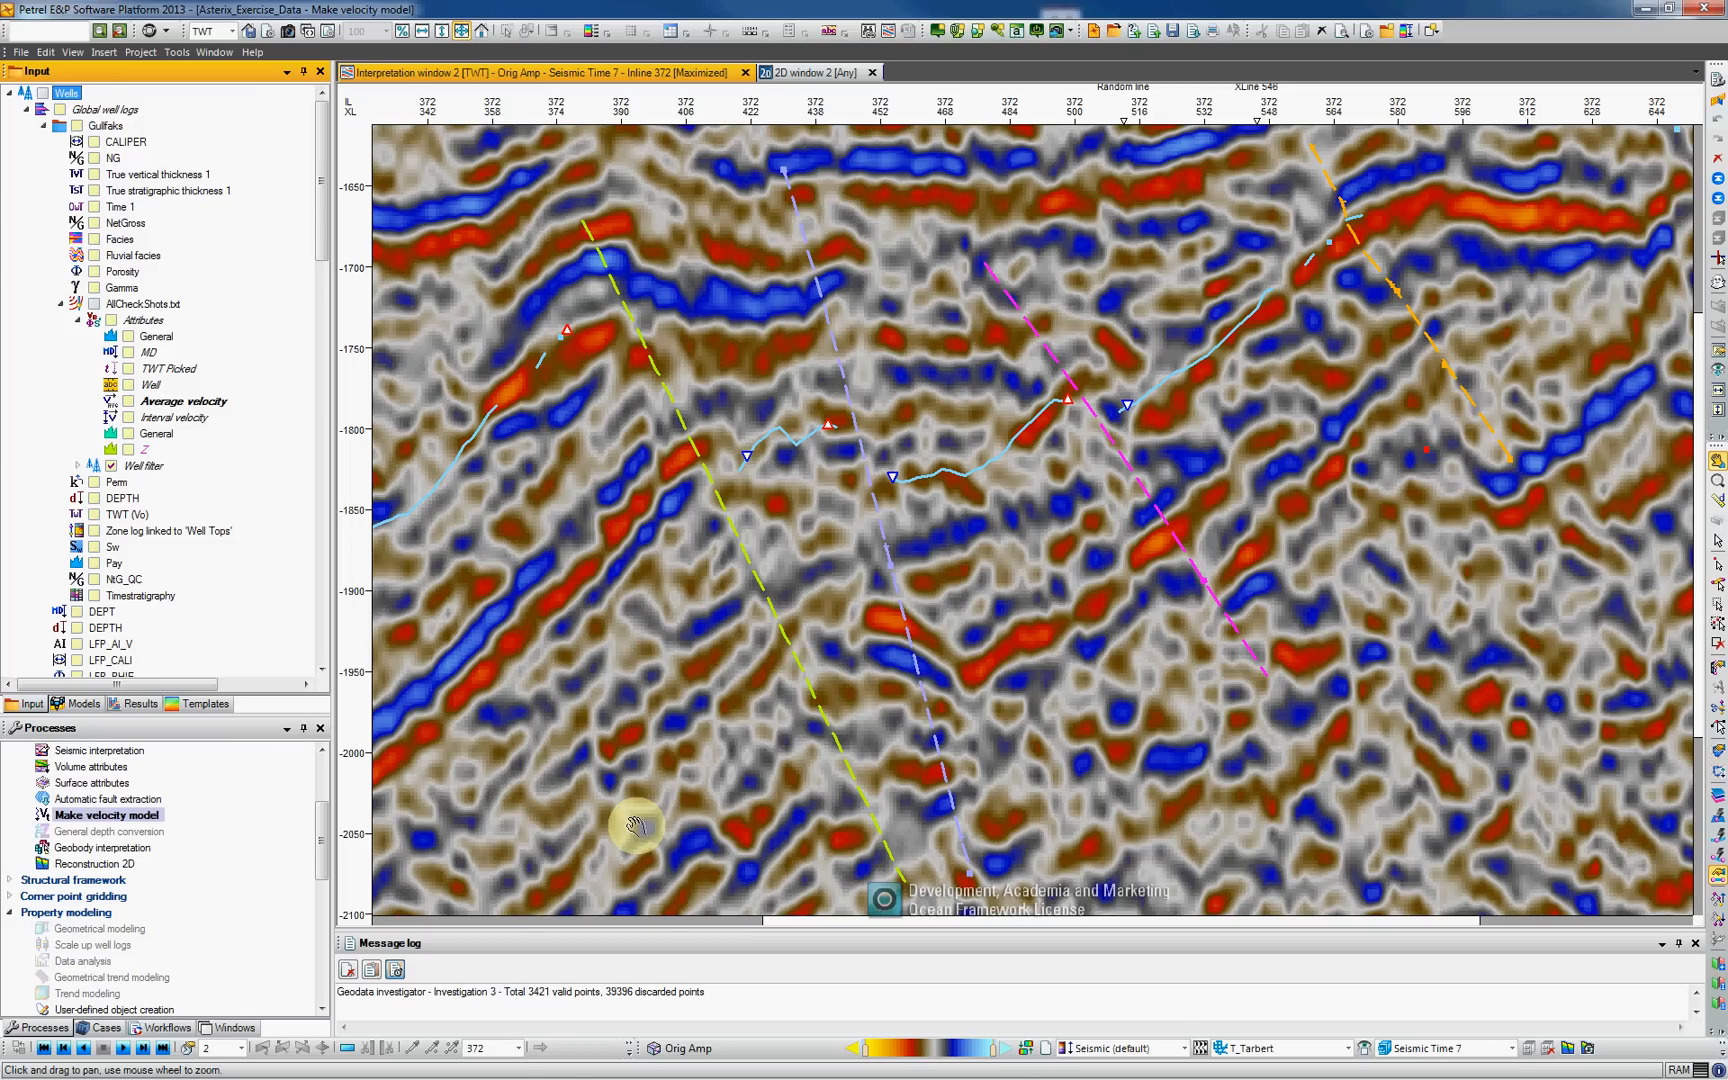
{"action": "mouse_move", "coordinate": [394, 808]}
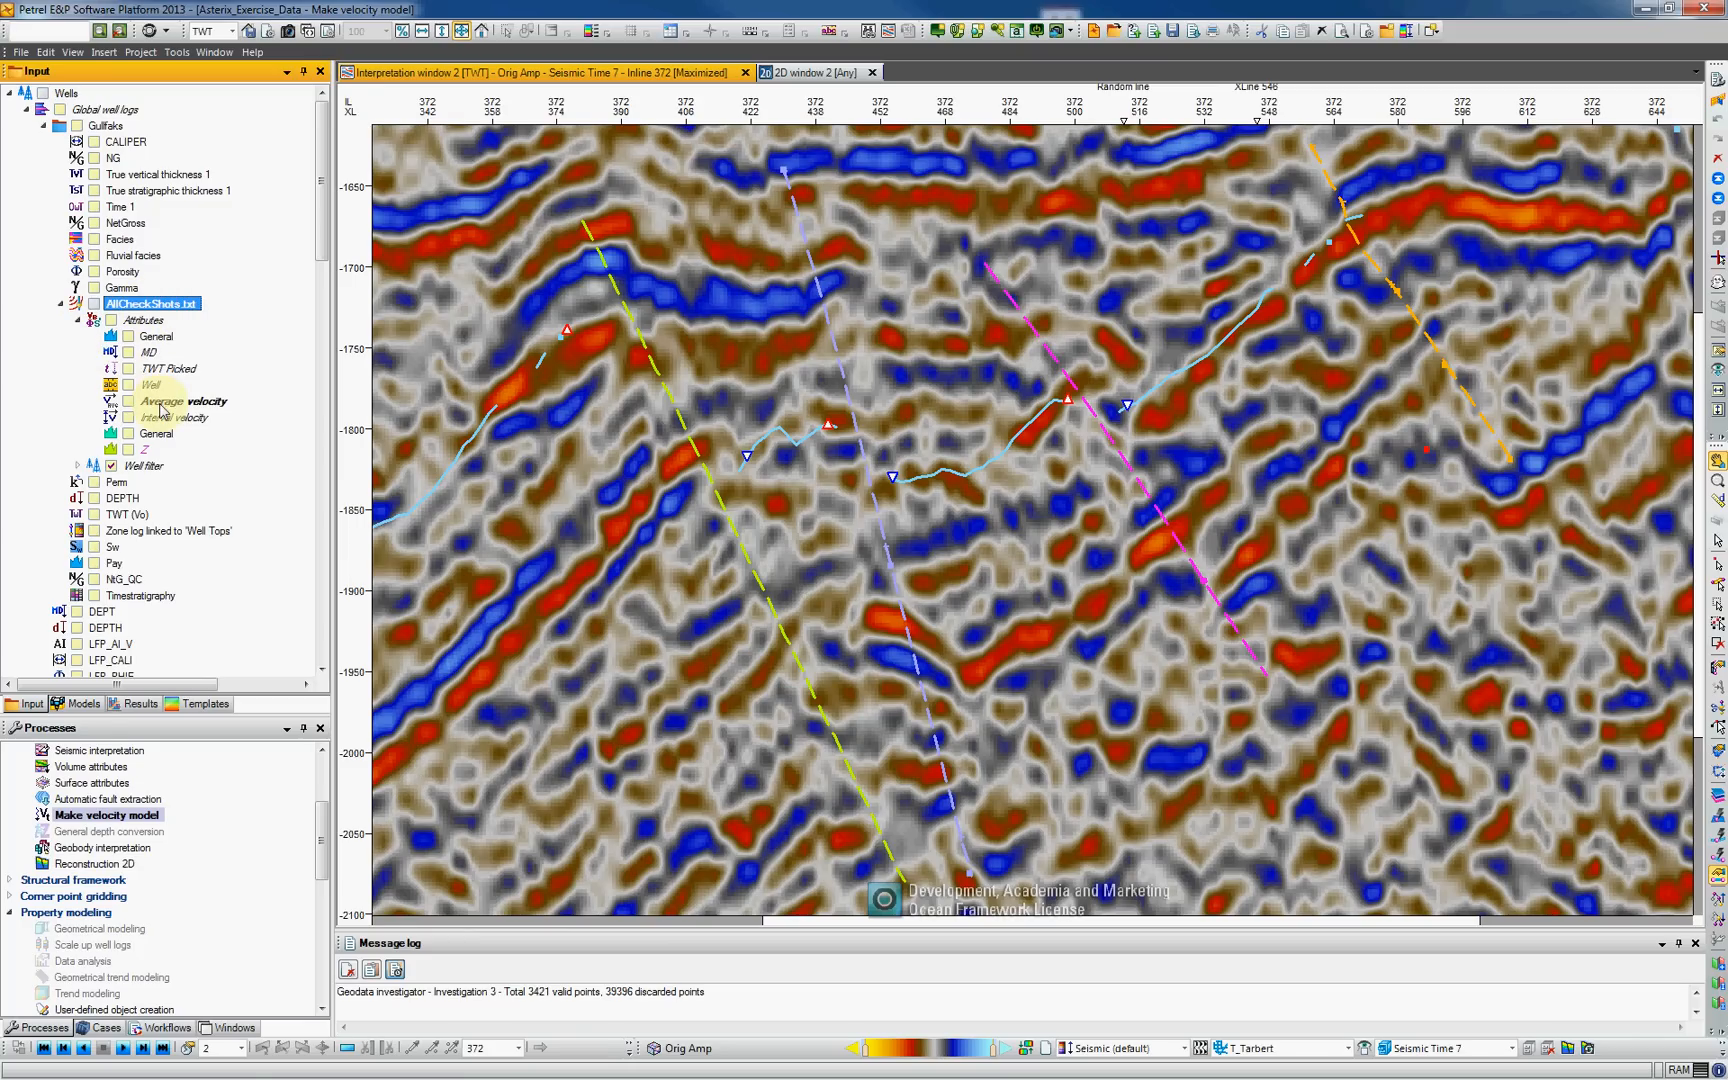
- Convert the checkshots' Average velocity attribute into a log under Global well logs
{"action": "right_click", "coordinate": [180, 400]}
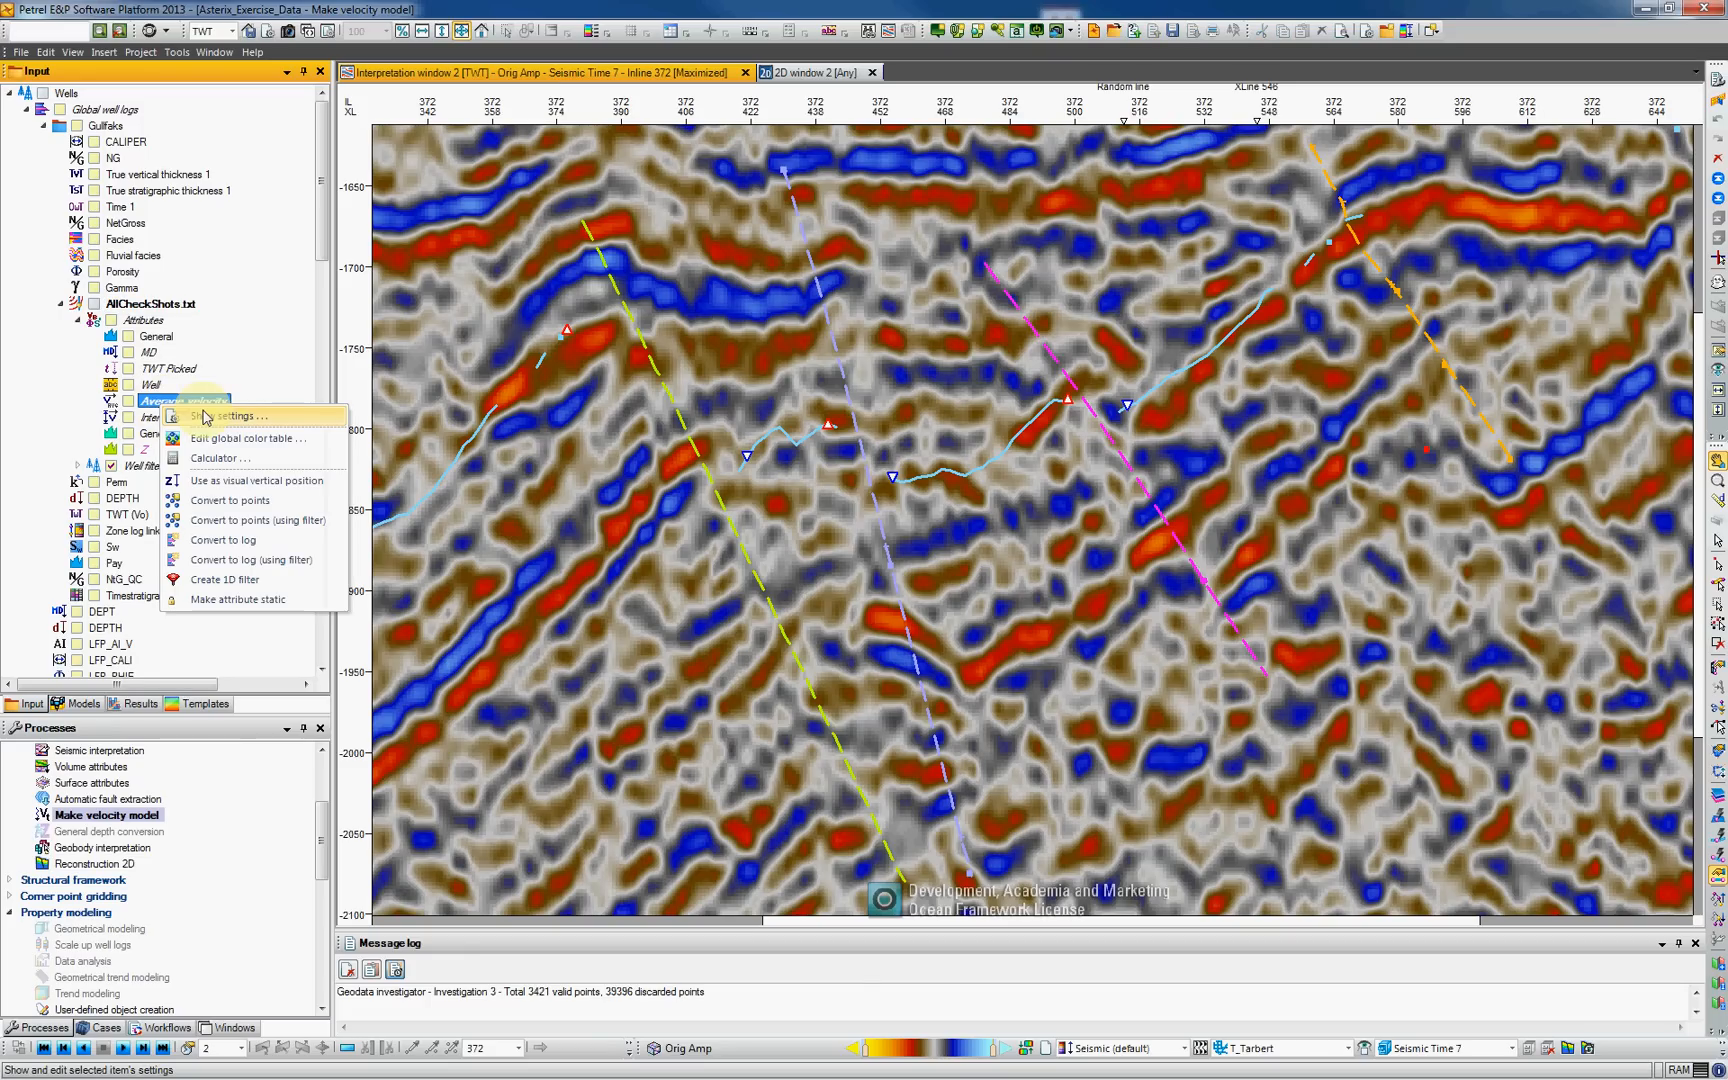
{"action": "mouse_move", "coordinate": [222, 540]}
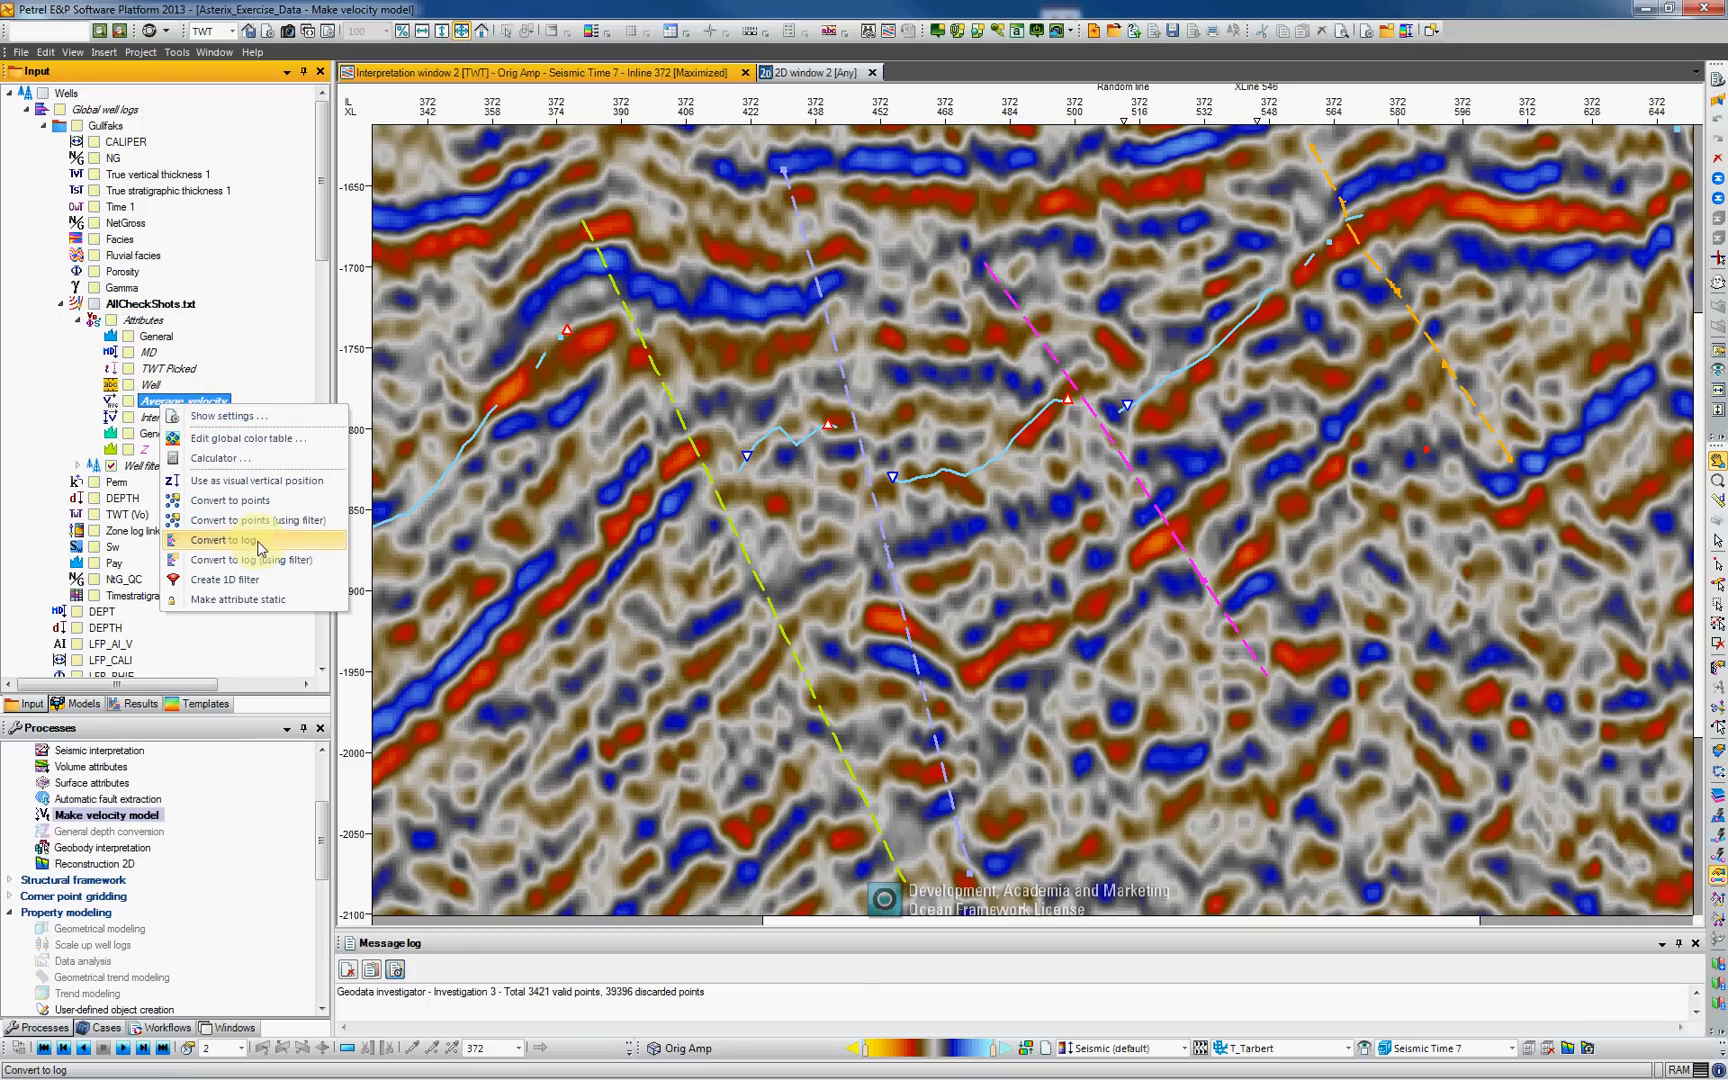
{"action": "left_click", "coordinate": [222, 540]}
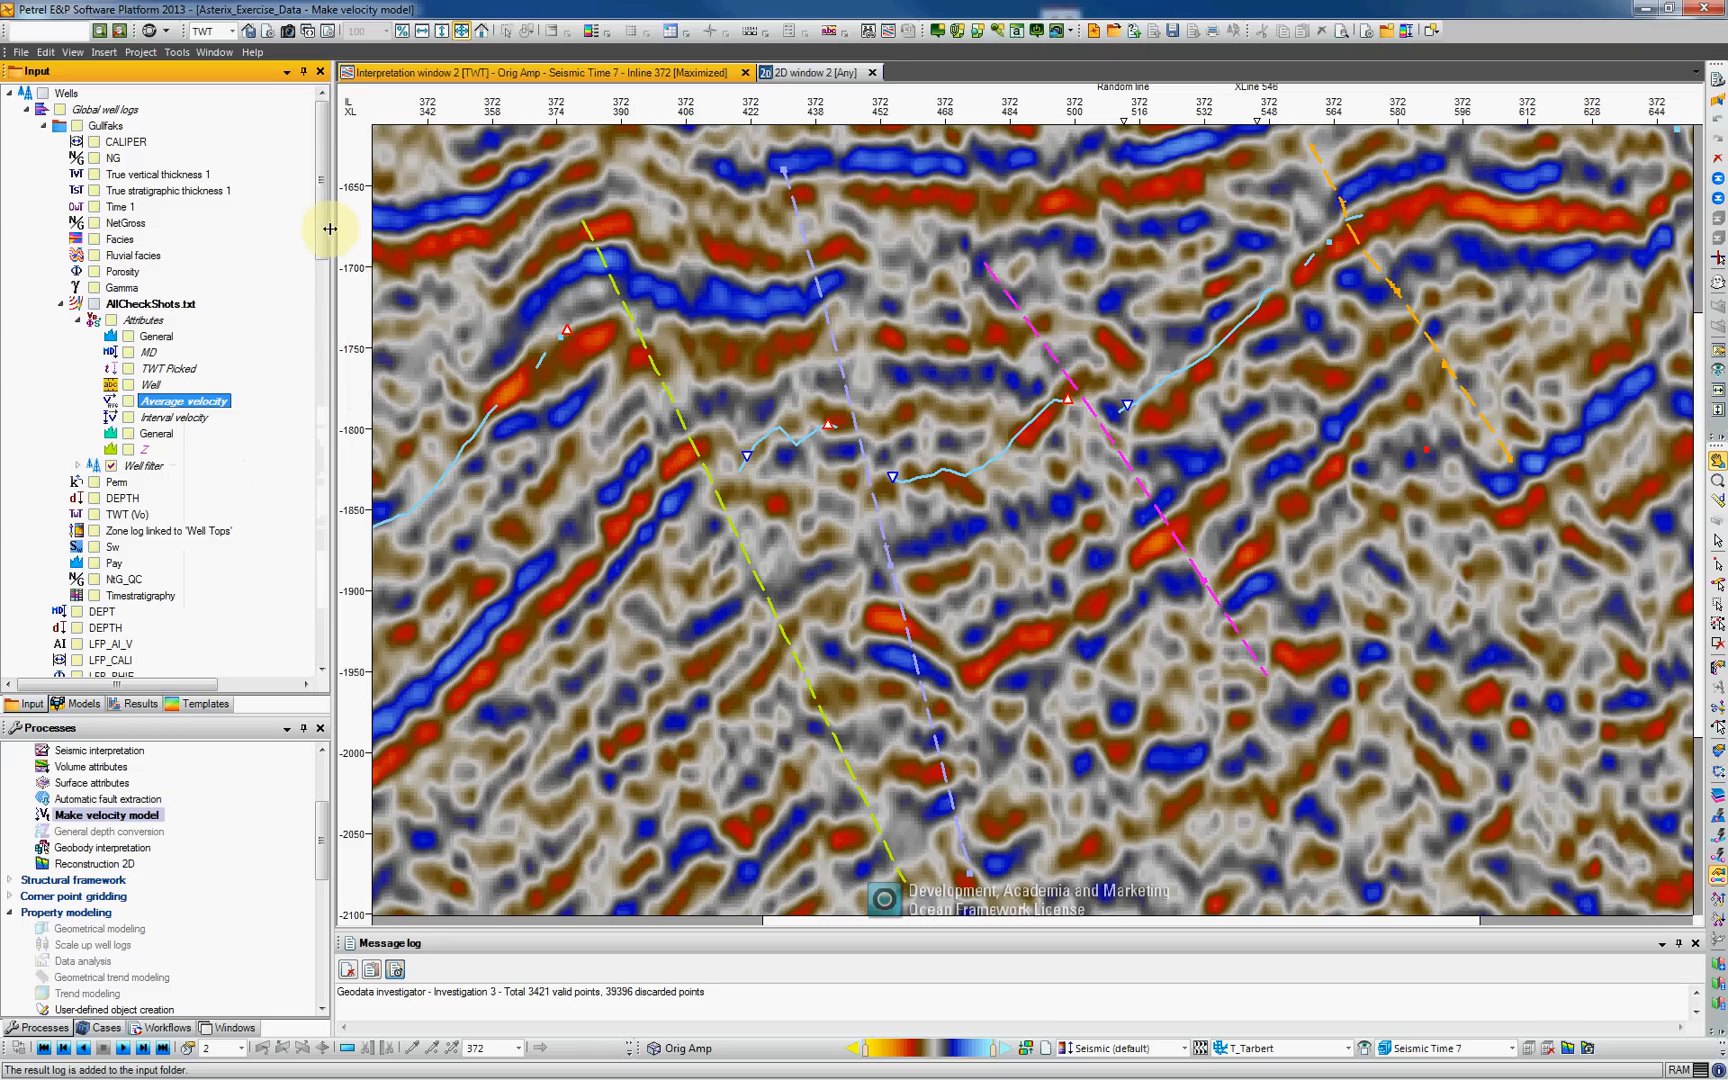
{"action": "scroll", "scroll_direction": "down", "scroll_amount": 3}
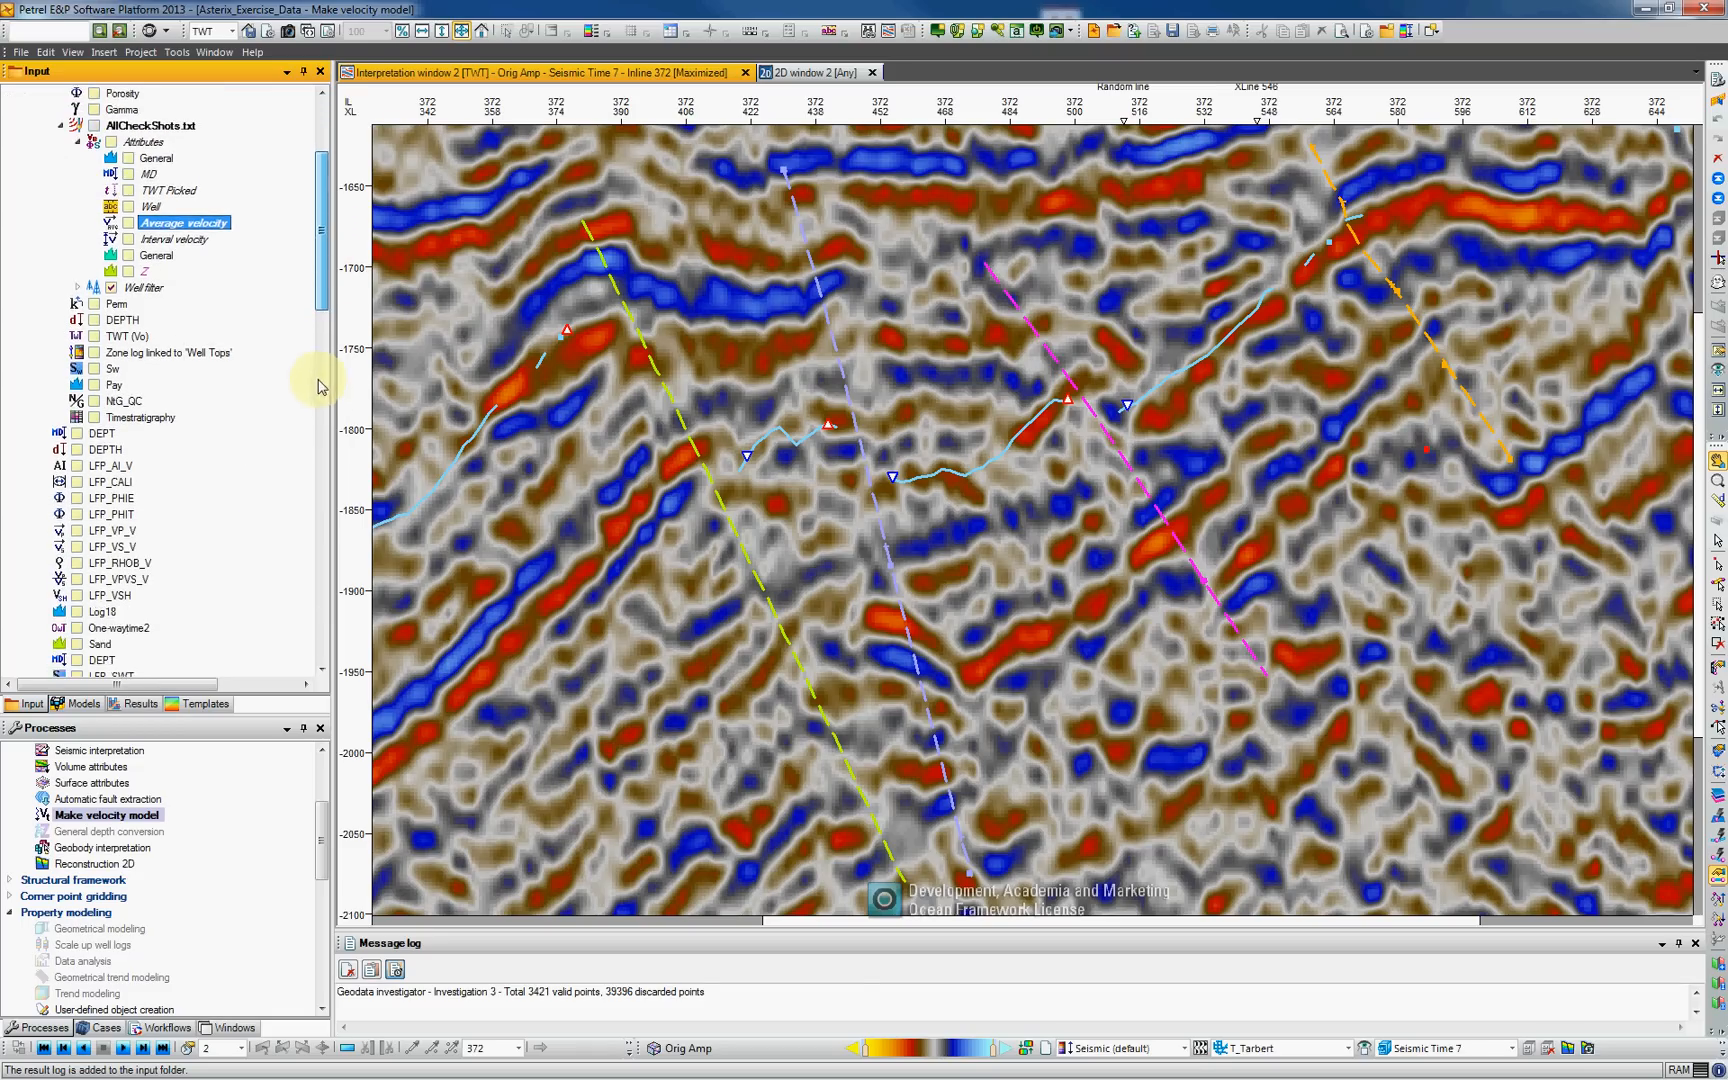
{"action": "scroll", "scroll_direction": "down", "scroll_amount": 3}
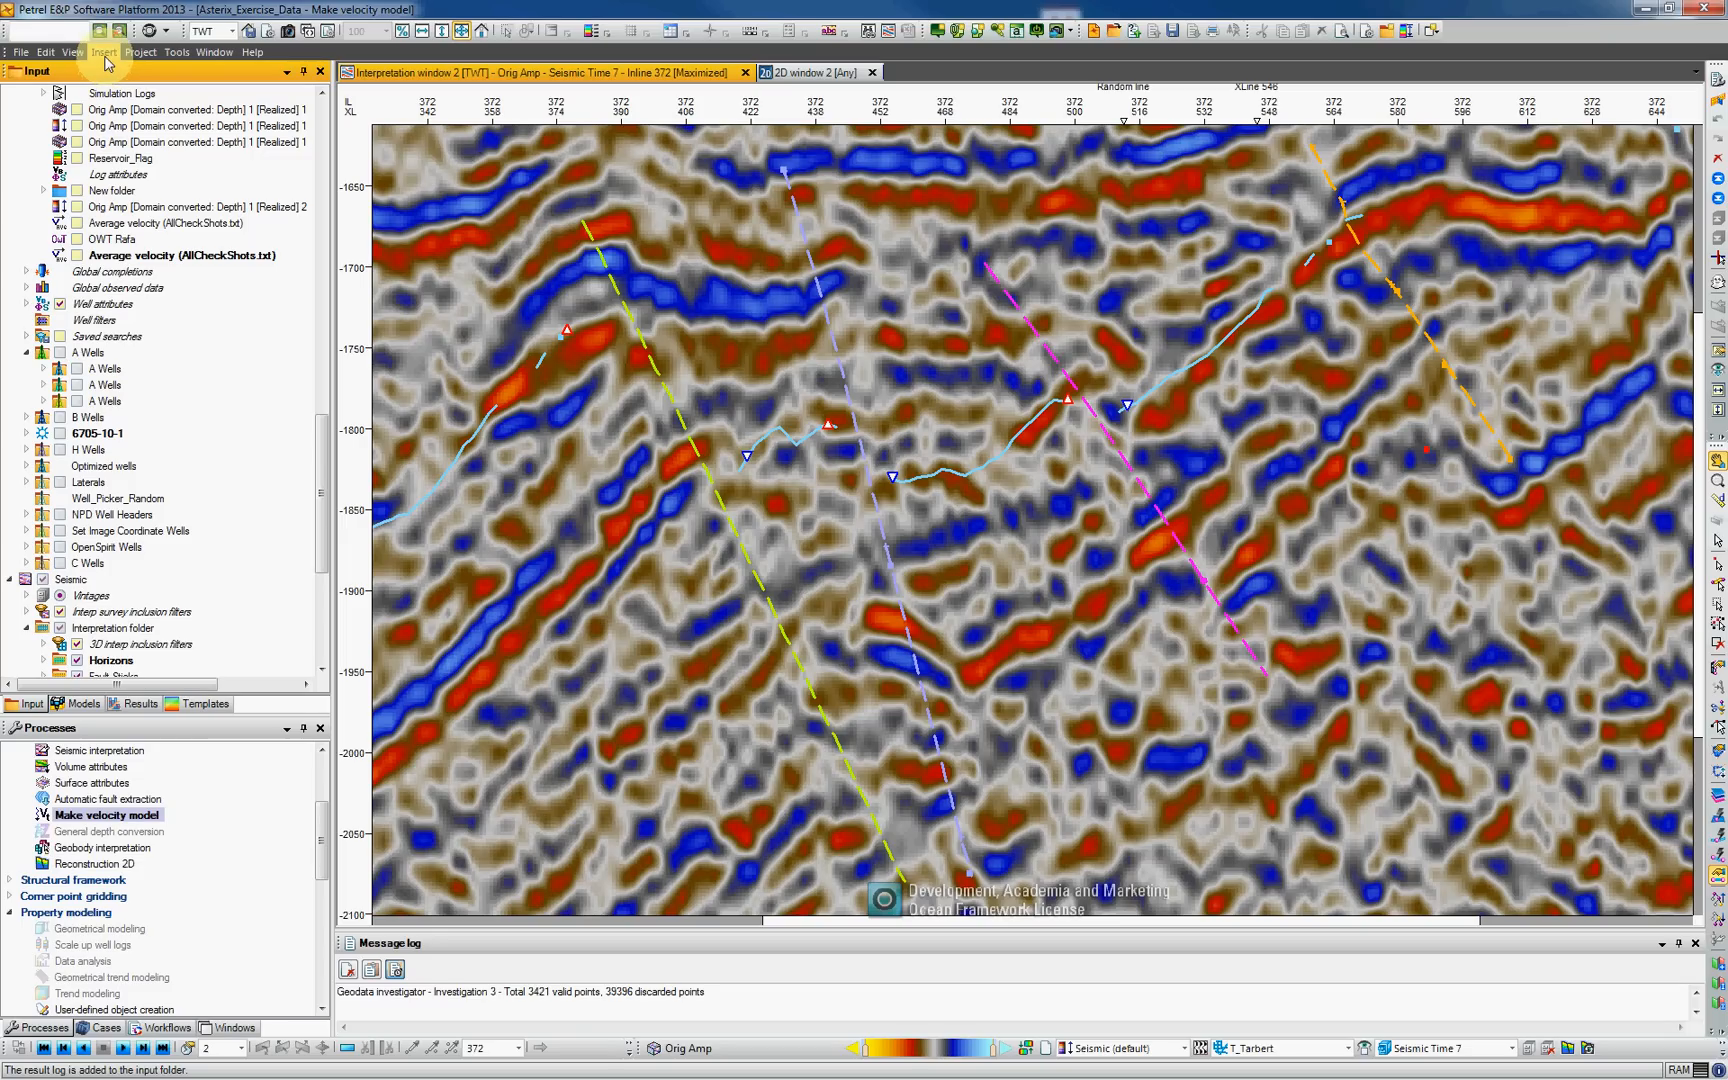
- Insert a new Blueback GDI investigation, Investigation 1, with its settings shown
{"action": "left_click", "coordinate": [108, 52]}
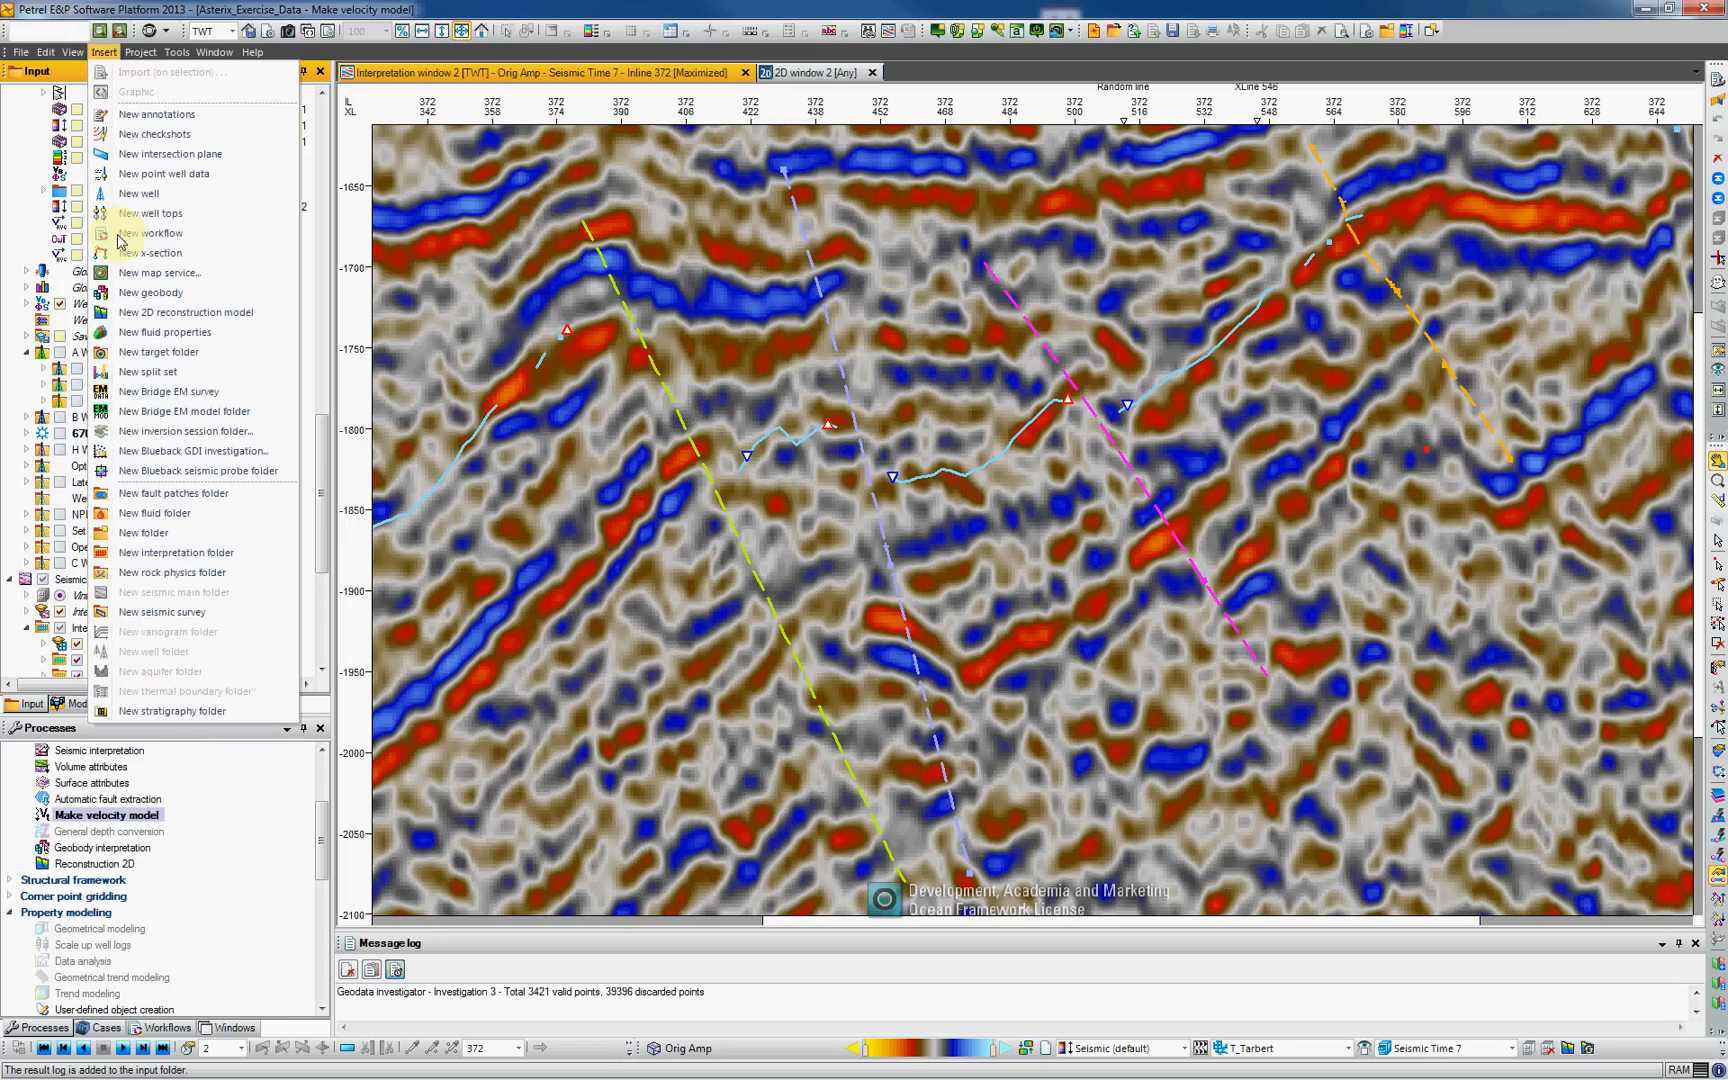
{"action": "mouse_move", "coordinate": [200, 452]}
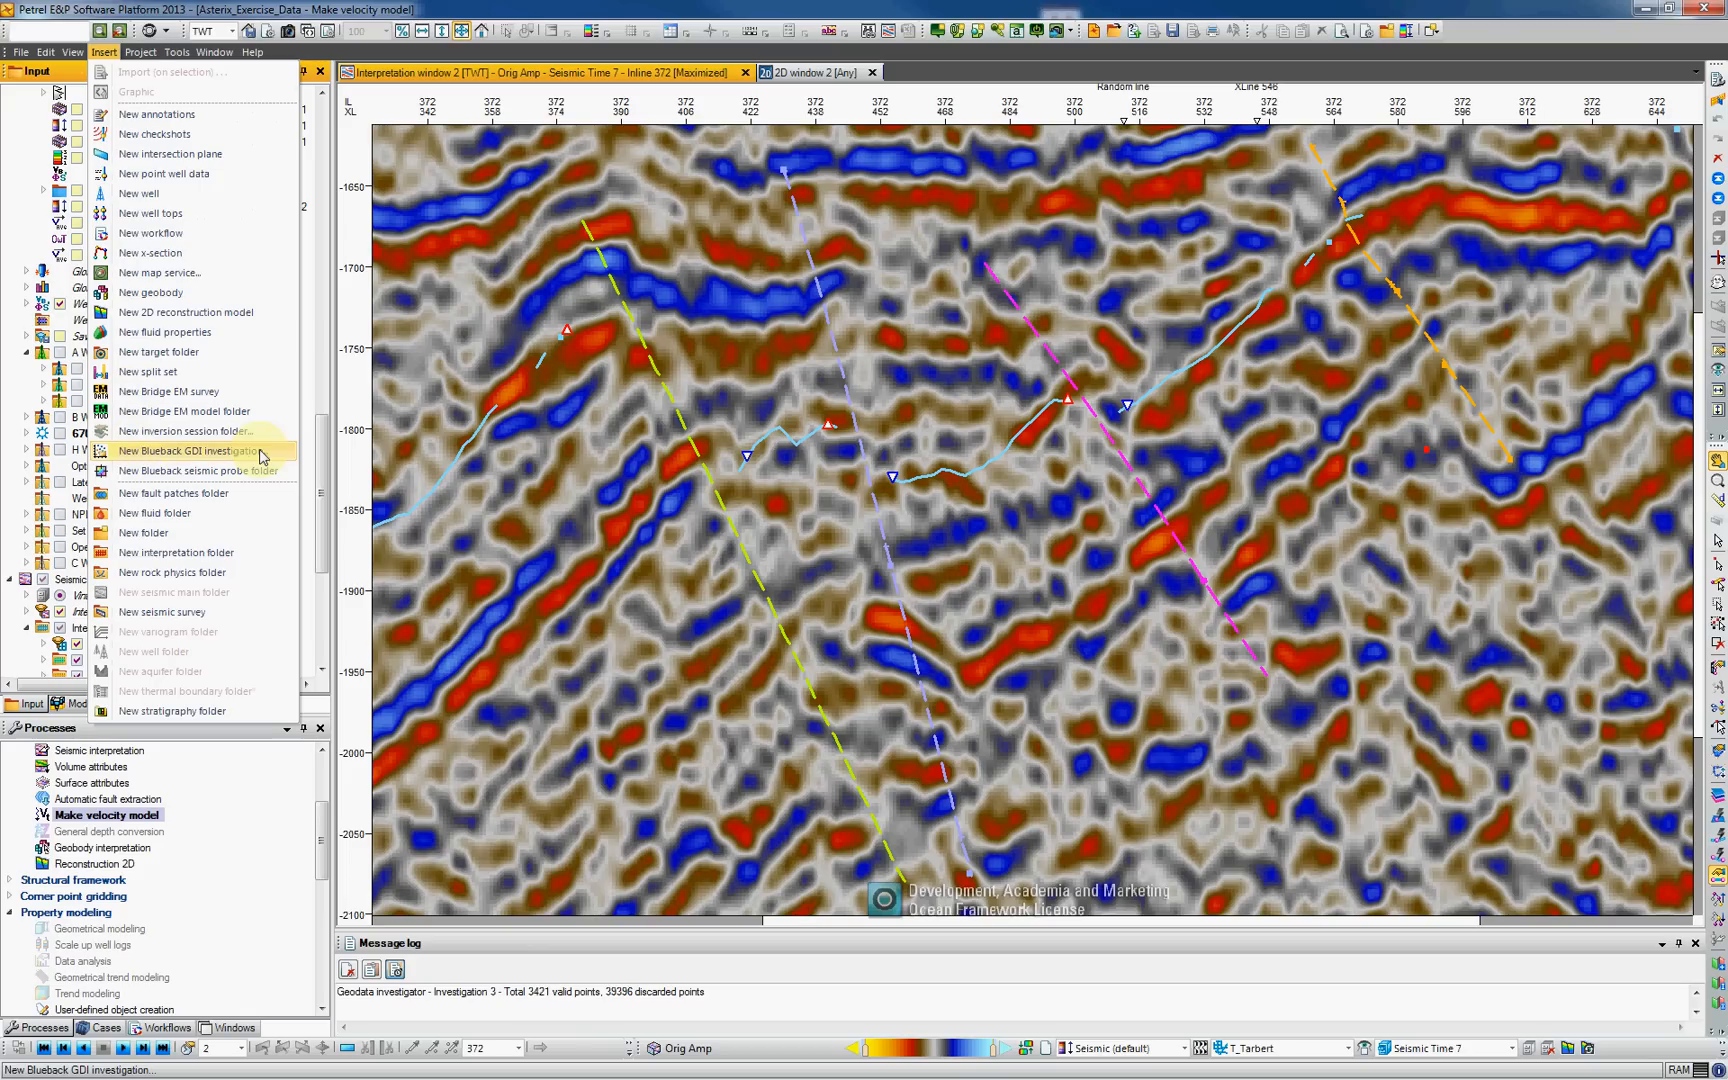
{"action": "left_click", "coordinate": [190, 452]}
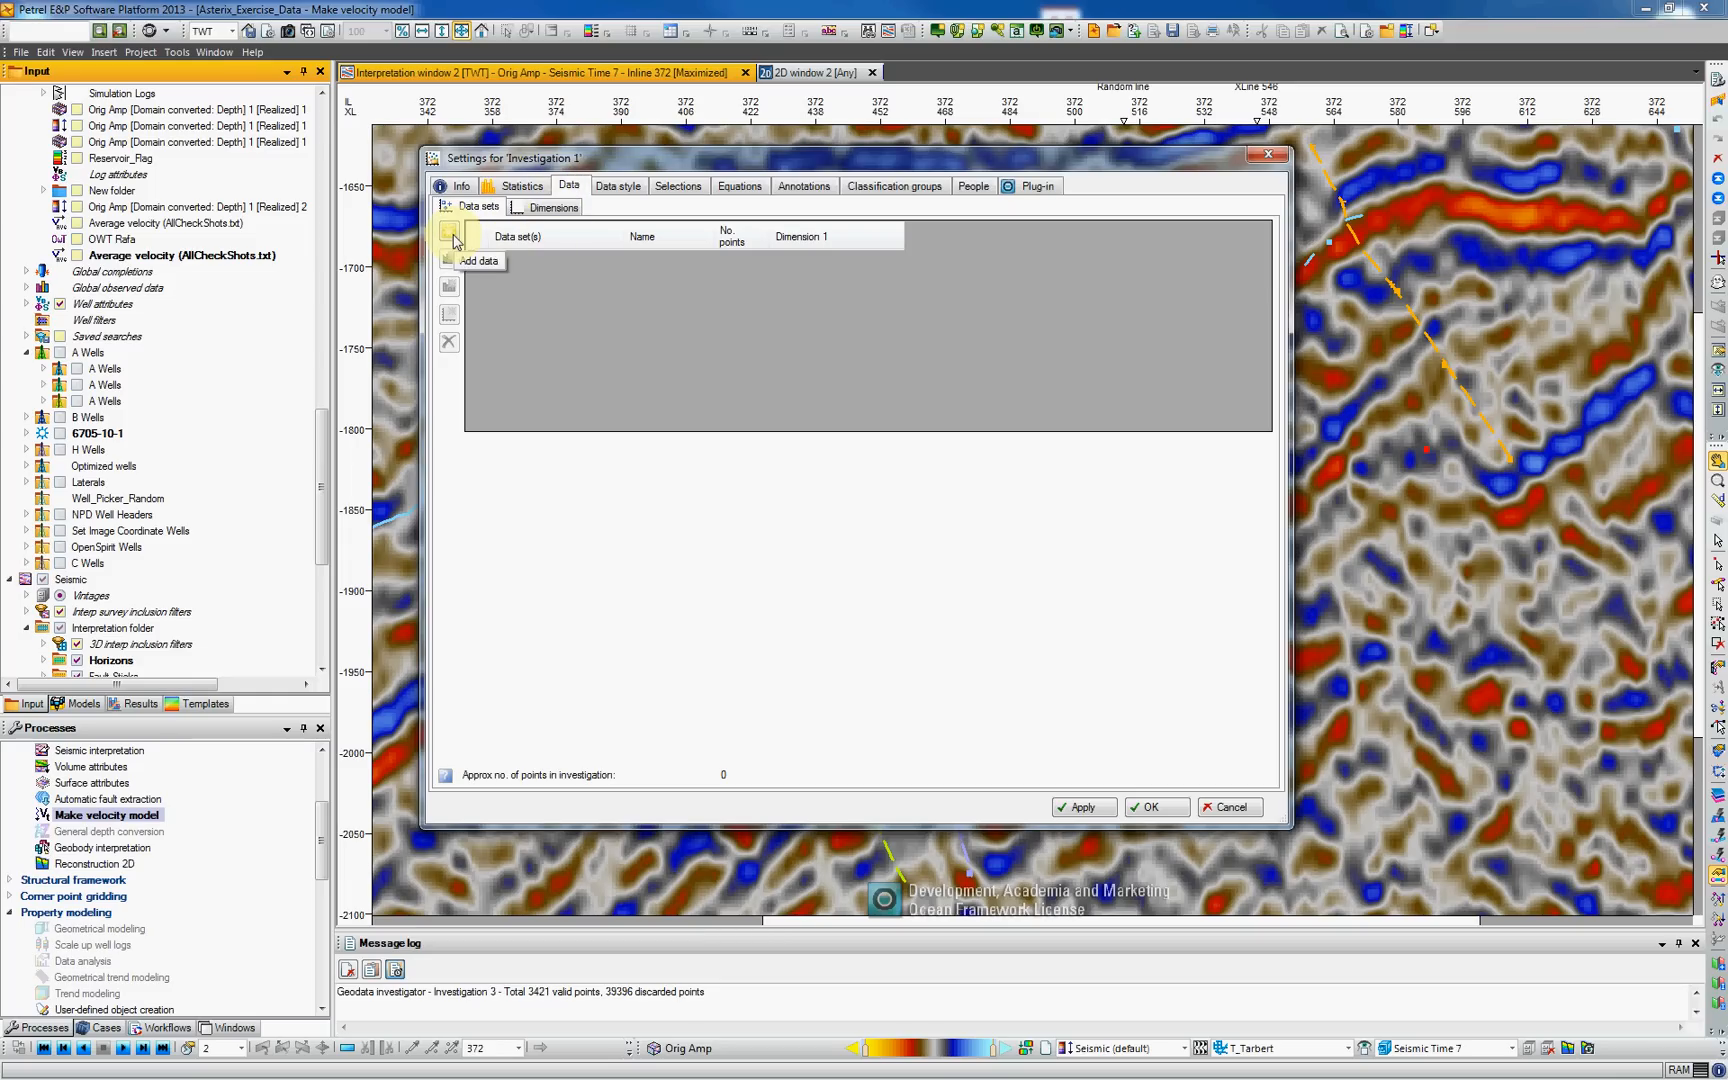
- Add a multi-well data set holding the B Wells and C Wells groups
{"action": "left_click", "coordinate": [448, 236]}
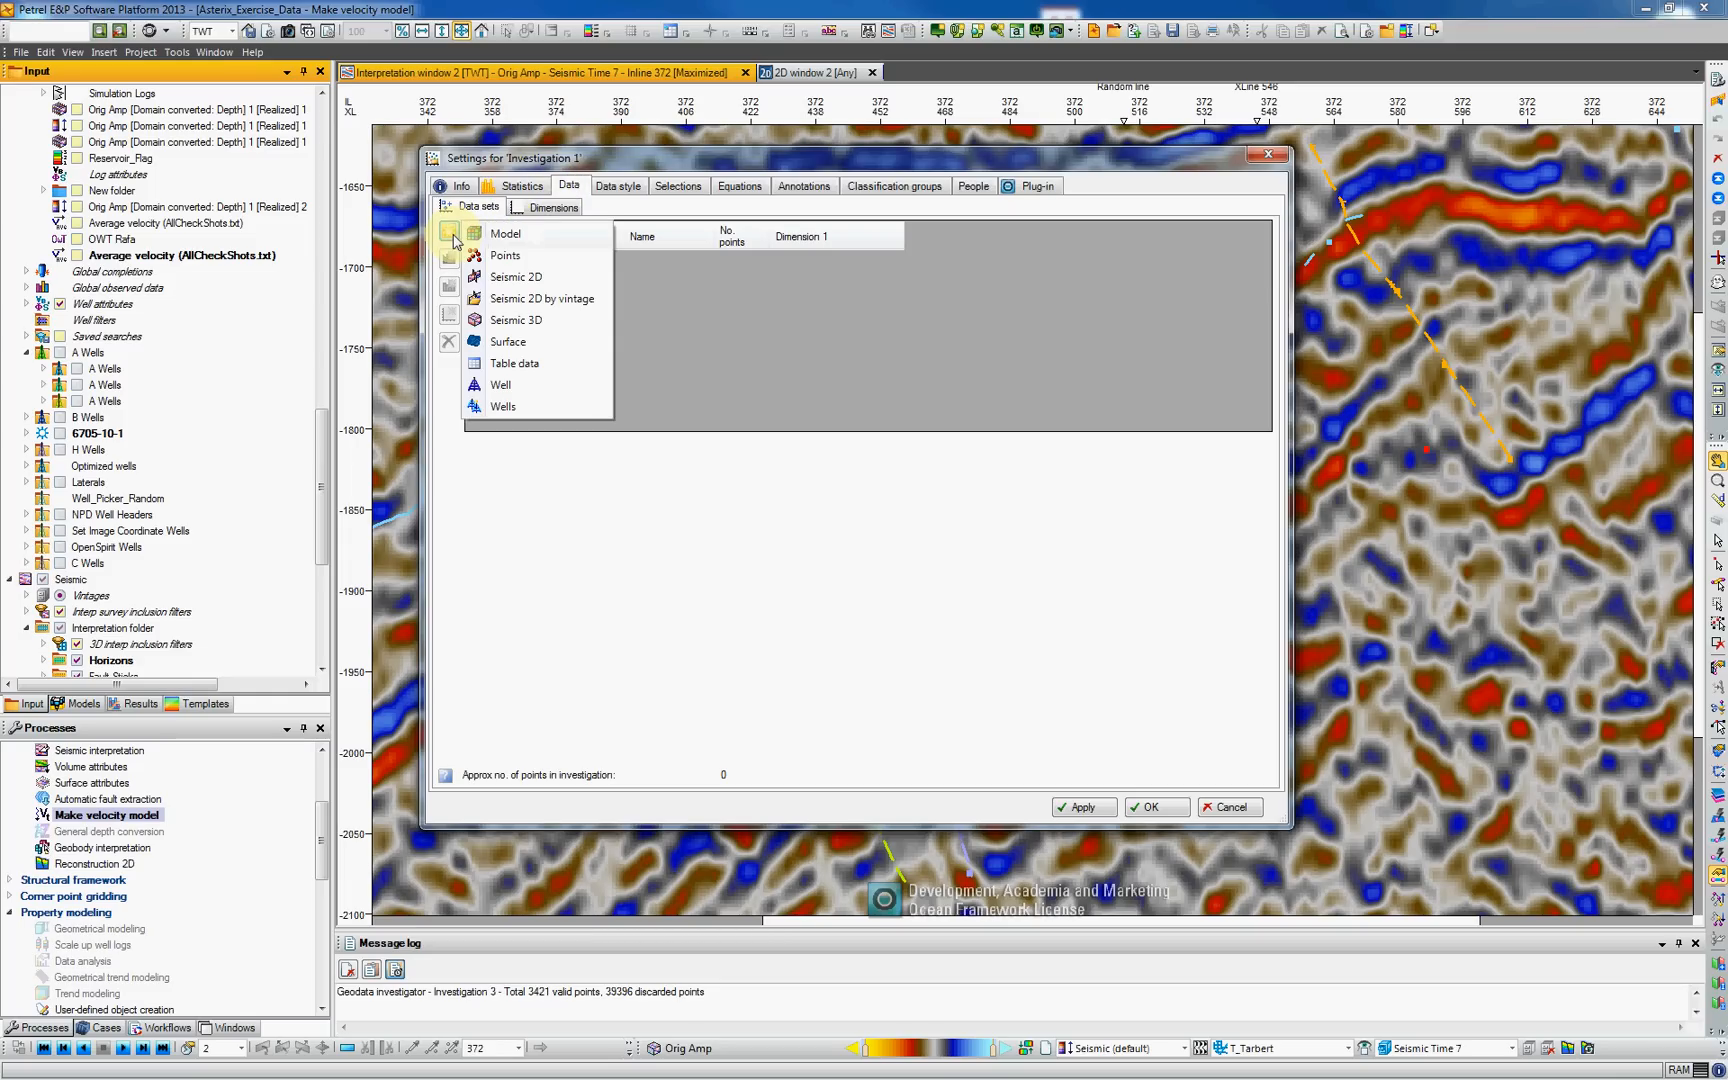
{"action": "mouse_move", "coordinate": [562, 406]}
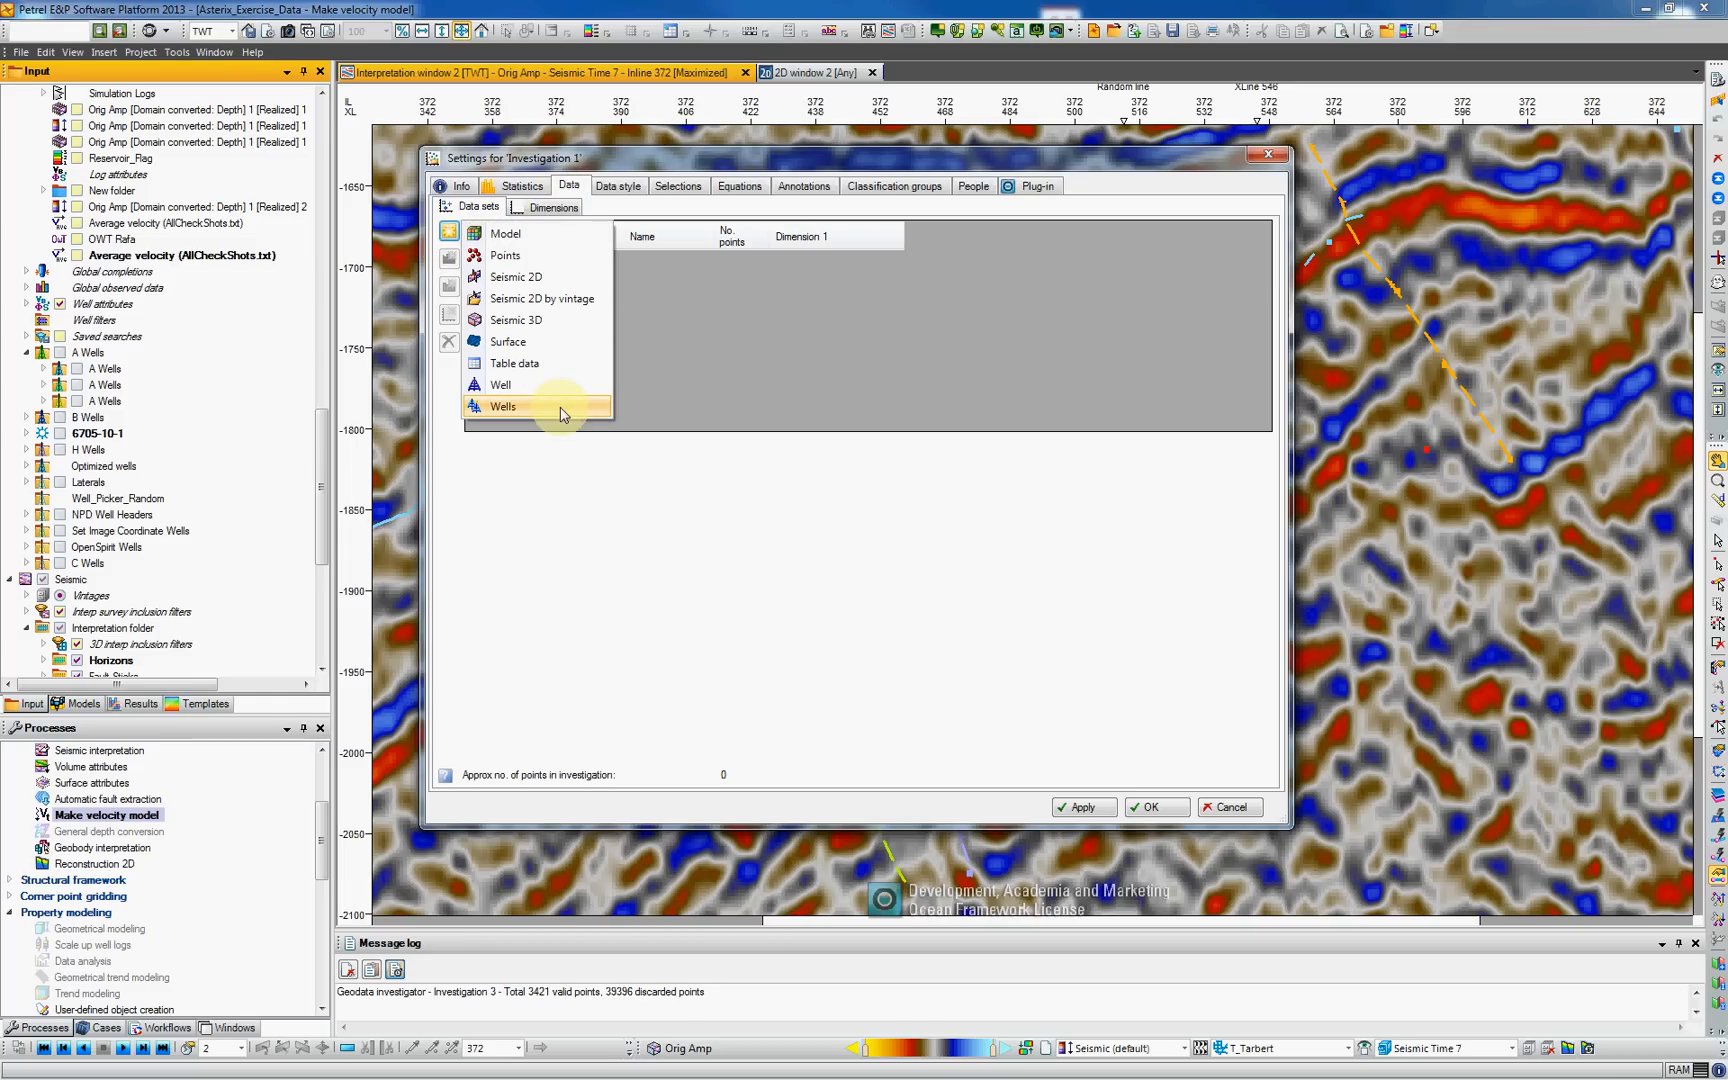
{"action": "left_click", "coordinate": [502, 406]}
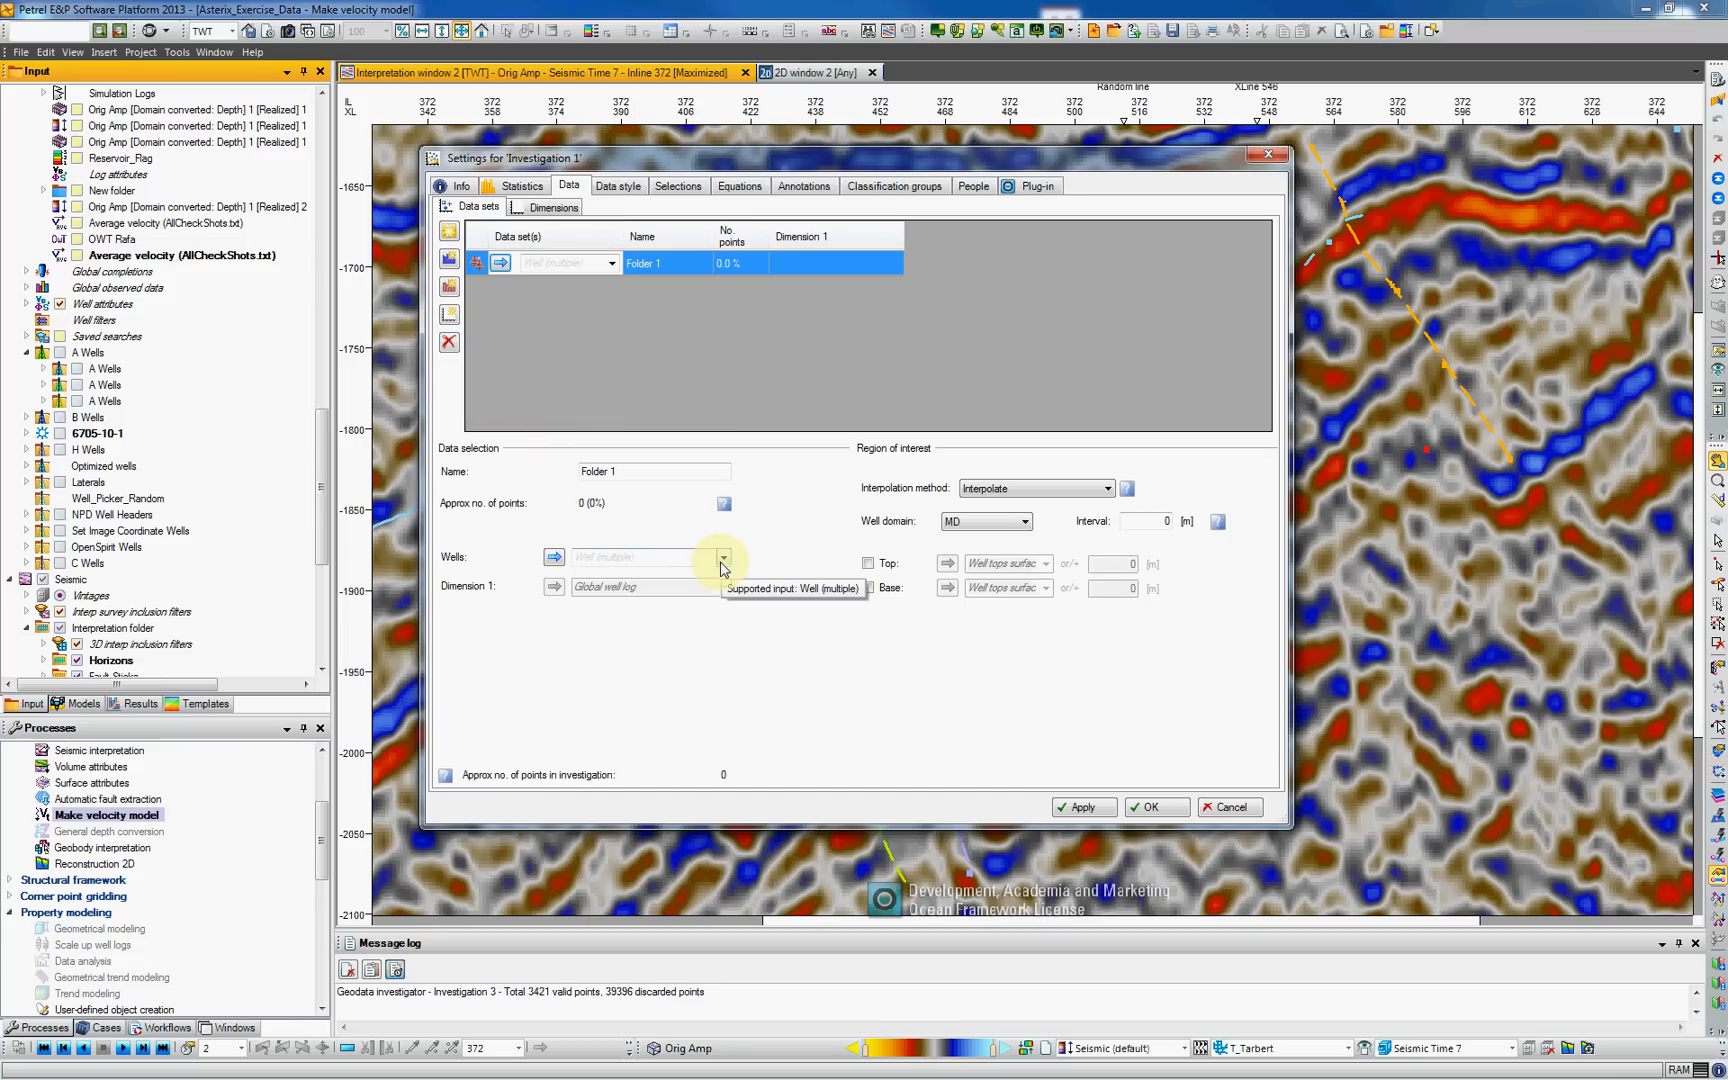
{"action": "left_click", "coordinate": [722, 558]}
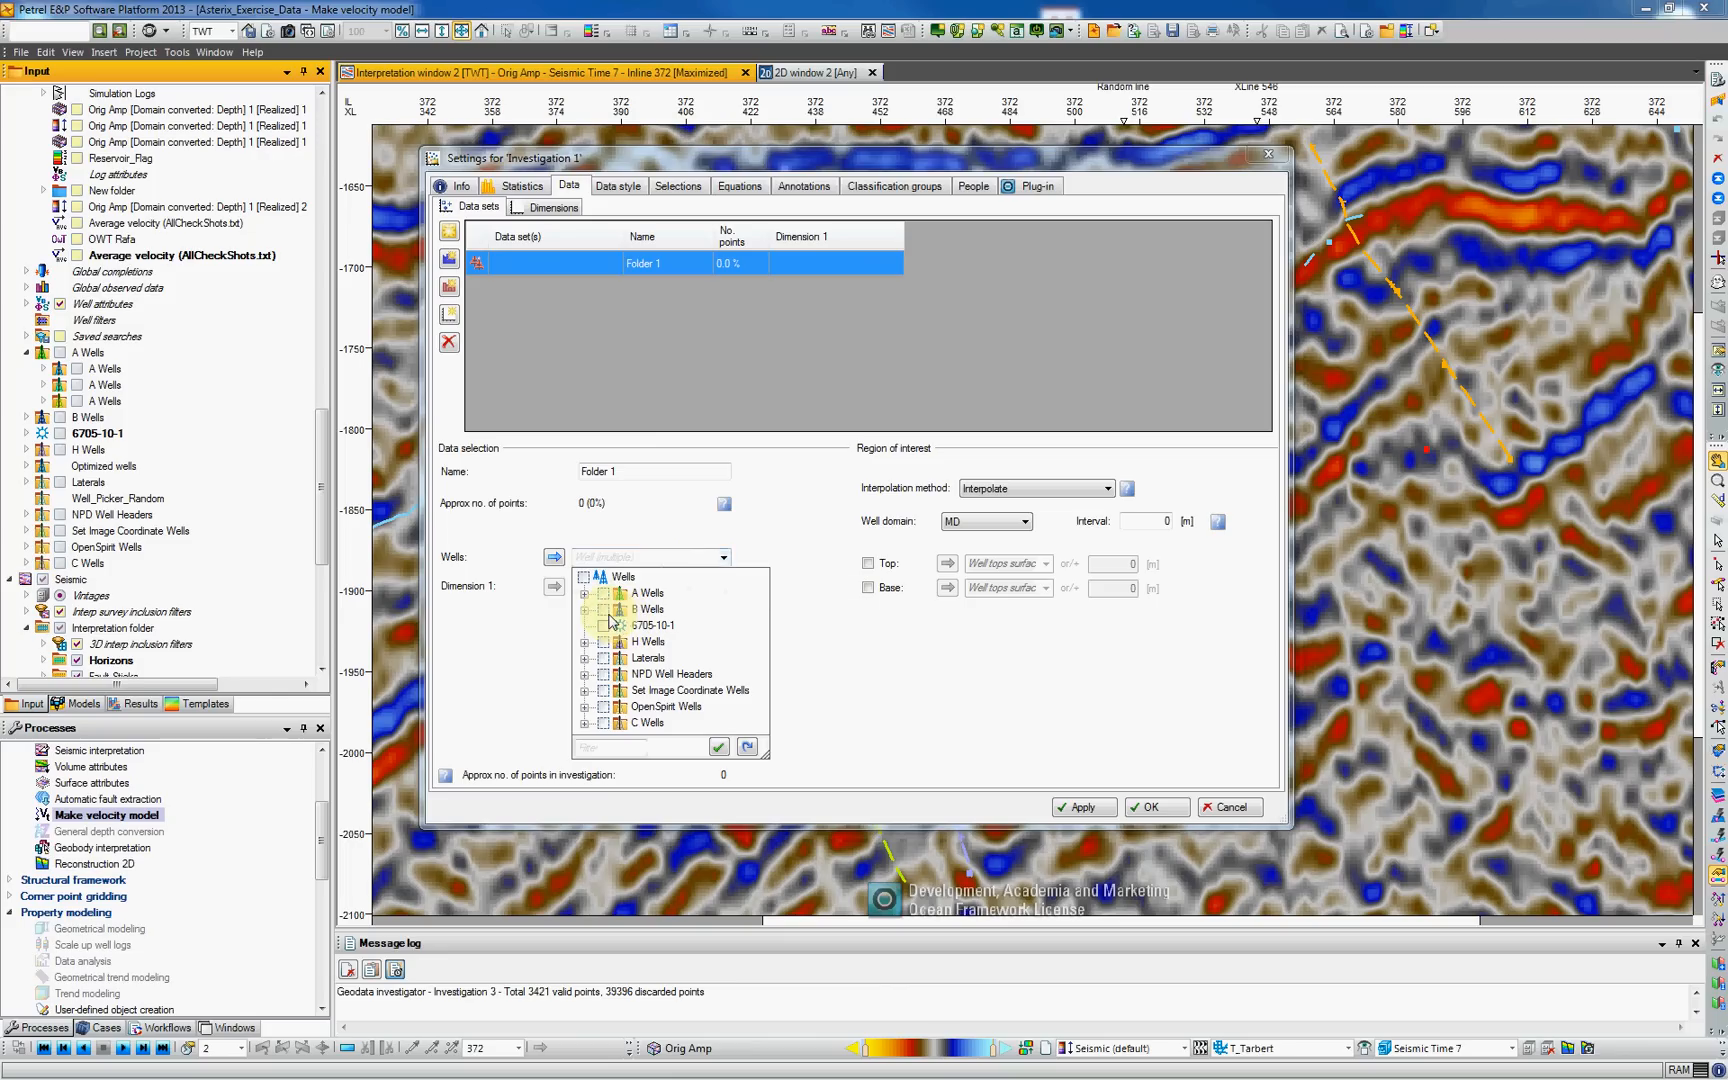
{"action": "left_click", "coordinate": [602, 610]}
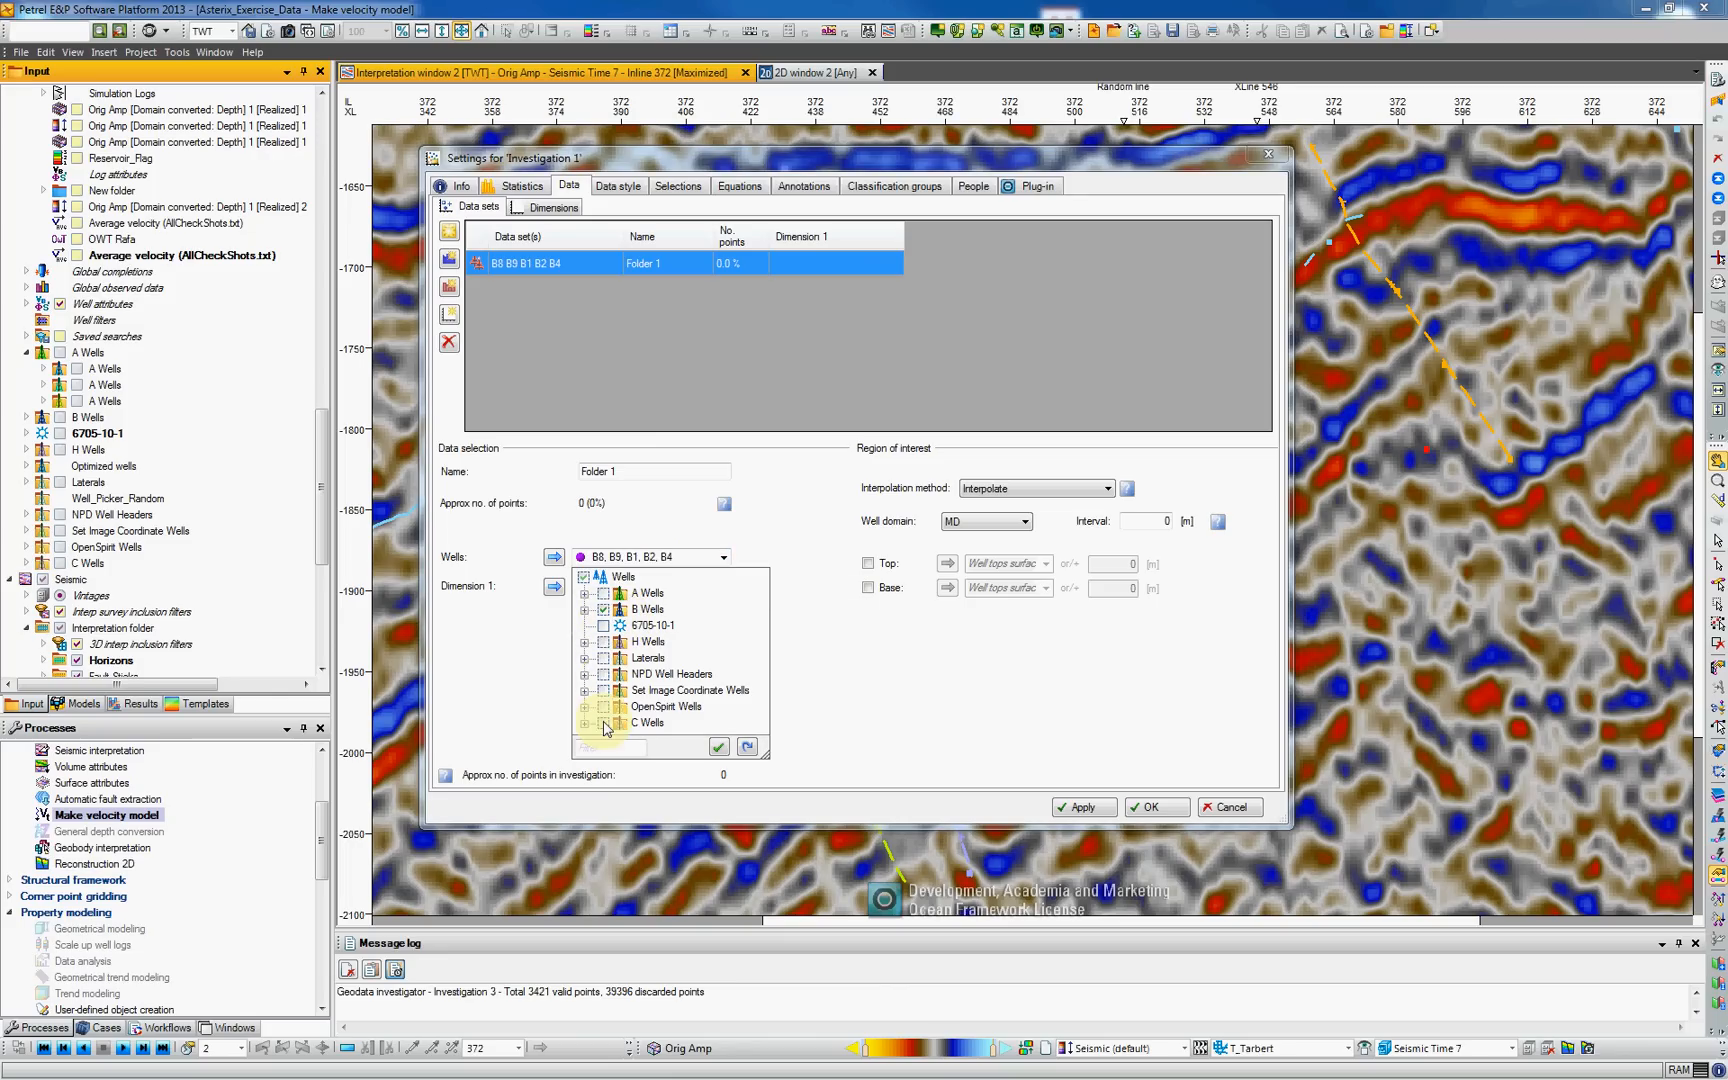
{"action": "left_click", "coordinate": [604, 722]}
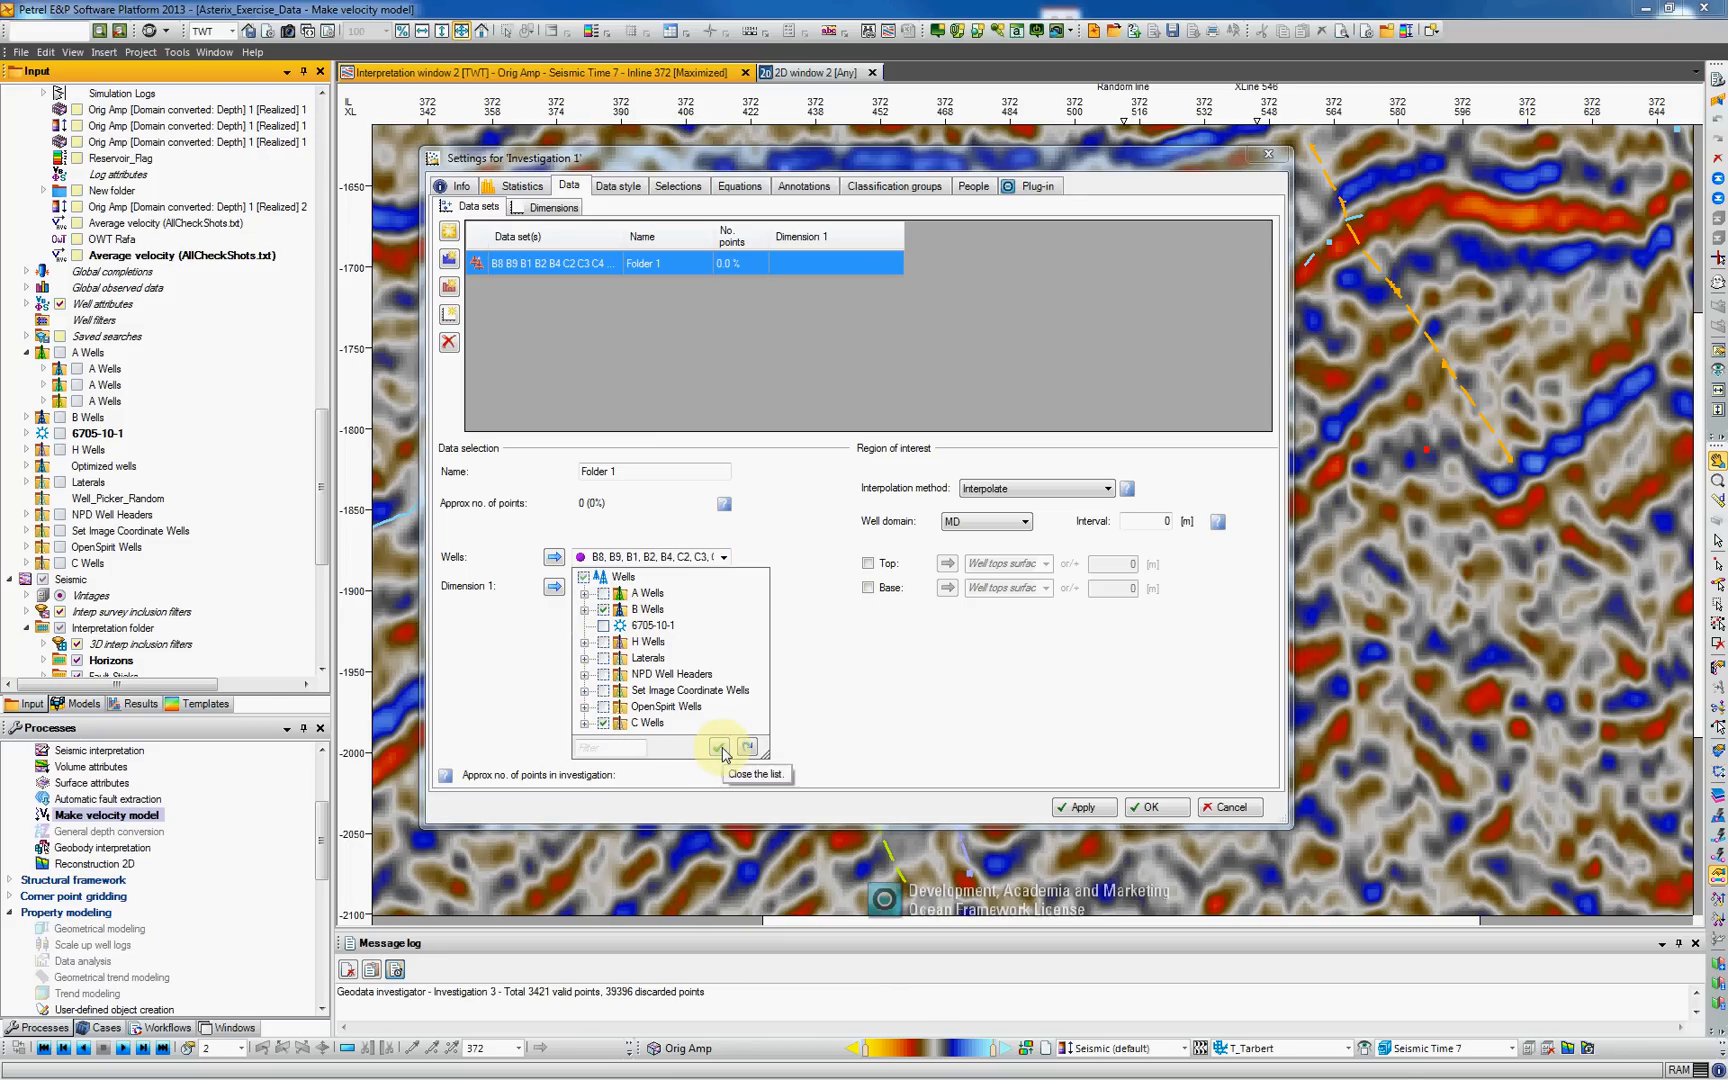
{"action": "left_click", "coordinate": [720, 746]}
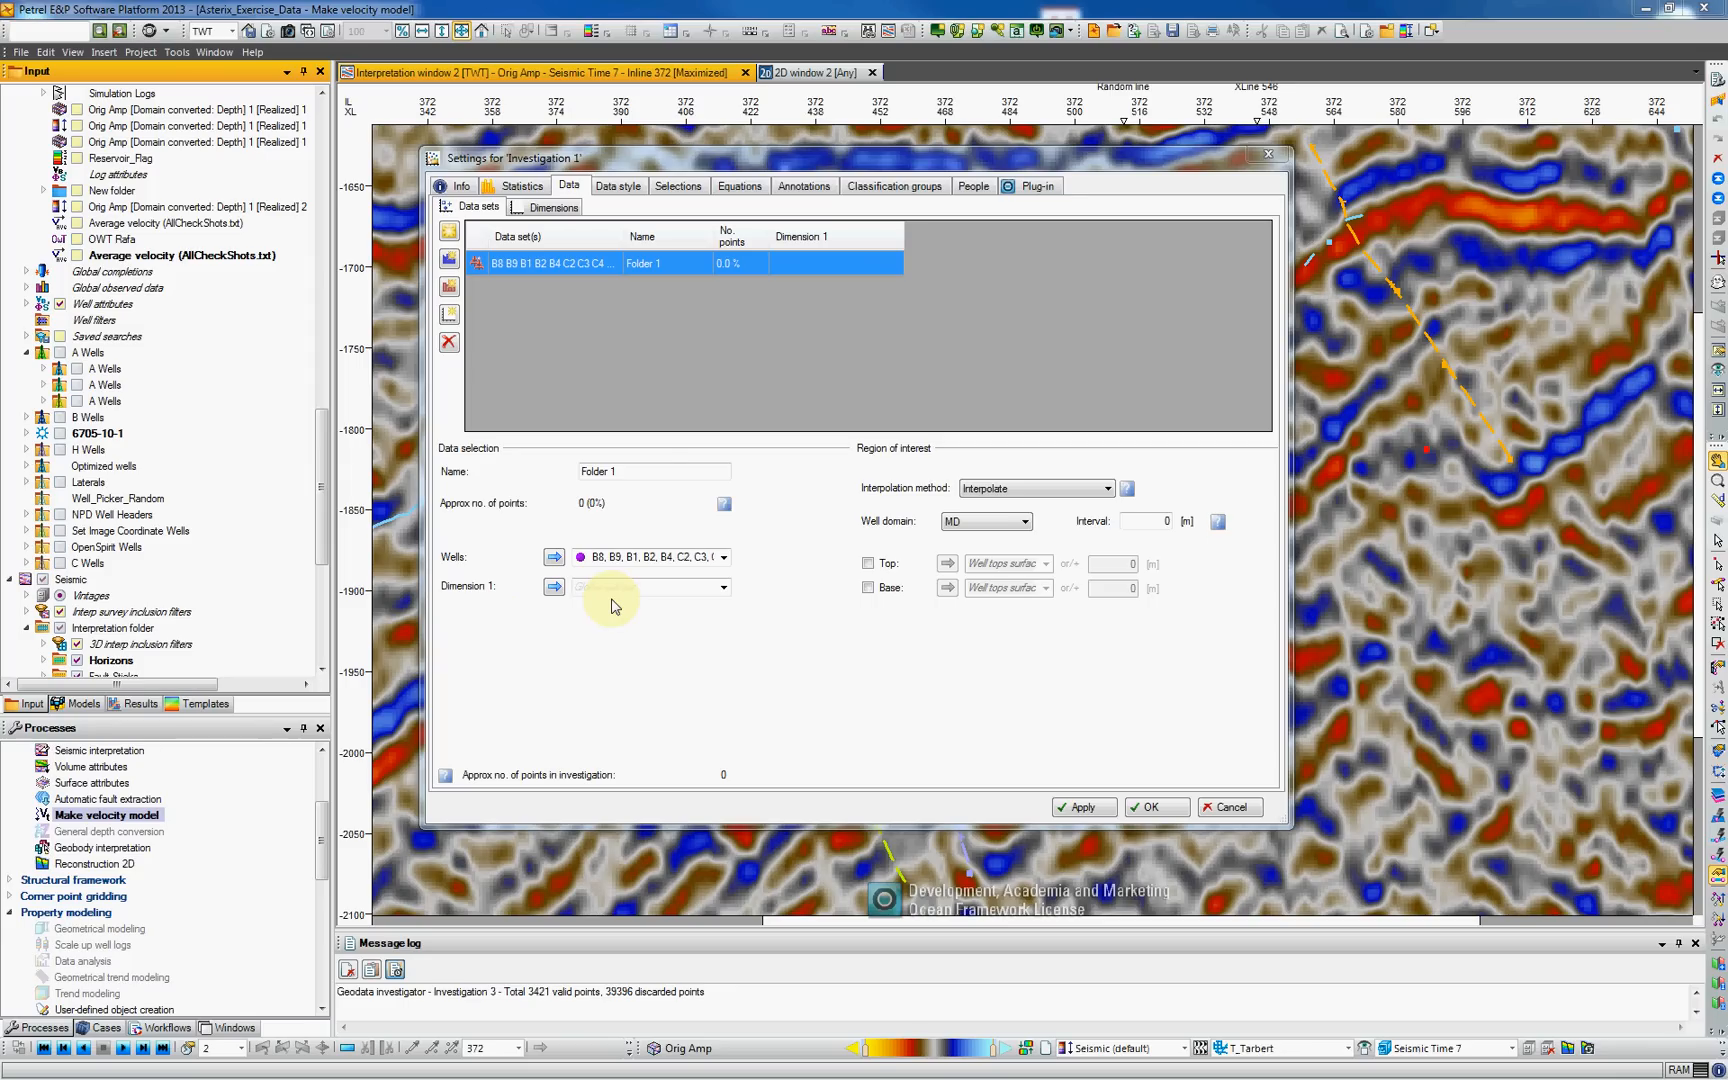
- Choose OWT Rafa as the data set's first dimension via the 'rafa' search
{"action": "left_click", "coordinate": [640, 586]}
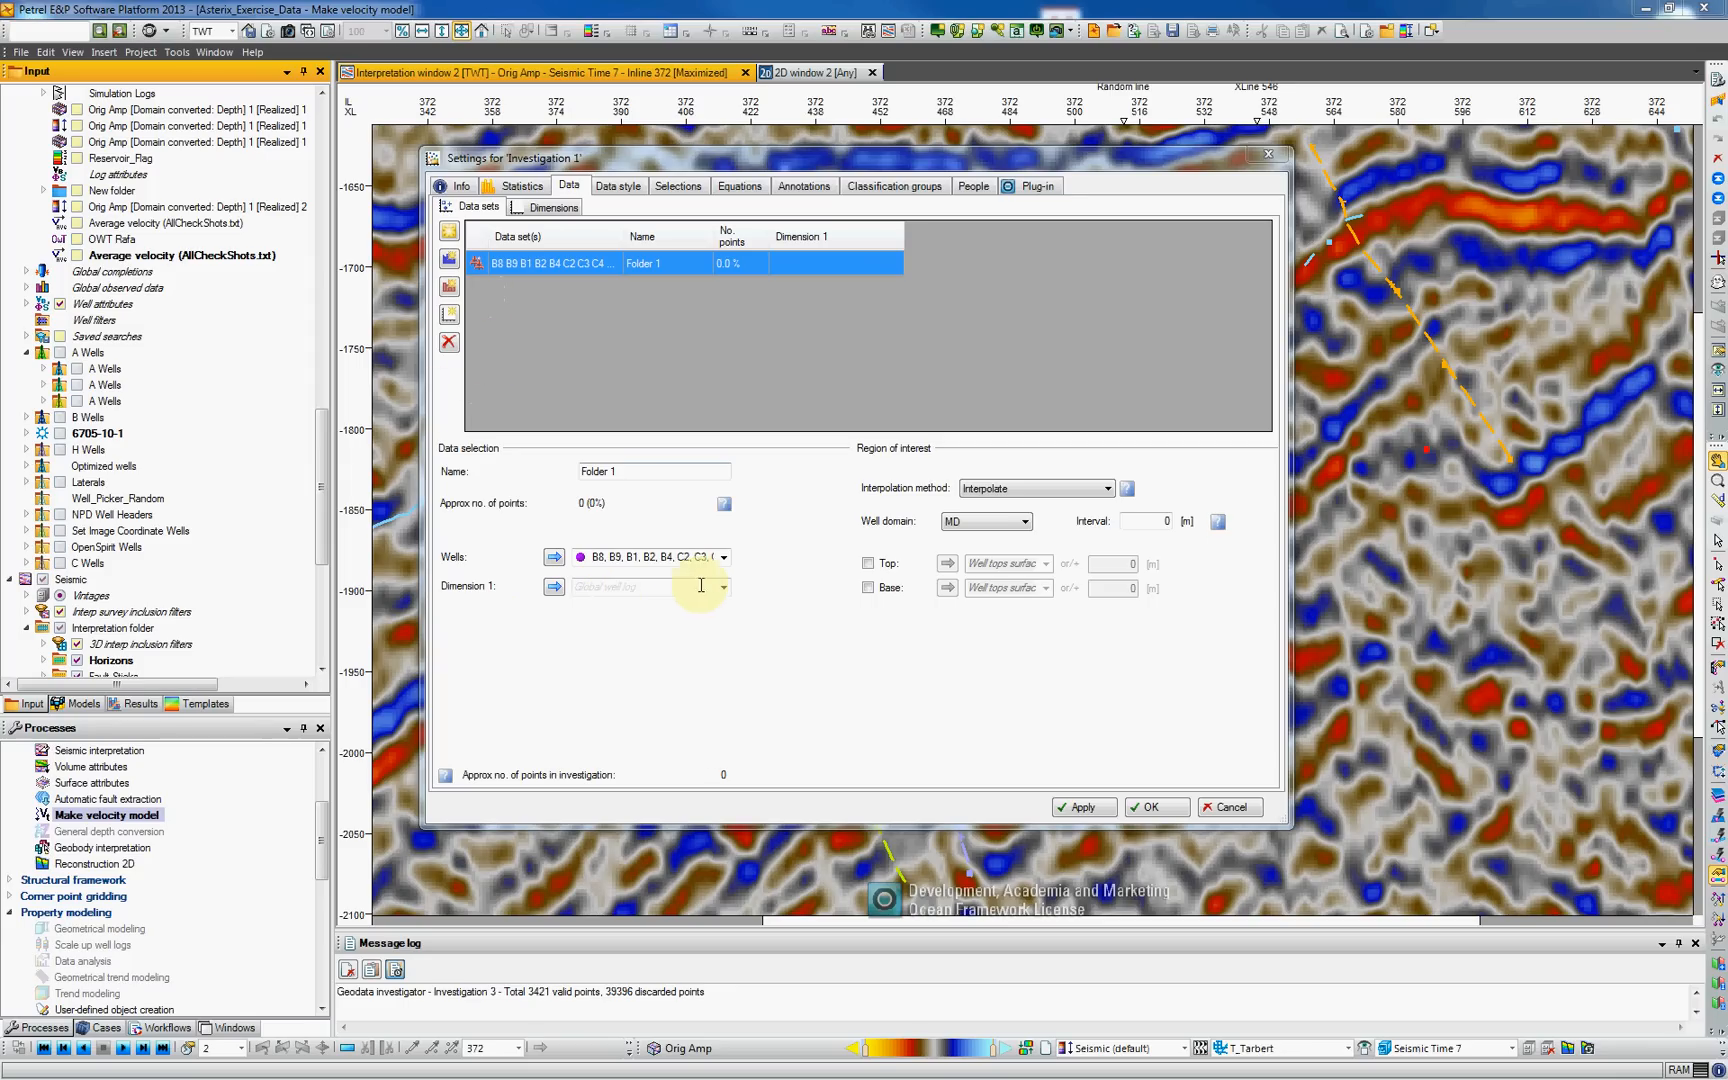
{"action": "left_click", "coordinate": [722, 586]}
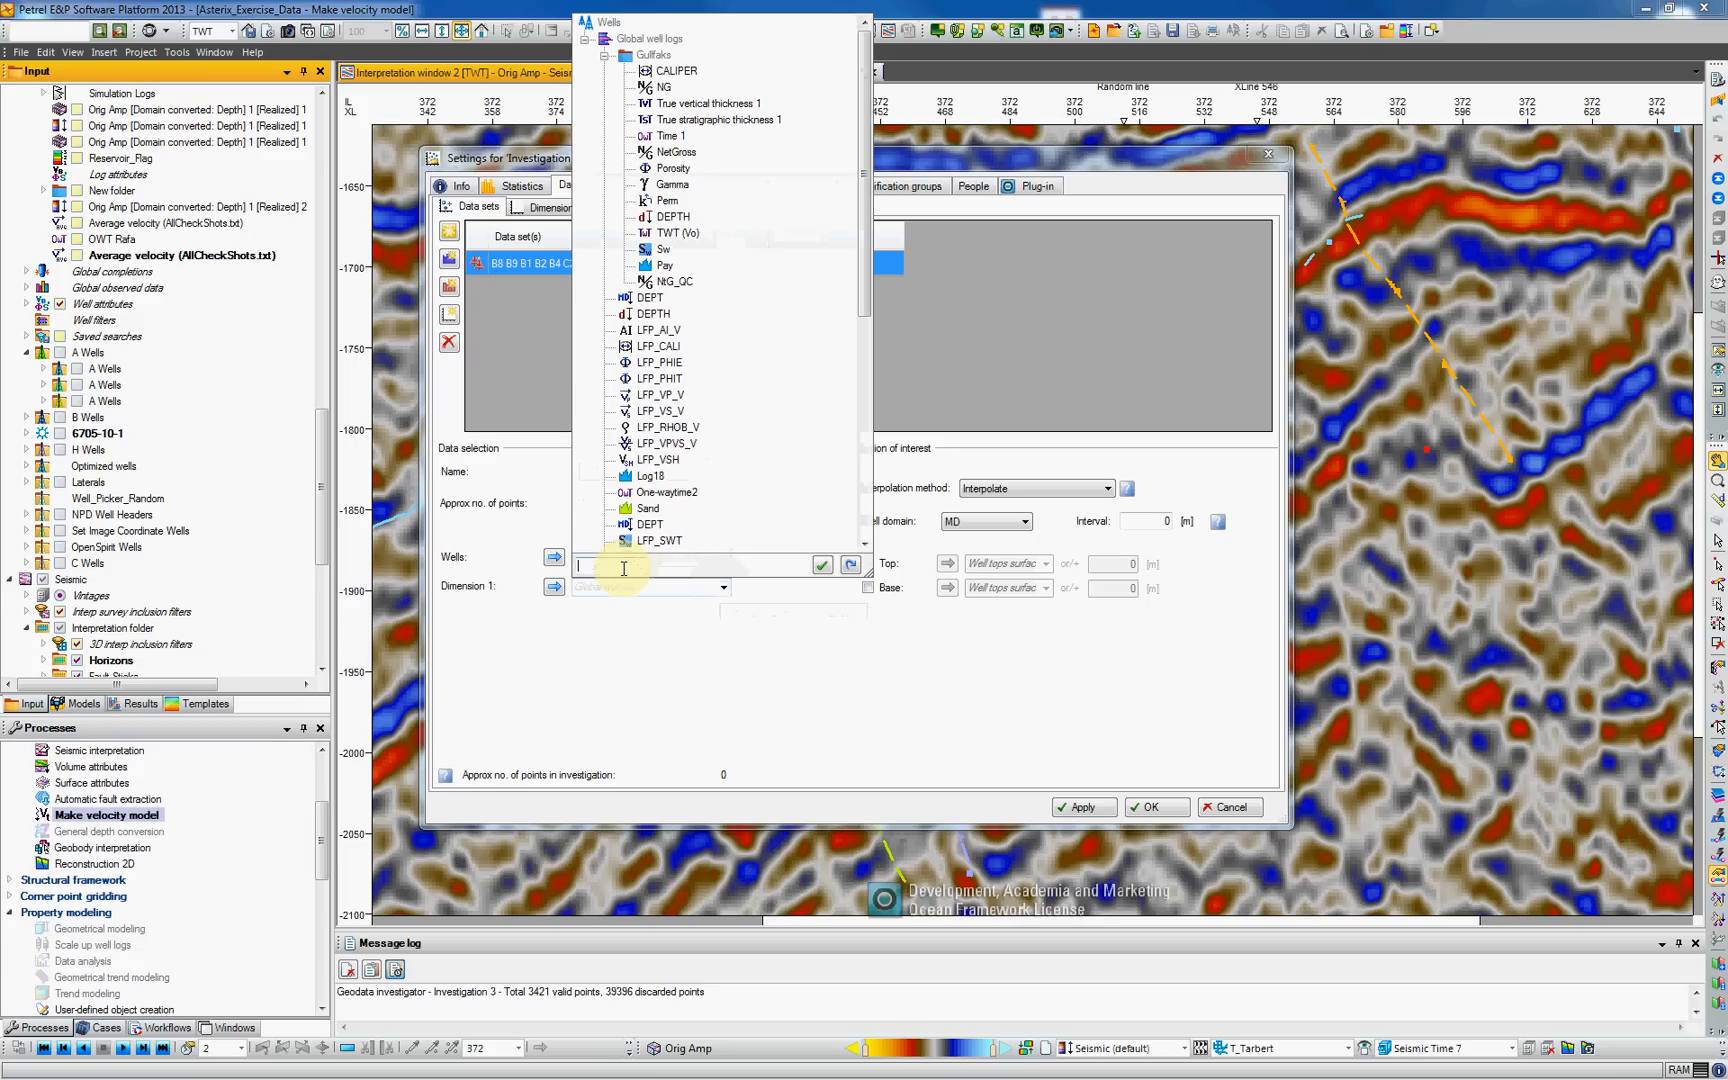
{"action": "type", "text": "rafa"}
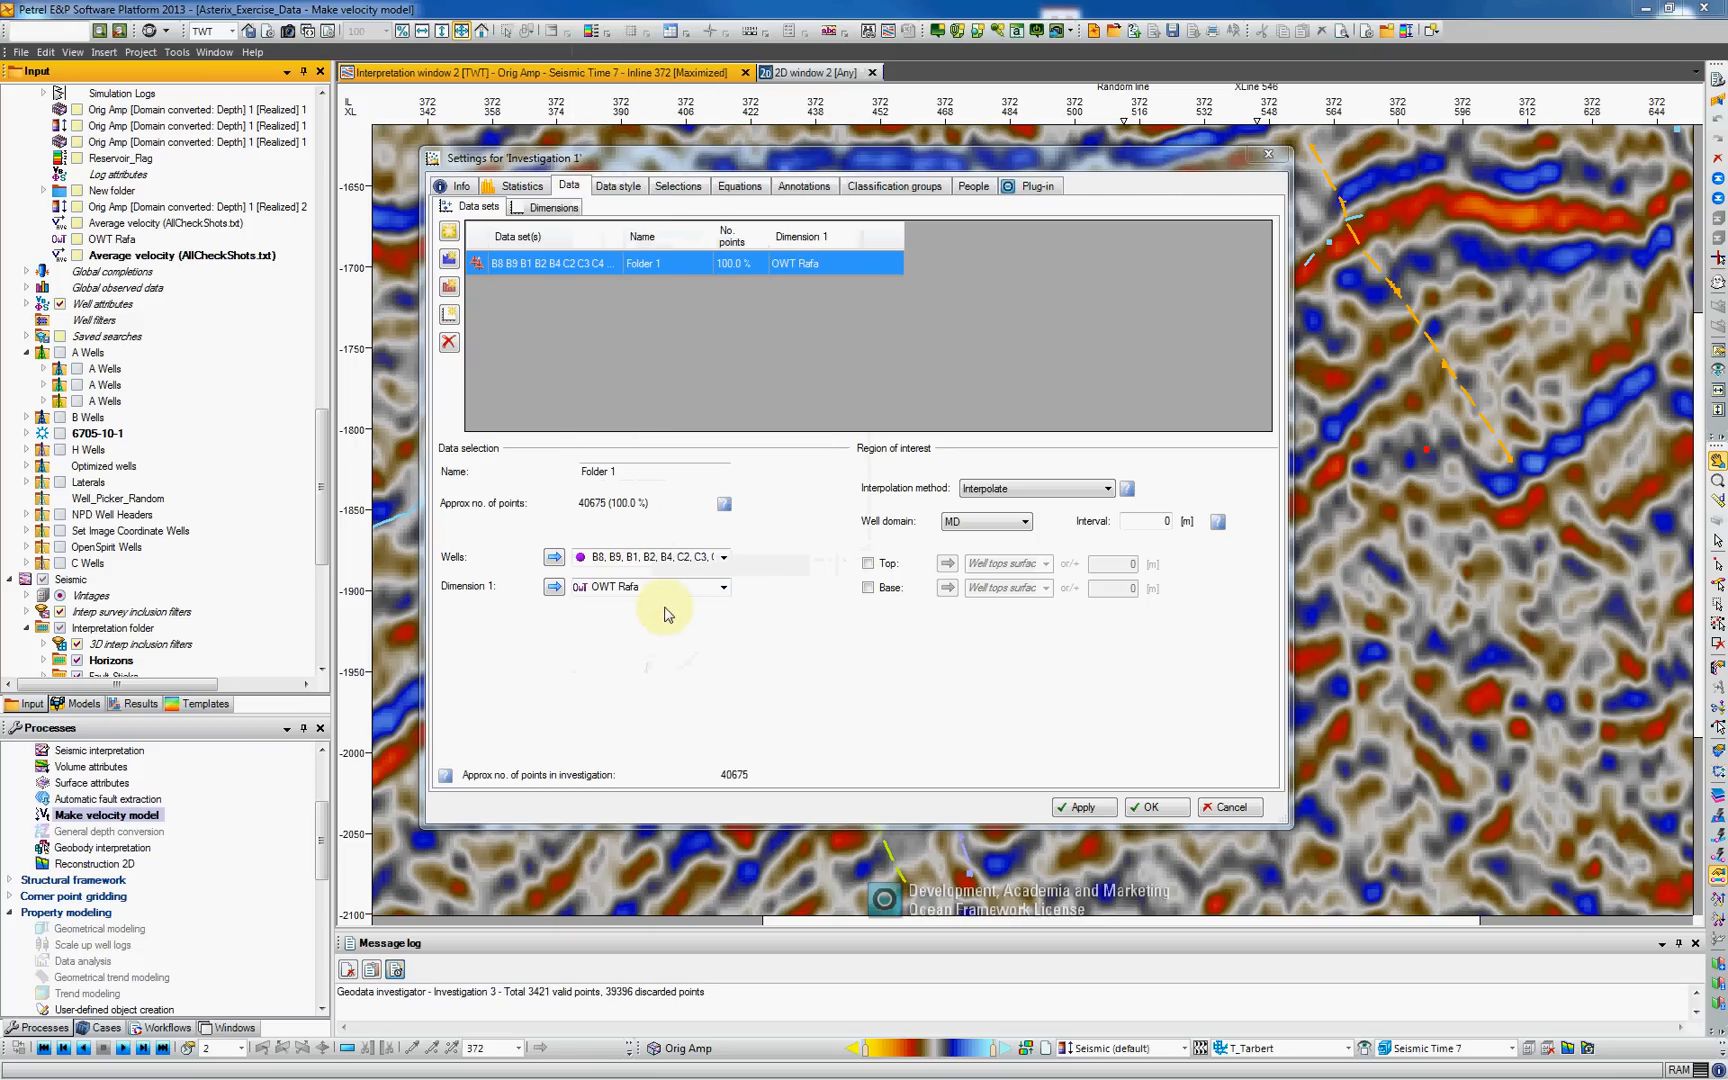
{"action": "mouse_move", "coordinate": [448, 316]}
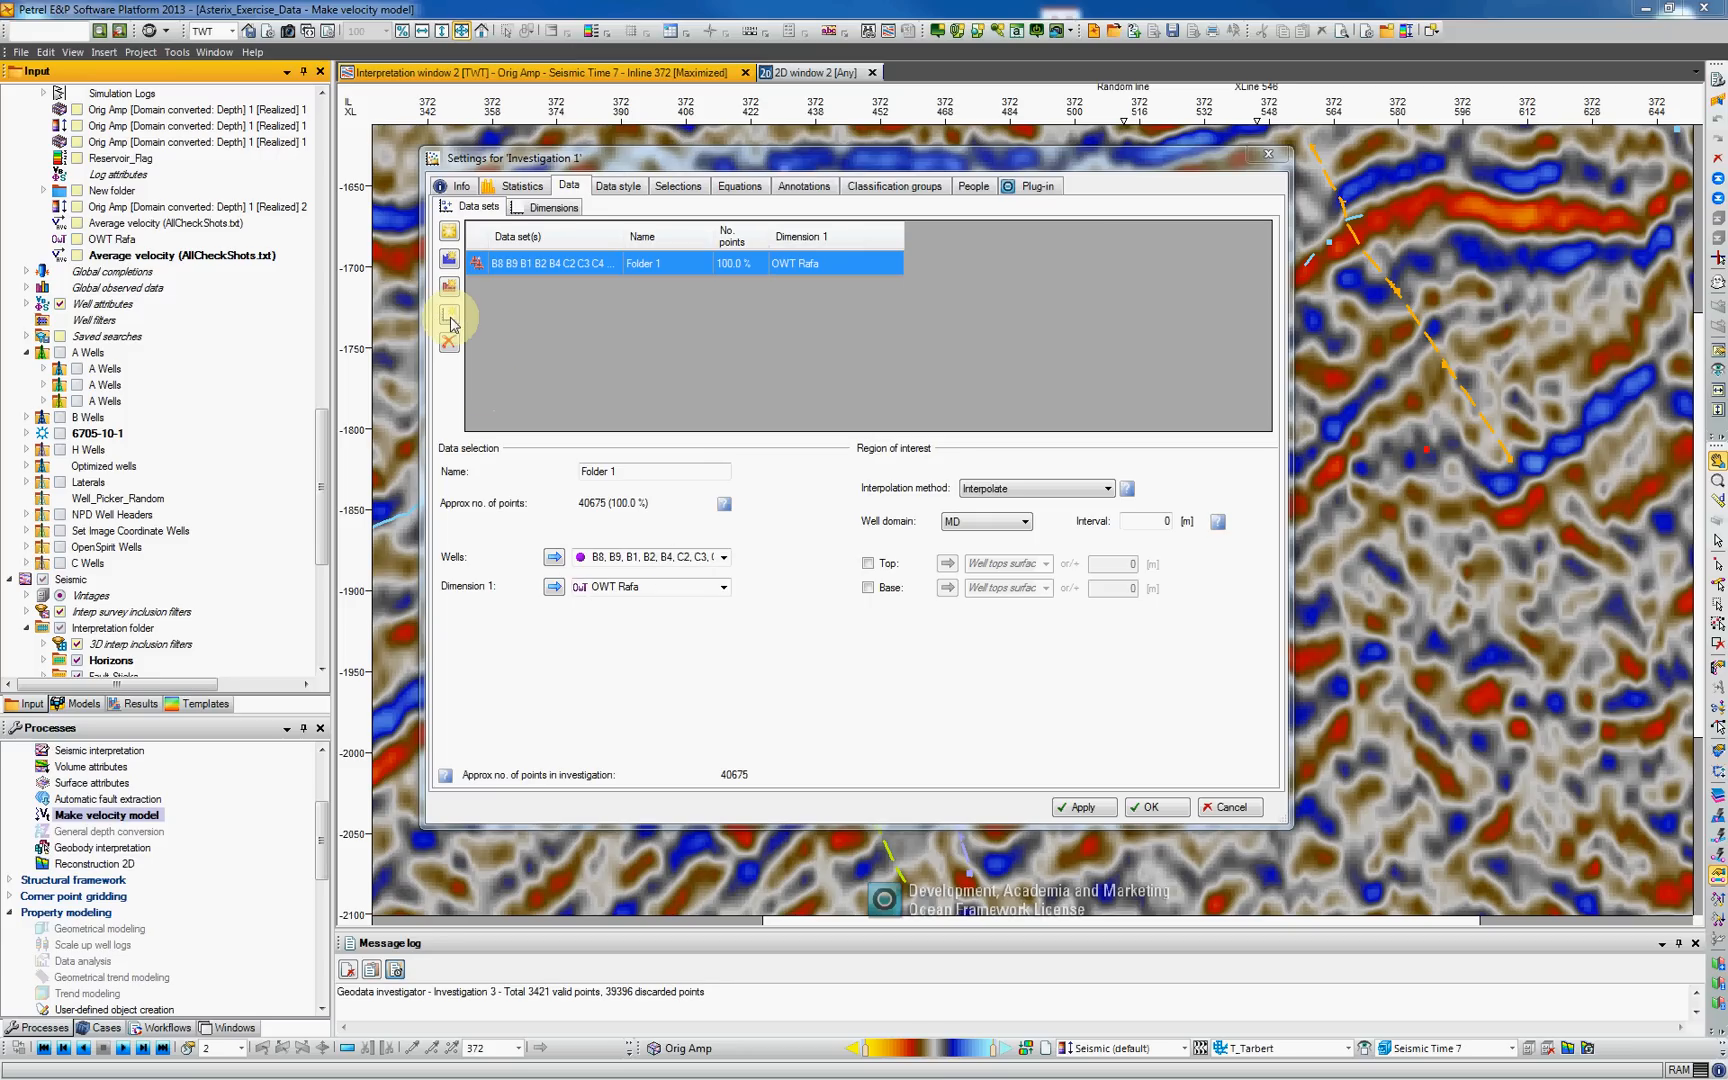
- Add Depth as dimension 2 and Average velocity (AllCheckShots.txt) as dimension 3, then apply
{"action": "left_click", "coordinate": [448, 316]}
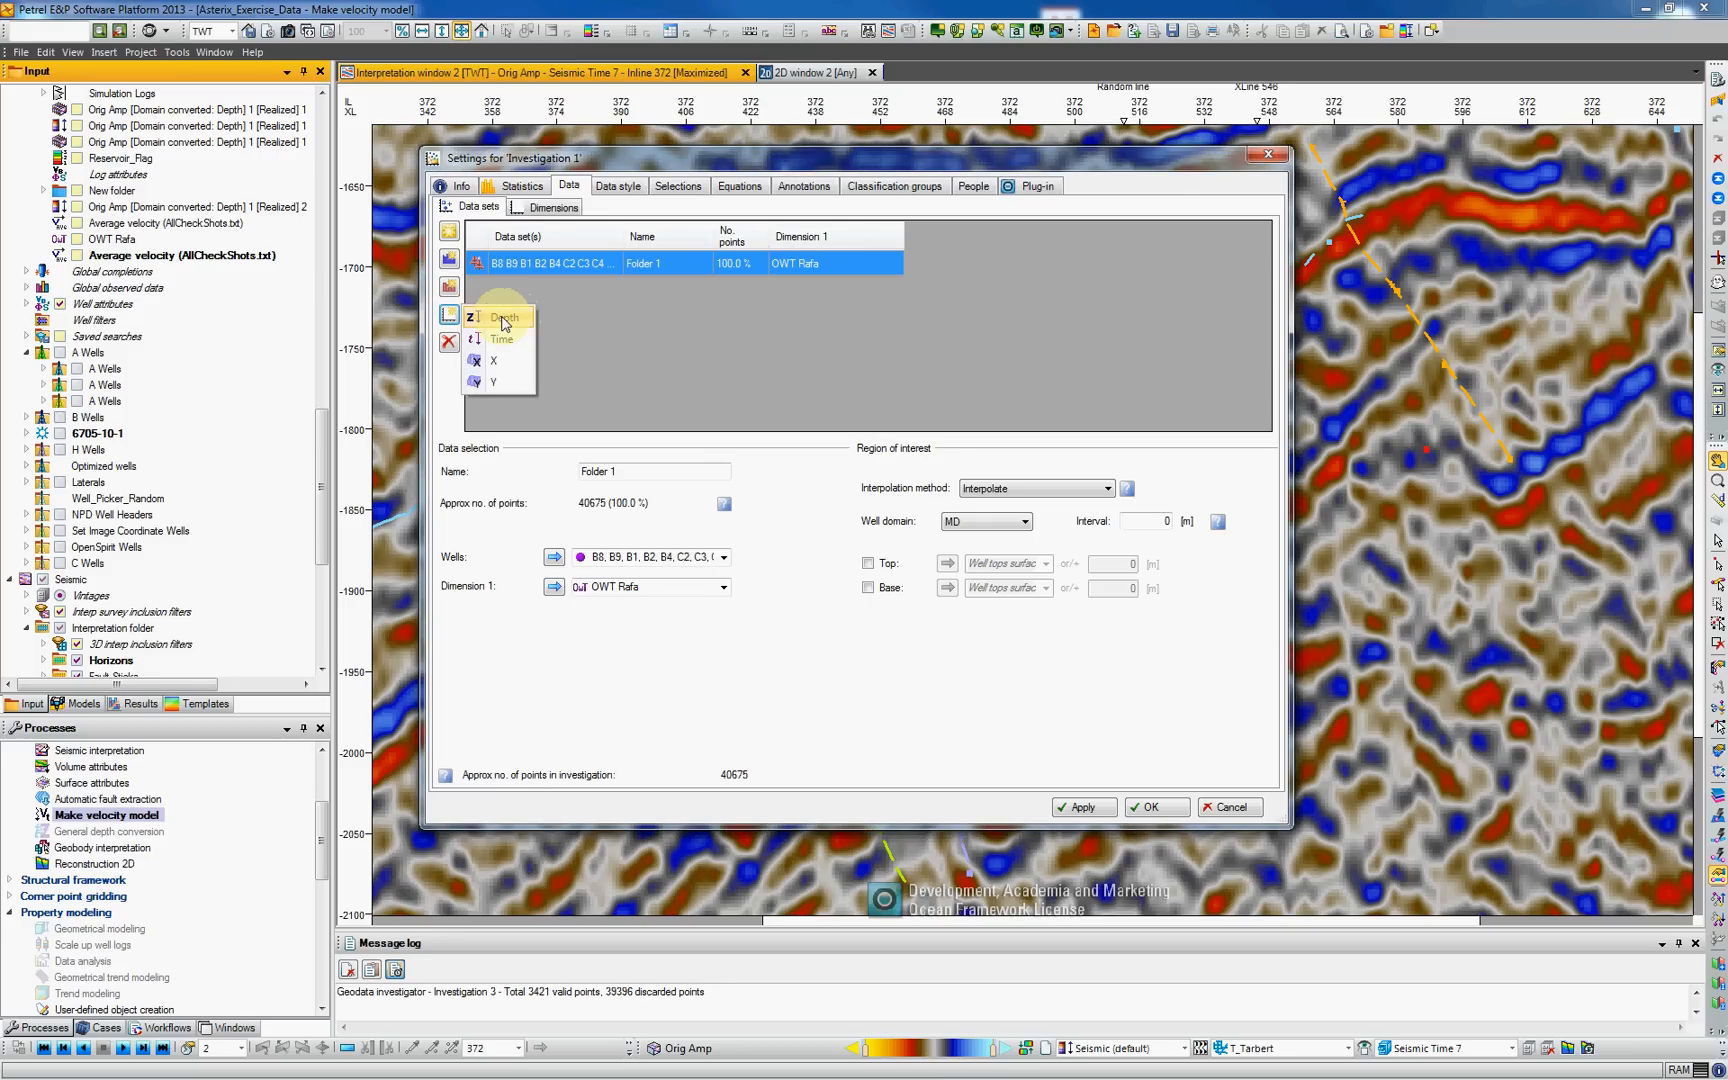
{"action": "left_click", "coordinate": [504, 316]}
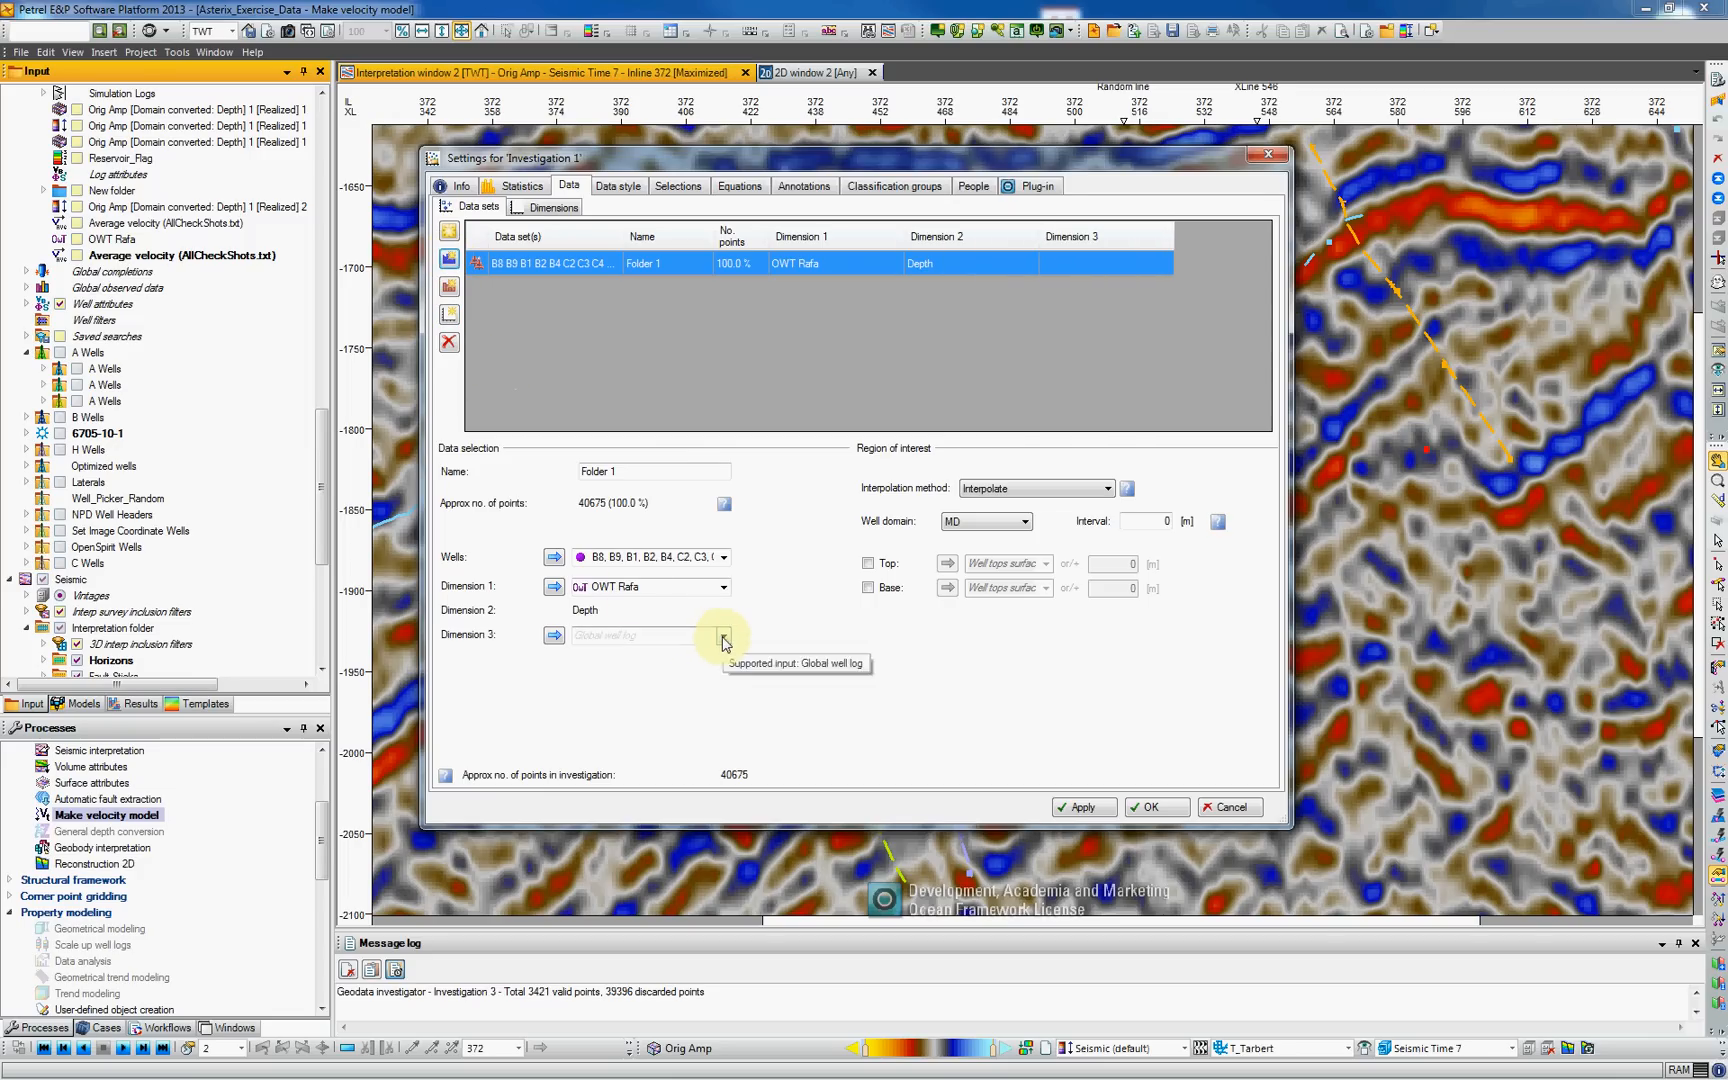
{"action": "left_click", "coordinate": [724, 636]}
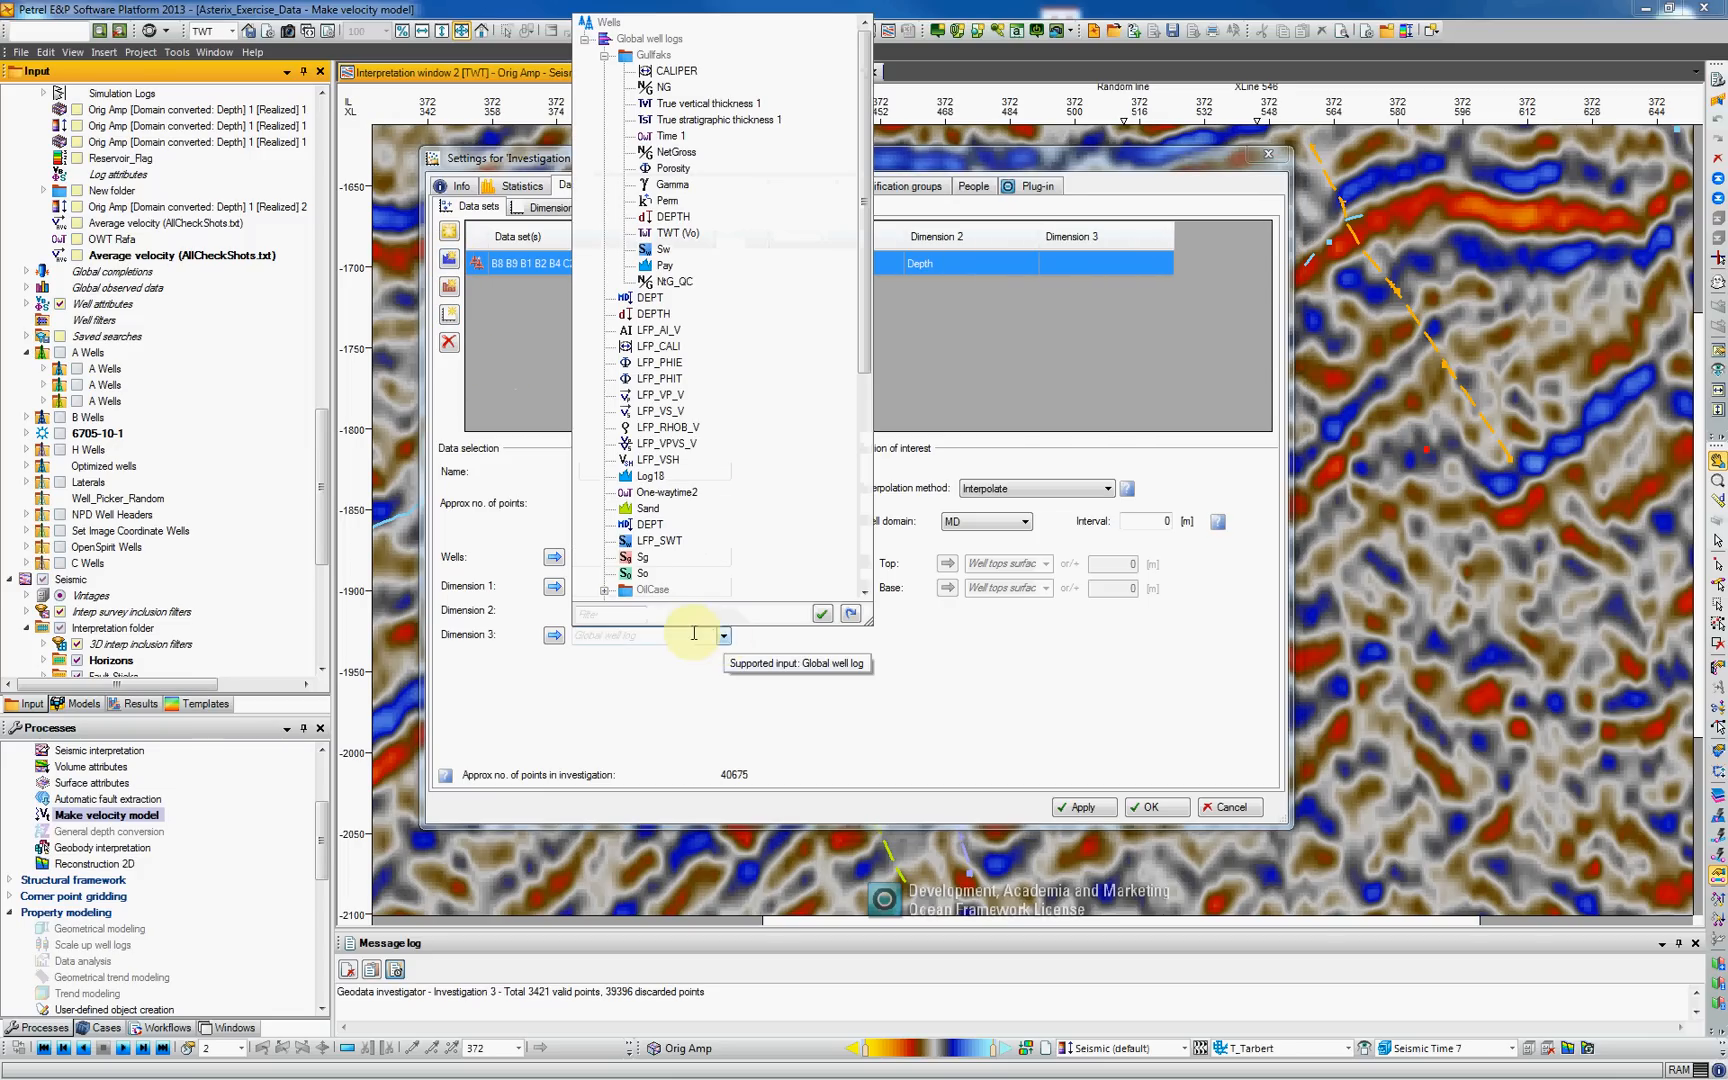
{"action": "type", "text": "ave"}
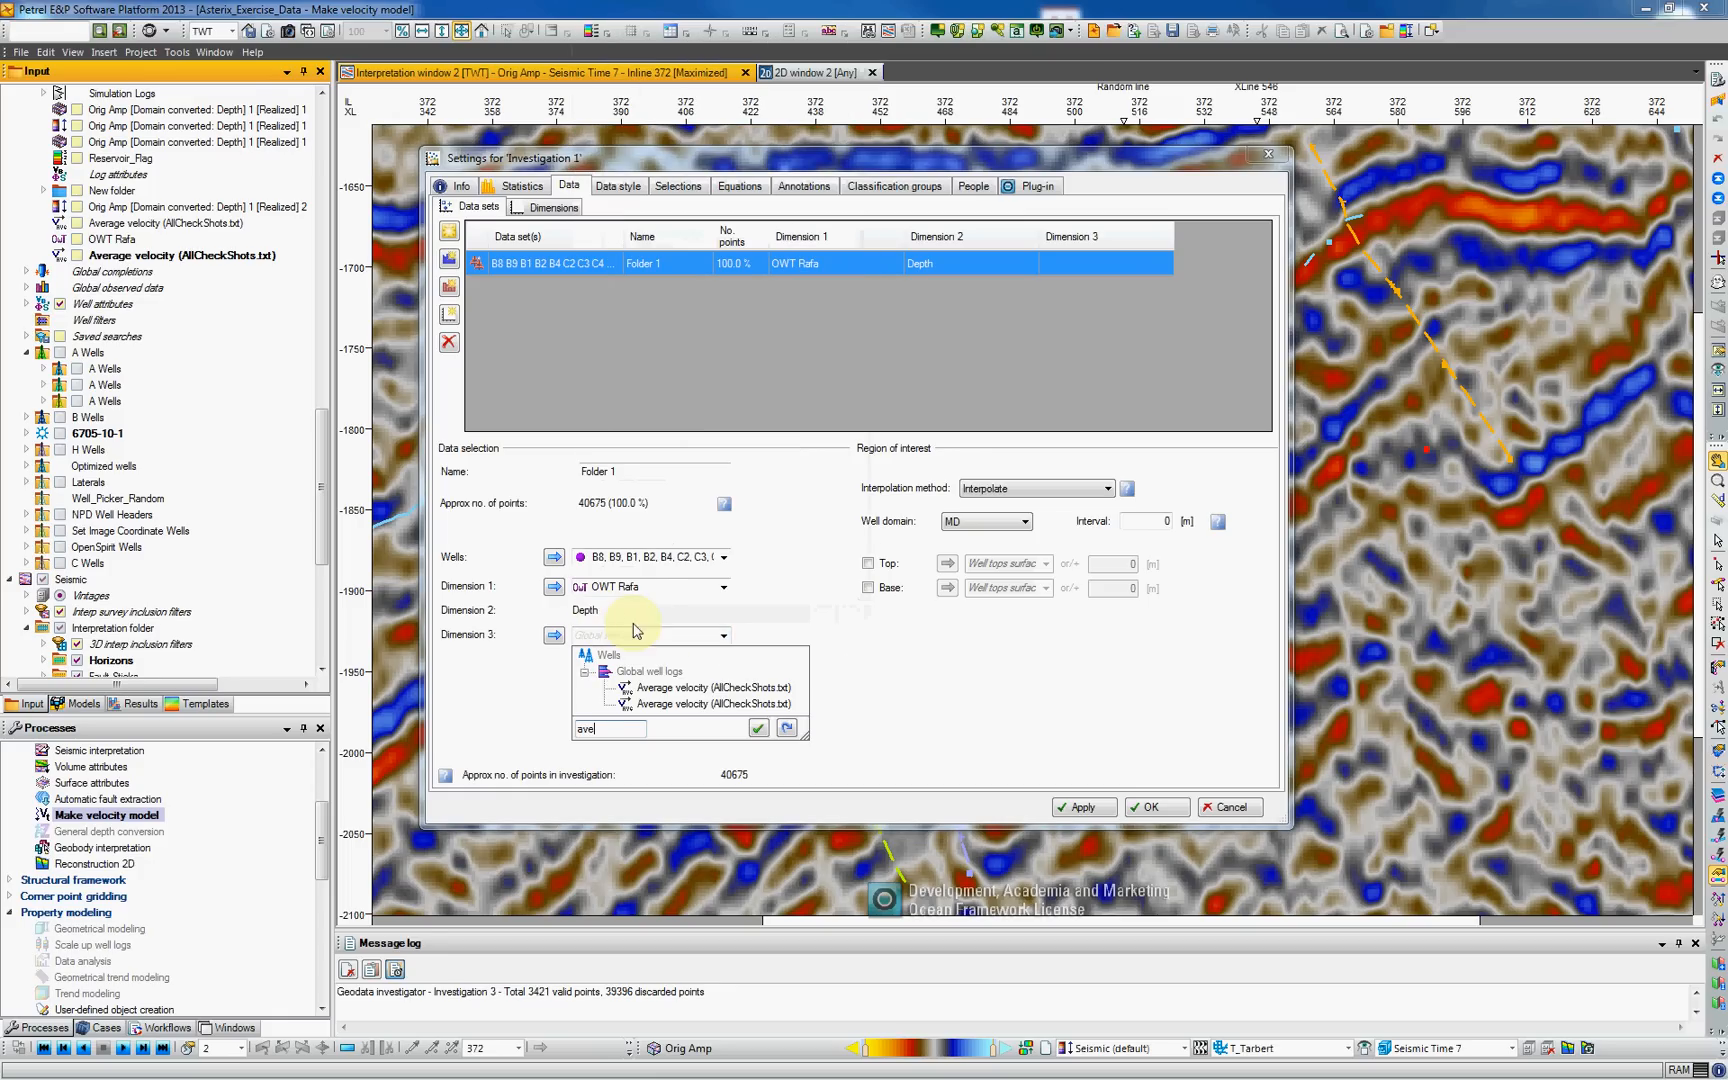
{"action": "left_click", "coordinate": [714, 688]}
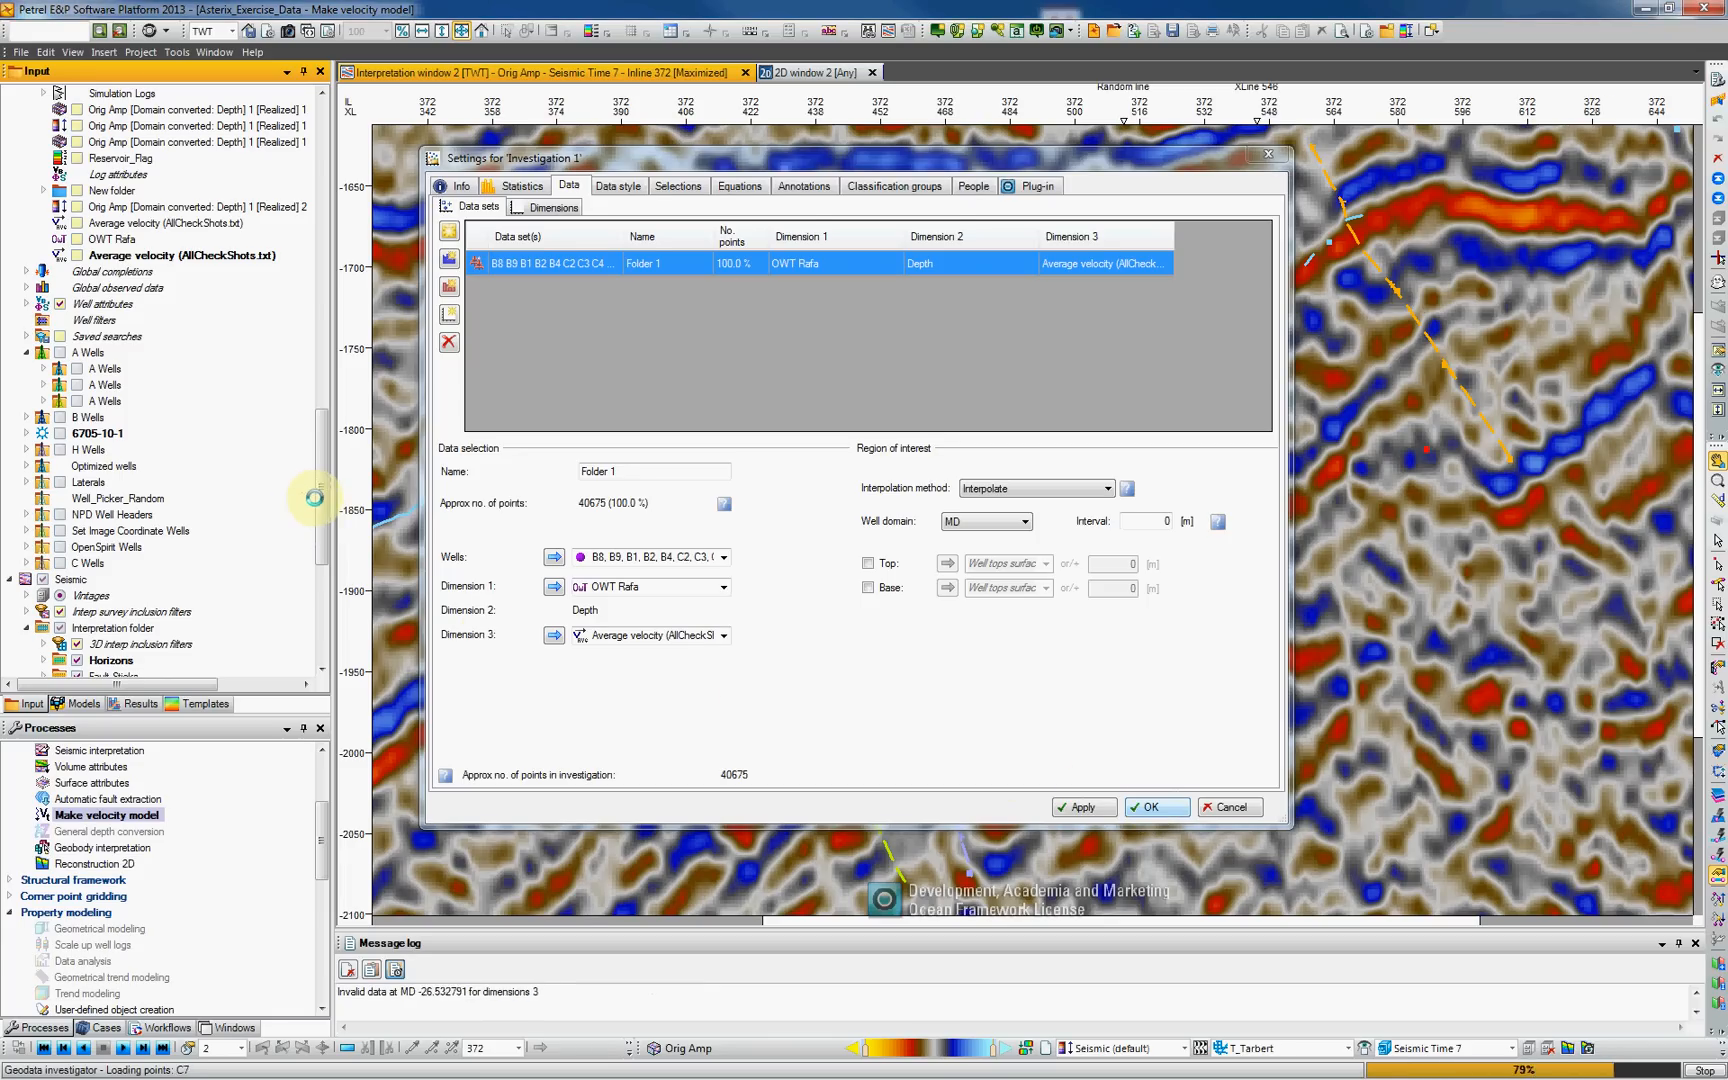
{"action": "left_click", "coordinate": [1156, 808]}
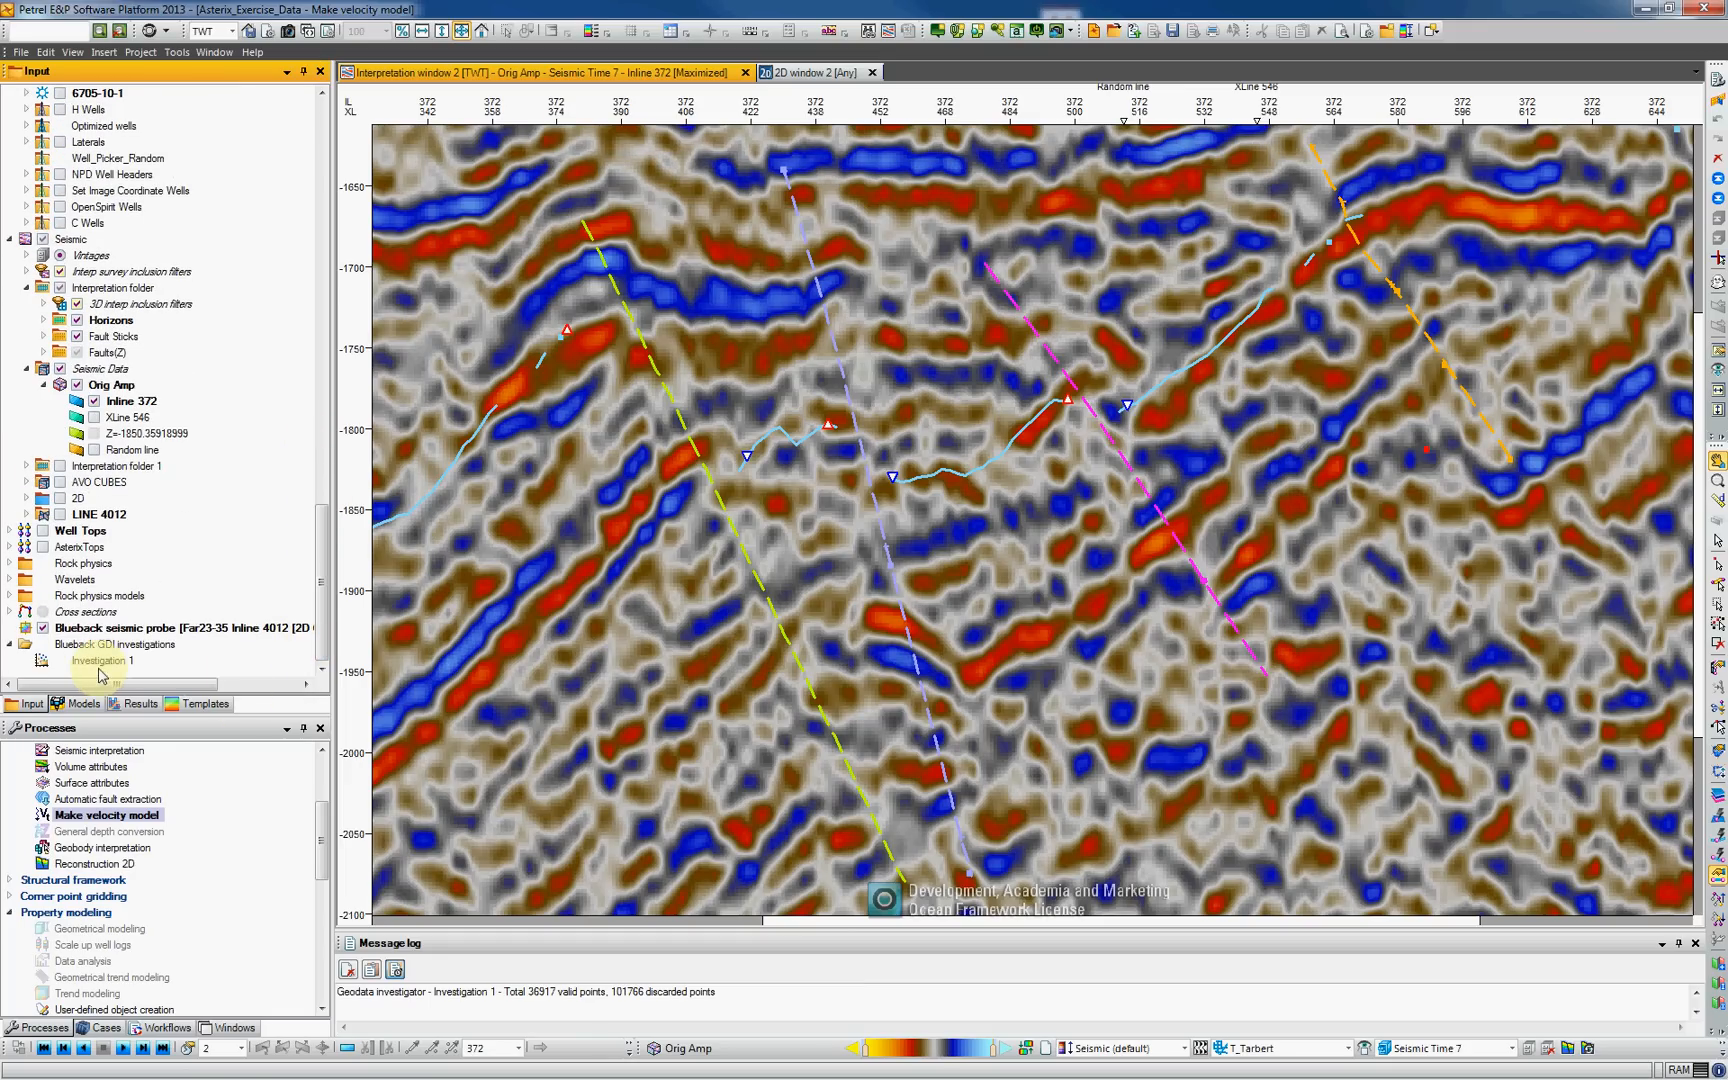
{"action": "mouse_move", "coordinate": [160, 322]}
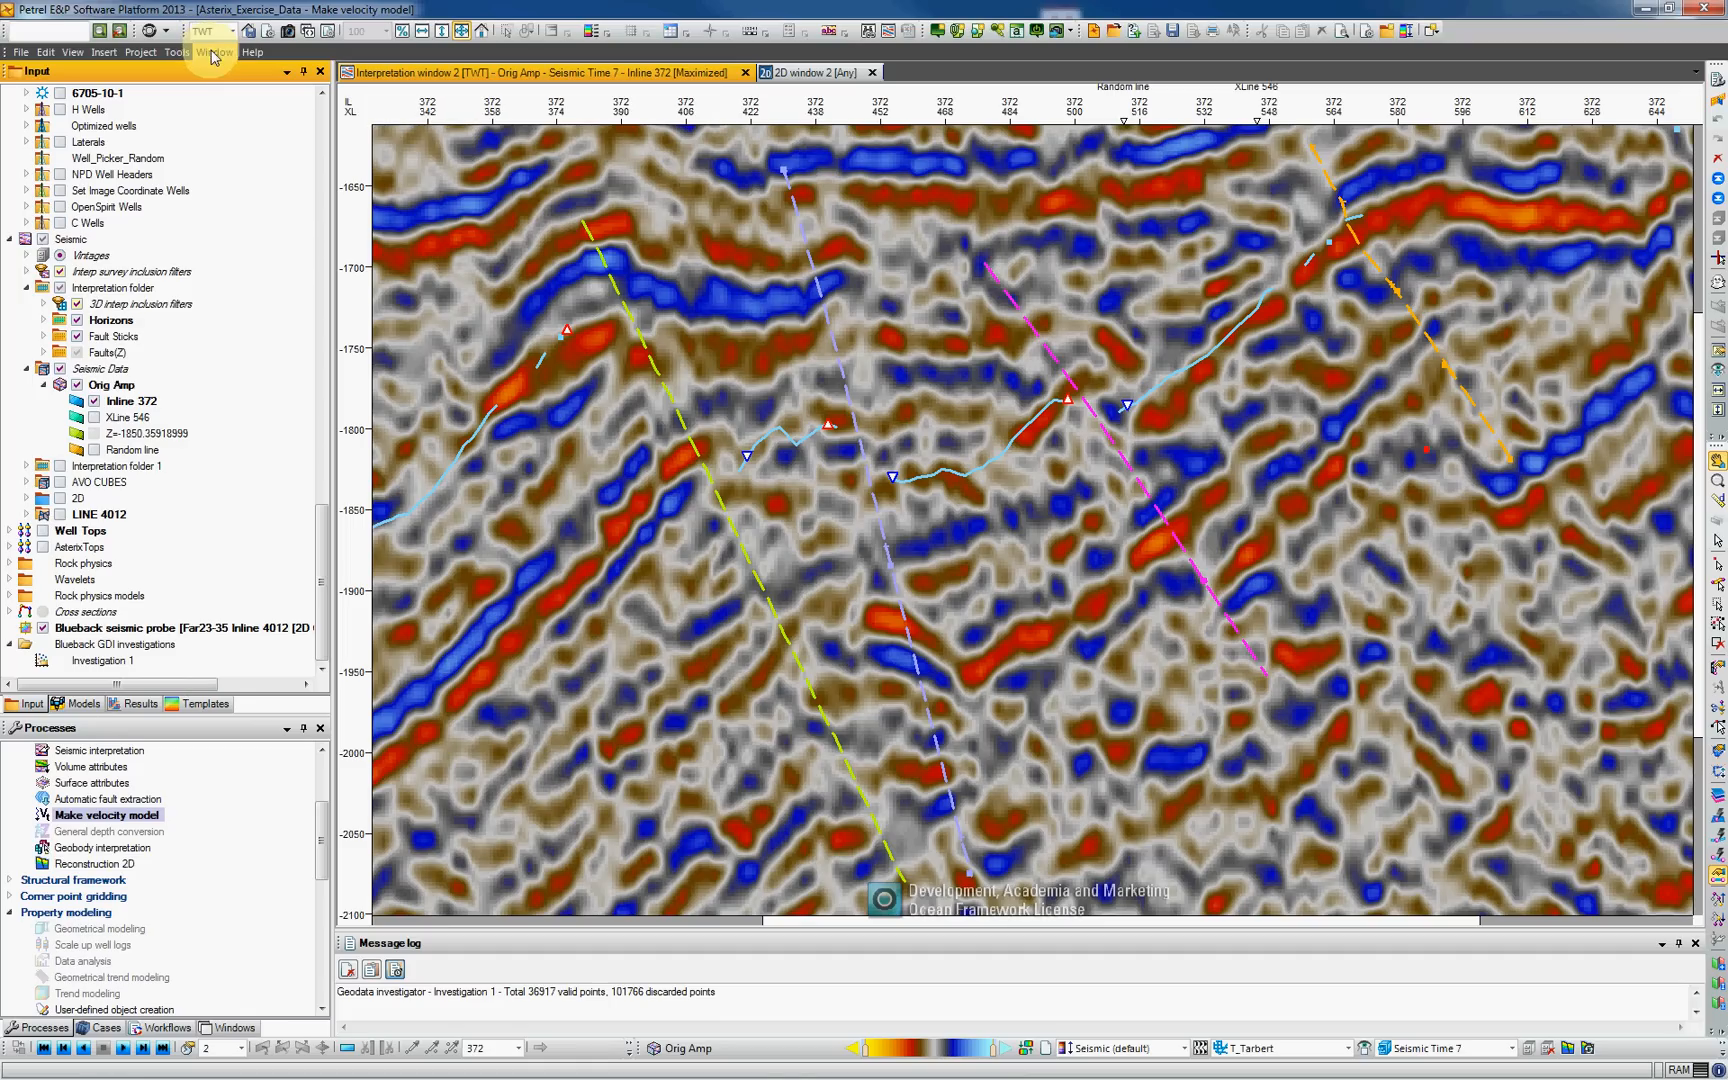
- Open a new empty Blueback scatterplot window from the Window menu
{"action": "left_click", "coordinate": [204, 52]}
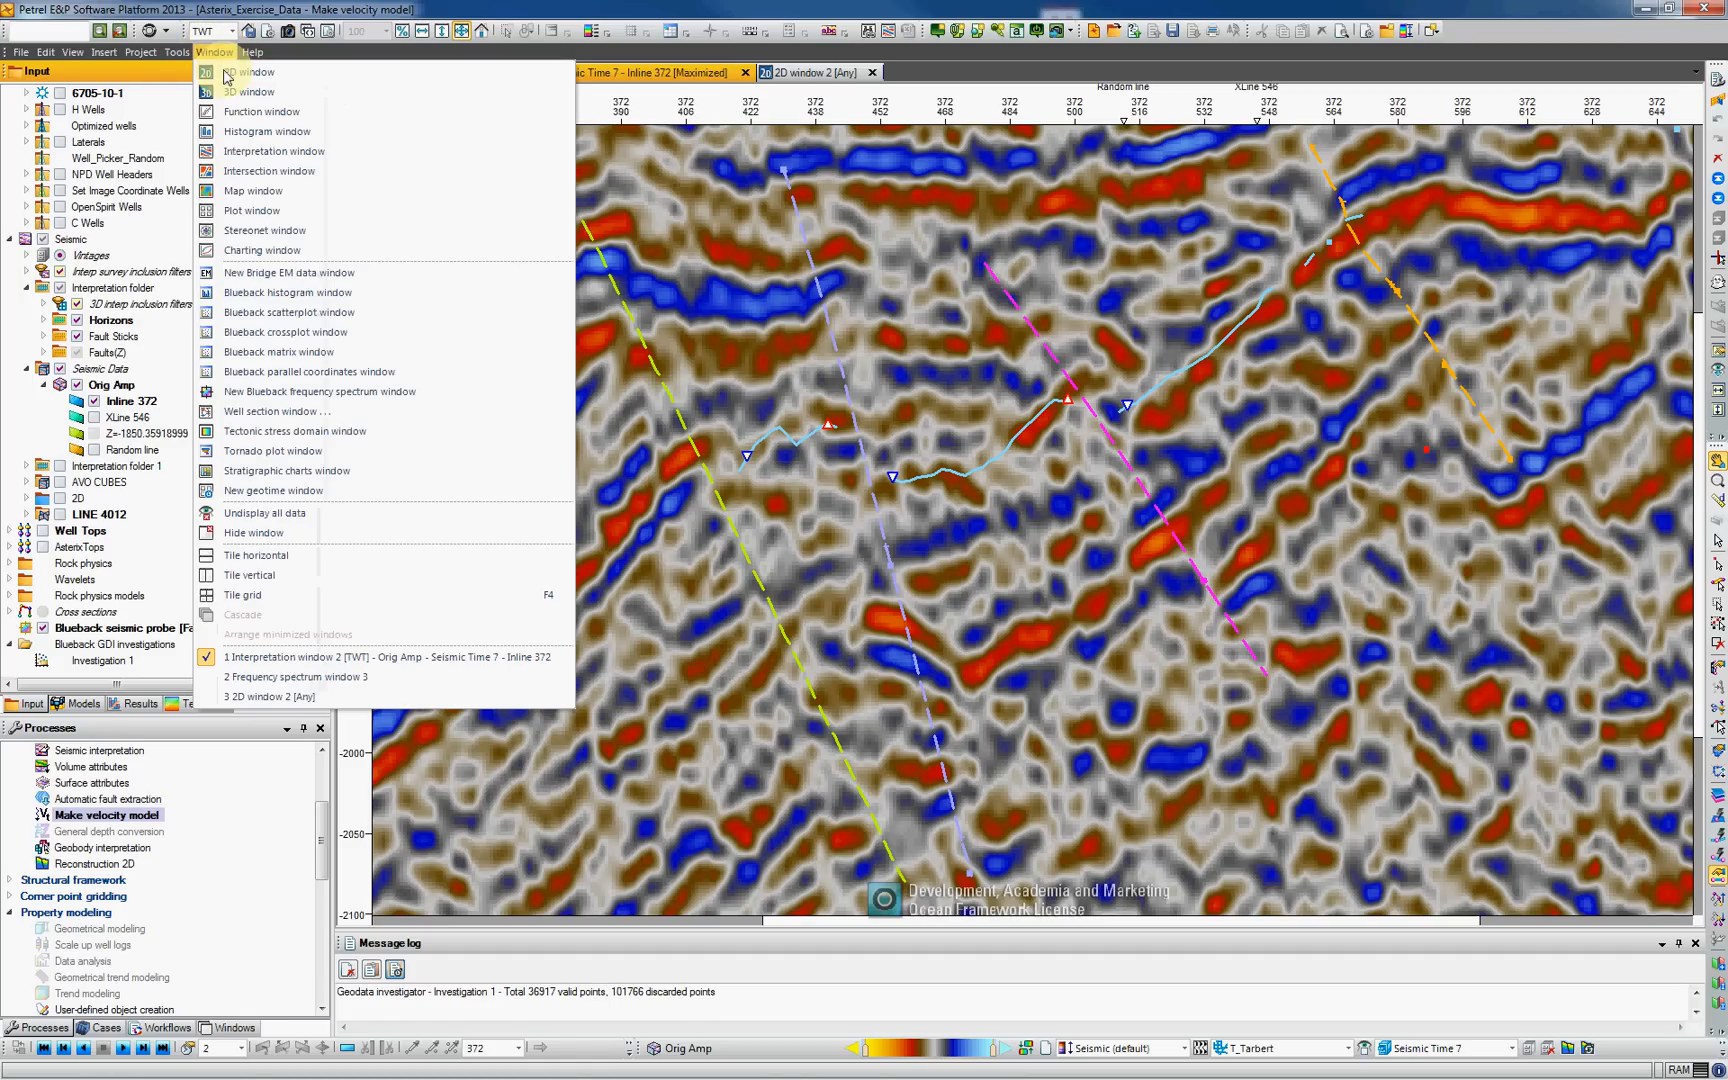
{"action": "mouse_move", "coordinate": [286, 332]}
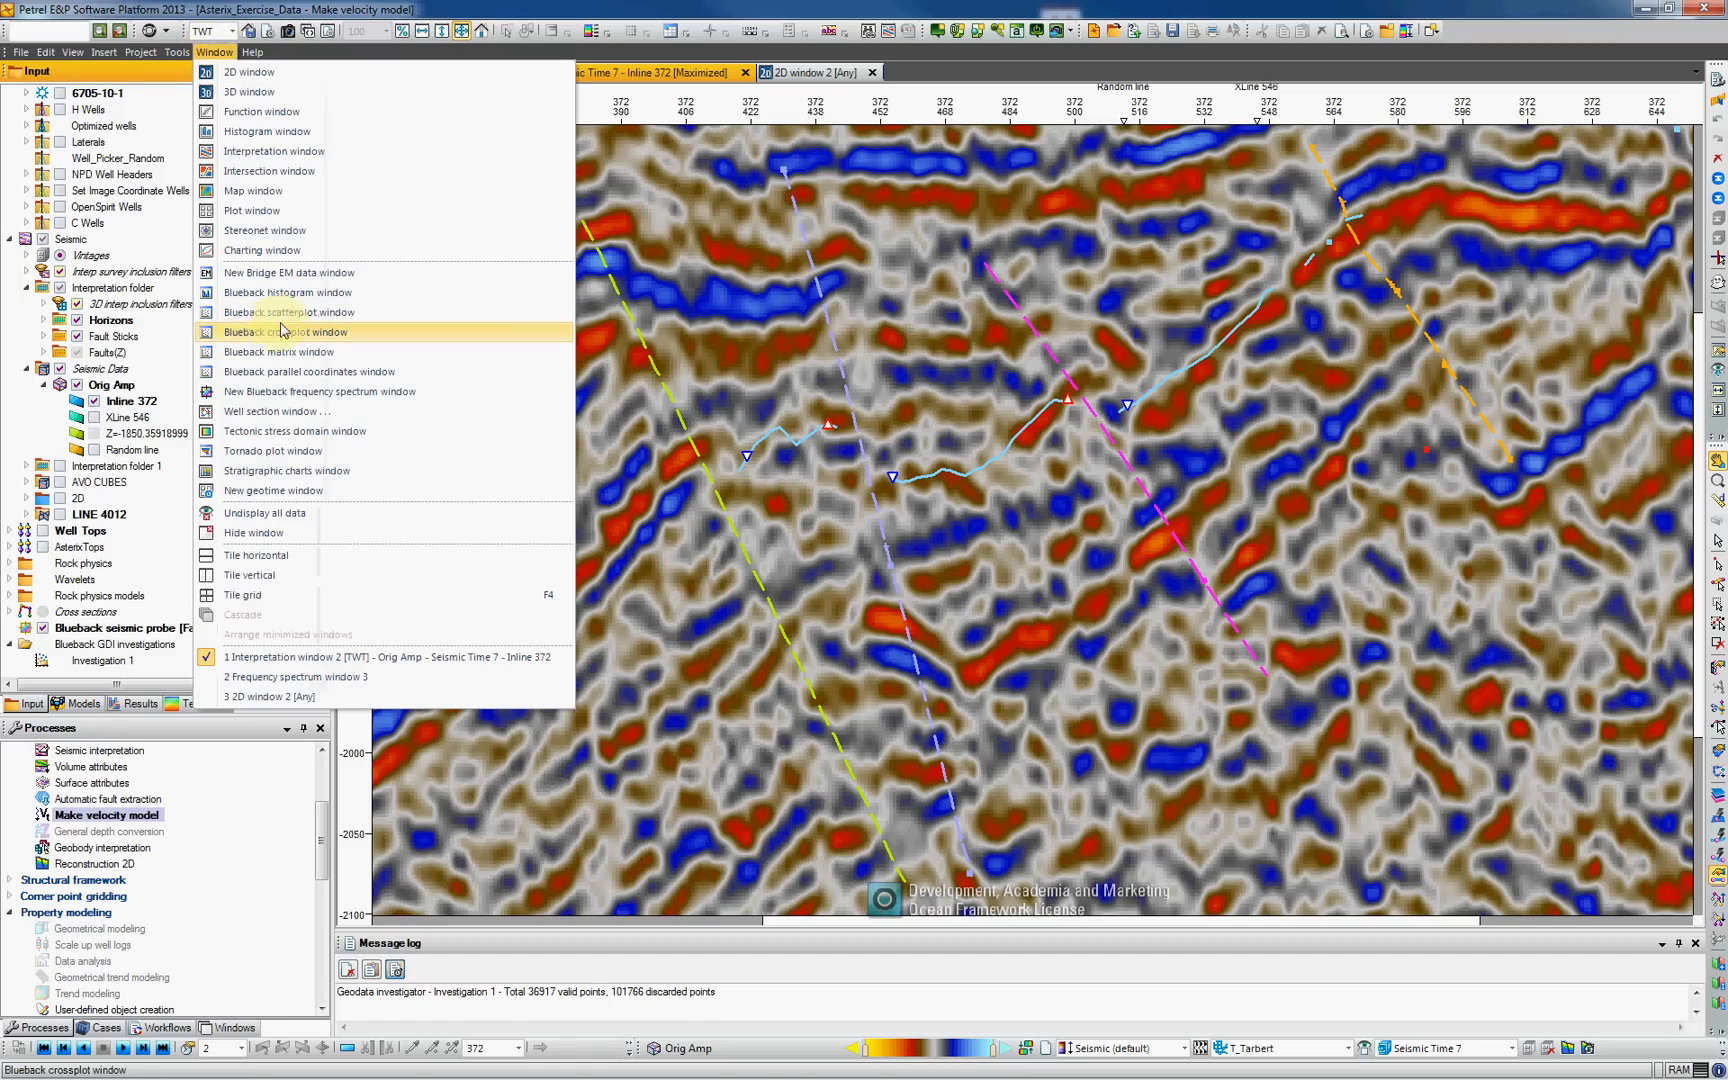
{"action": "left_click", "coordinate": [284, 332]}
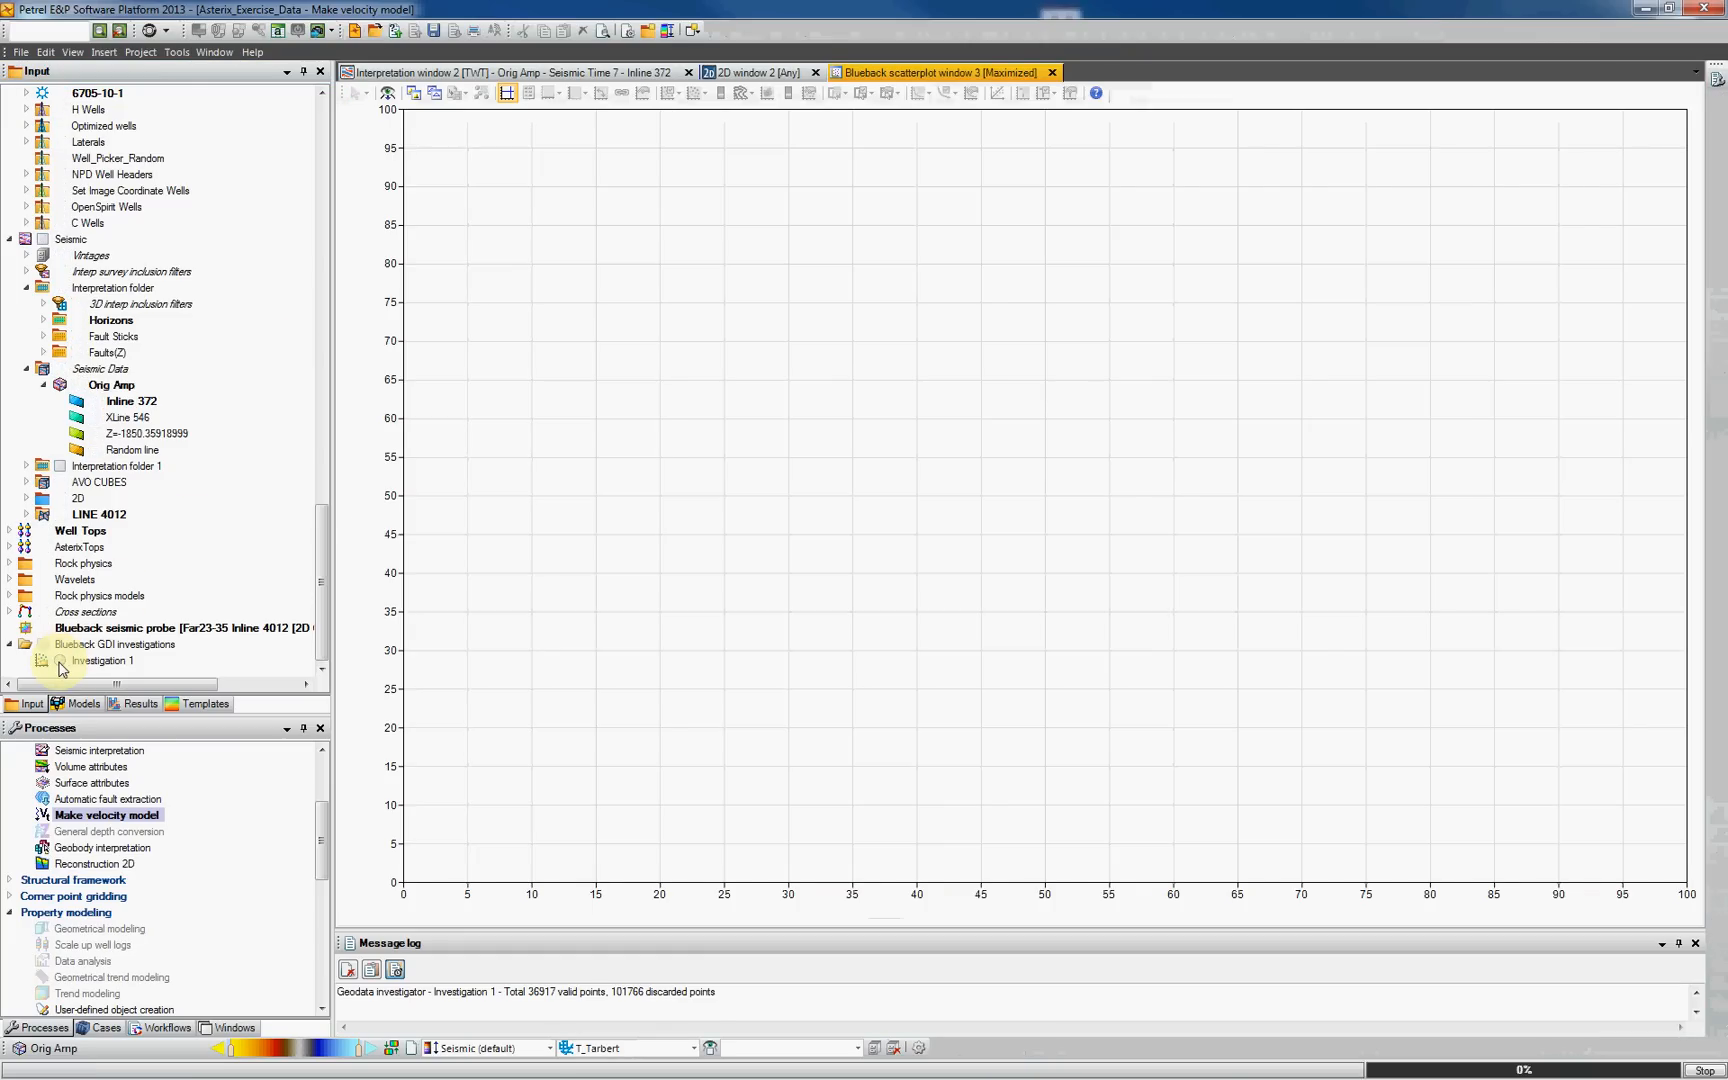
- Display Investigation 1 in the scatterplot with Folder 1 points coloured by individual well
{"action": "left_click", "coordinate": [62, 660]}
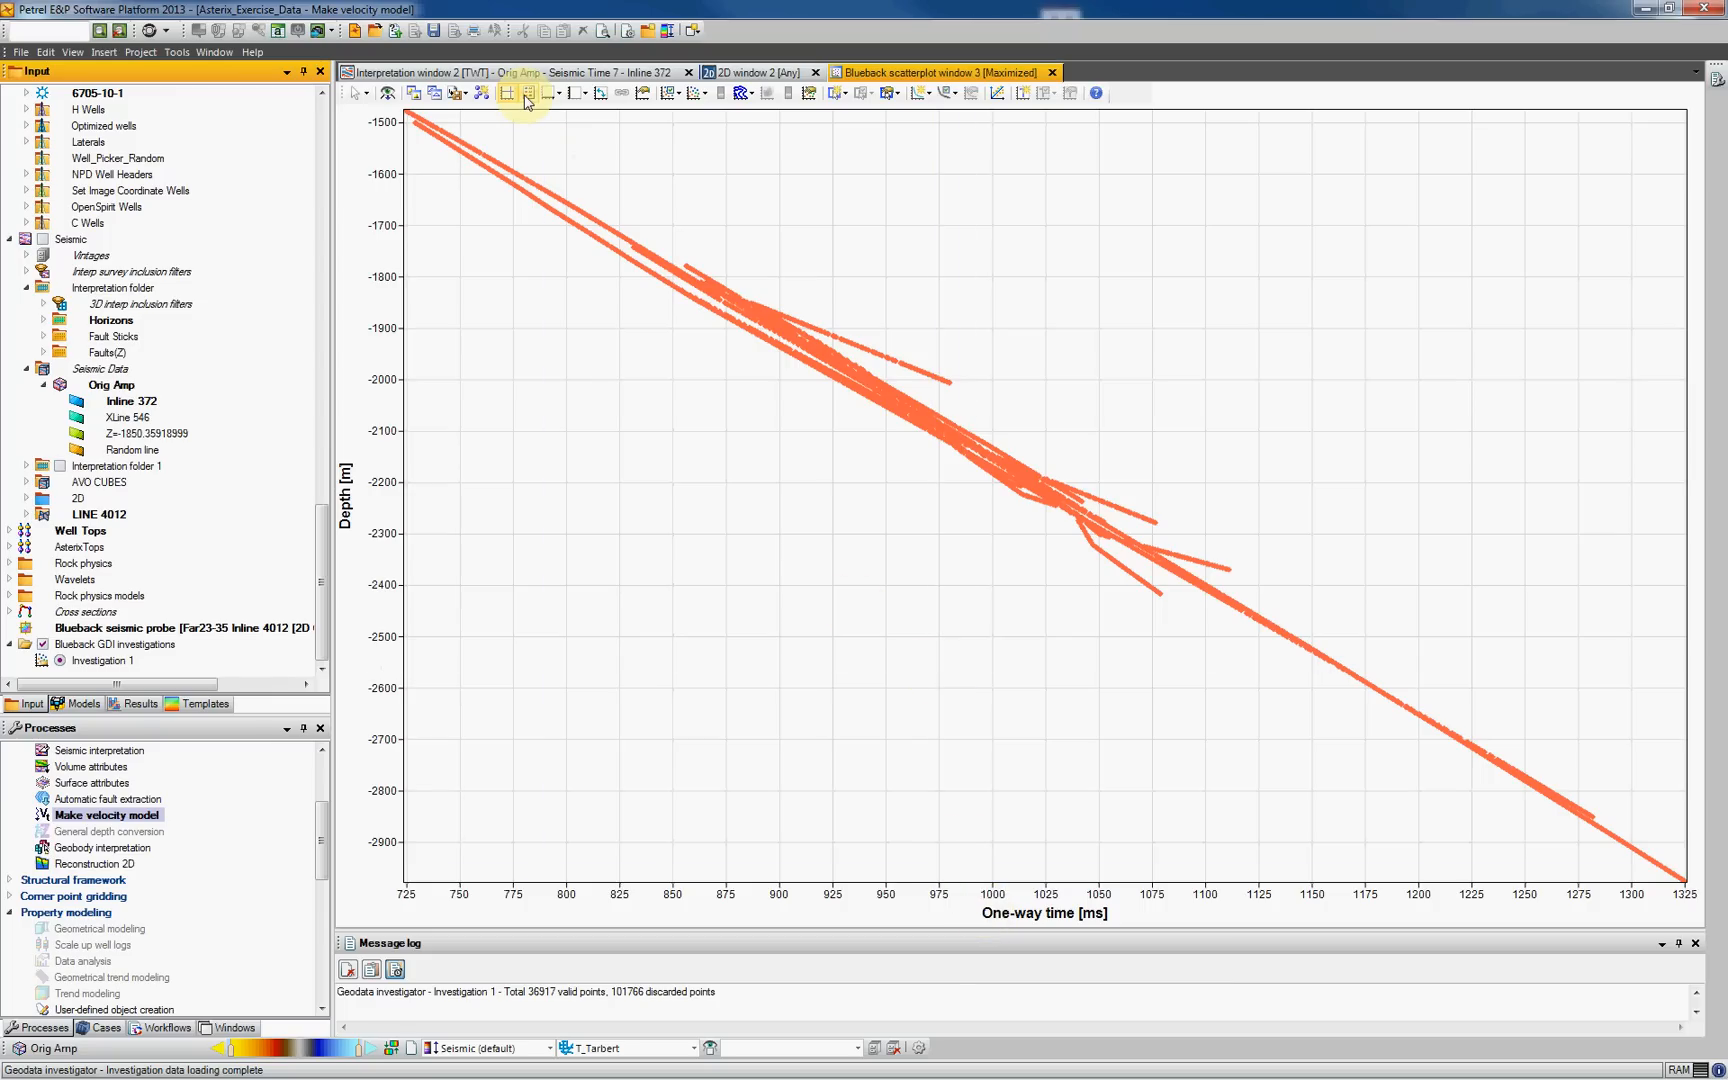
{"action": "mouse_move", "coordinate": [528, 94]}
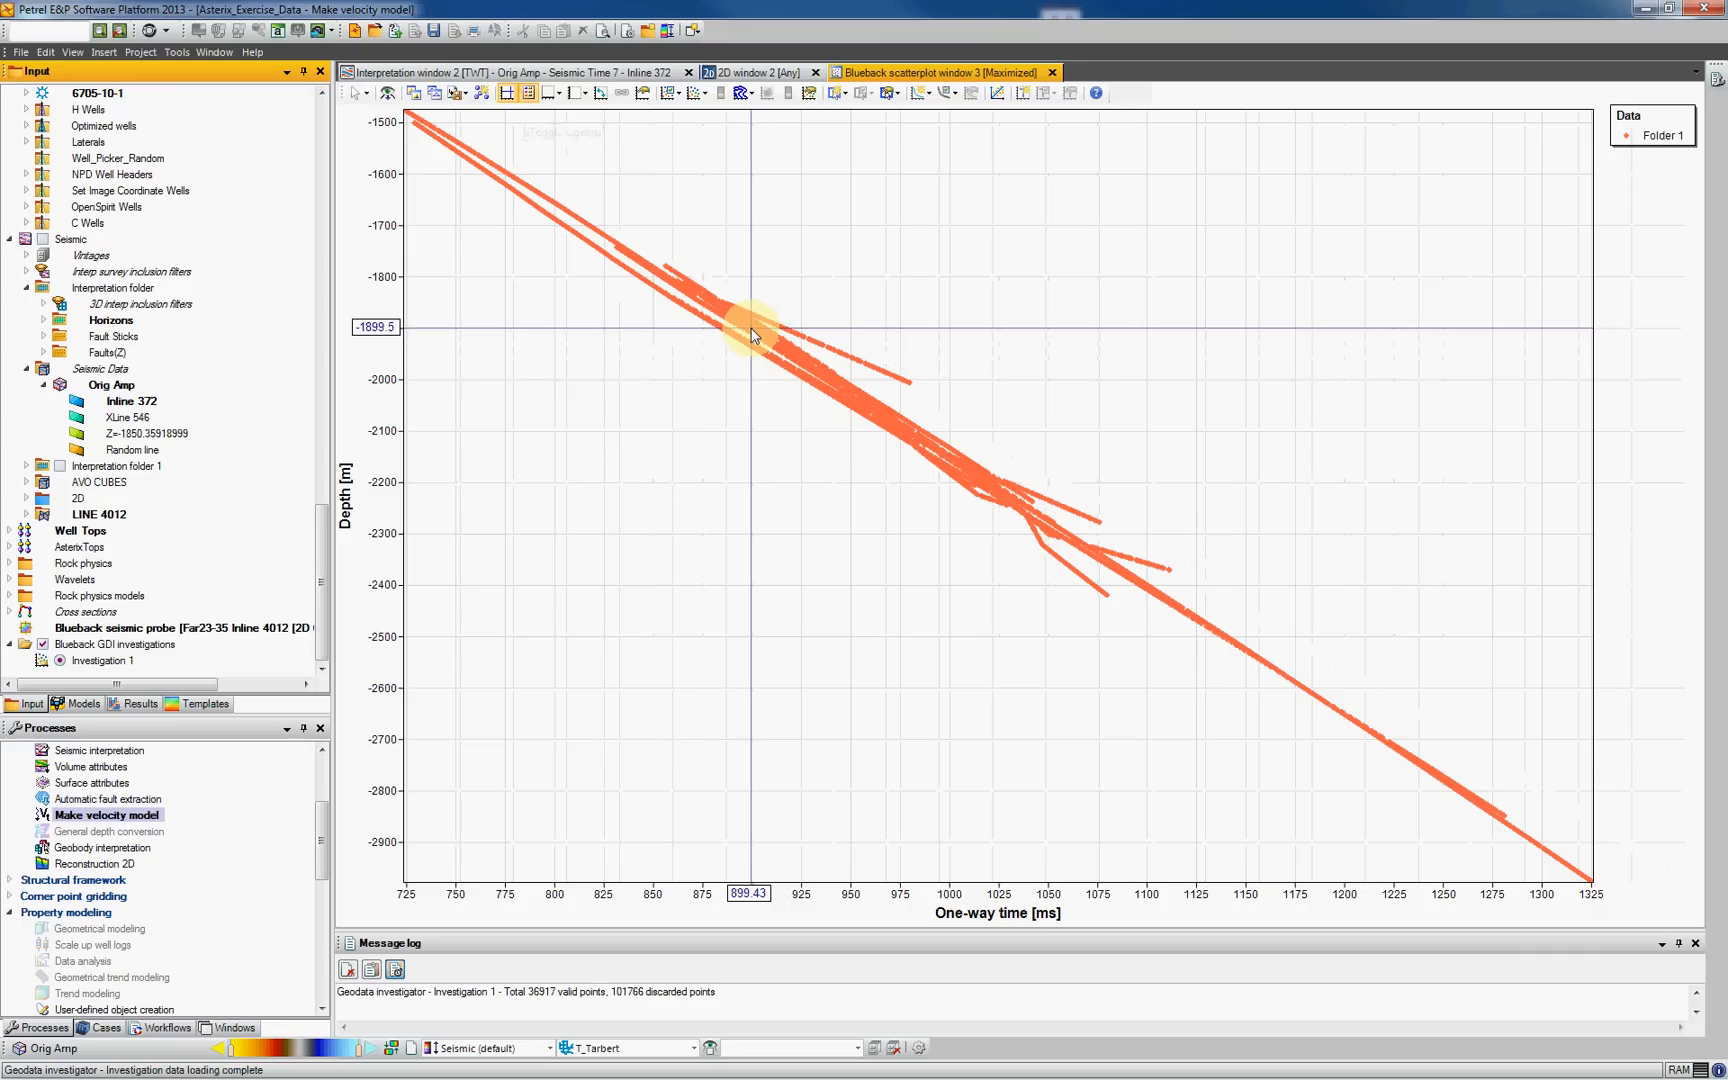
{"action": "mouse_move", "coordinate": [758, 338]}
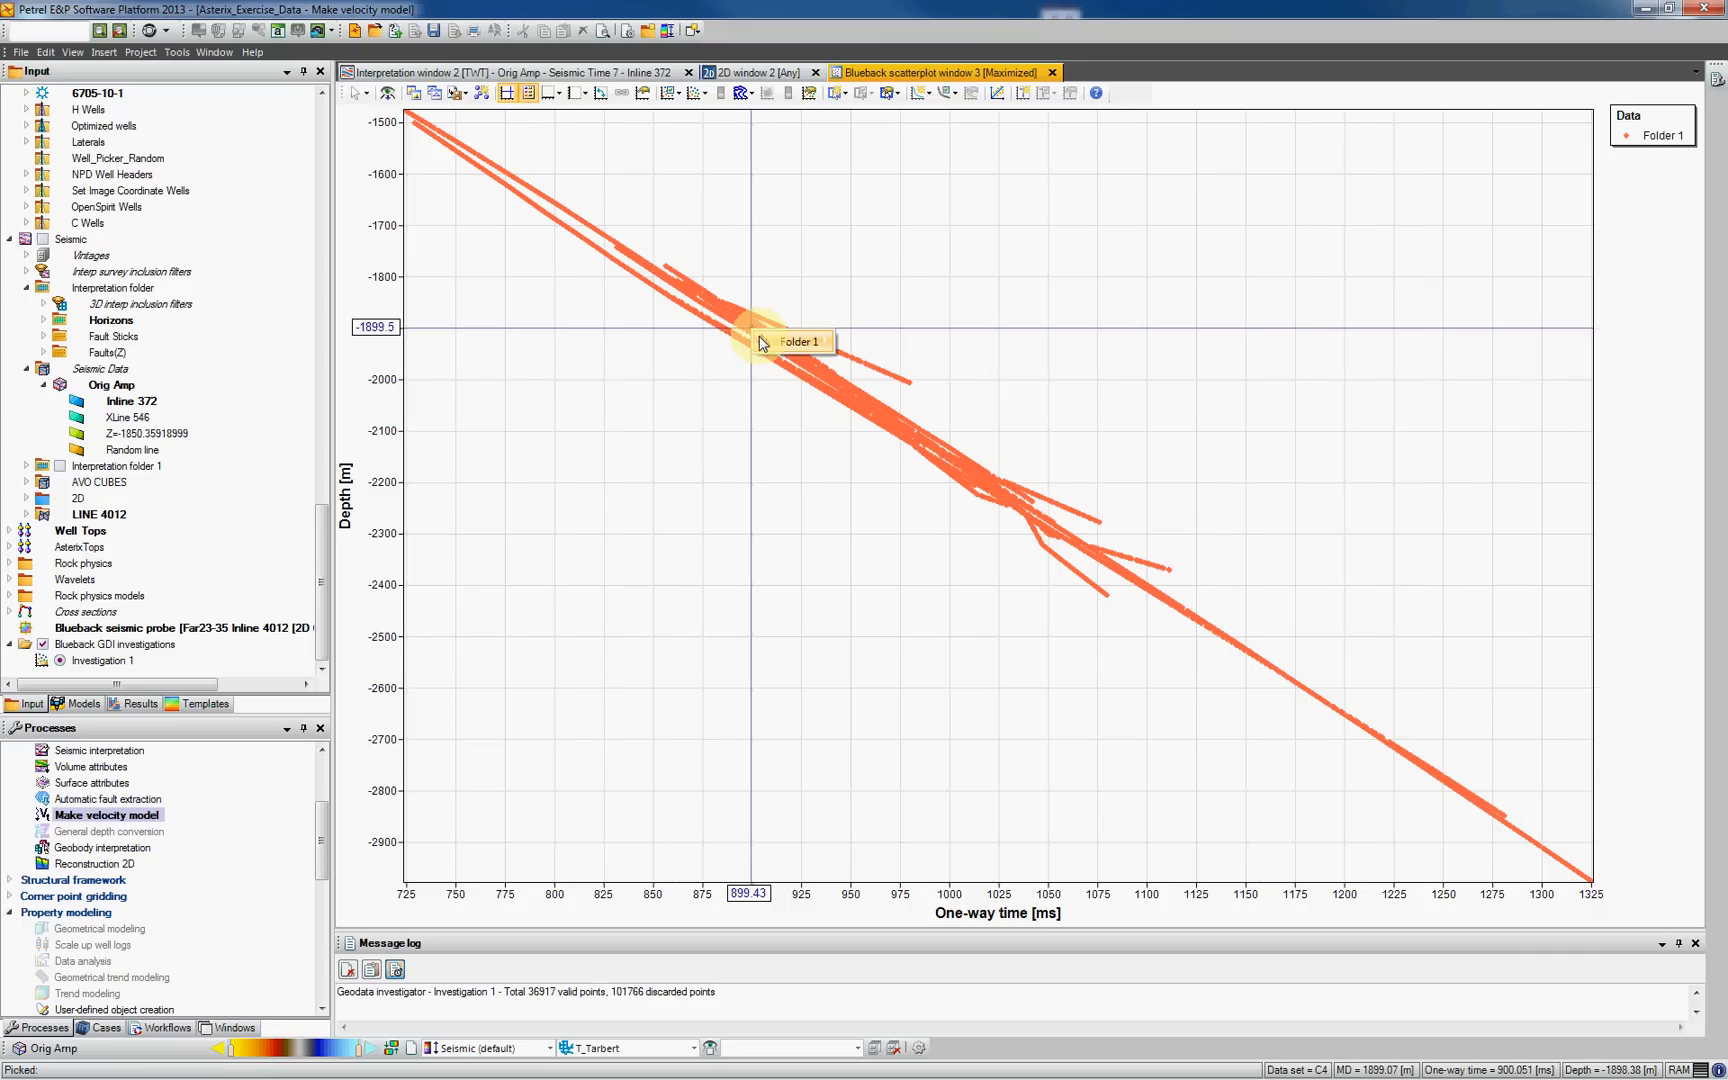
{"action": "right_click", "coordinate": [764, 344]}
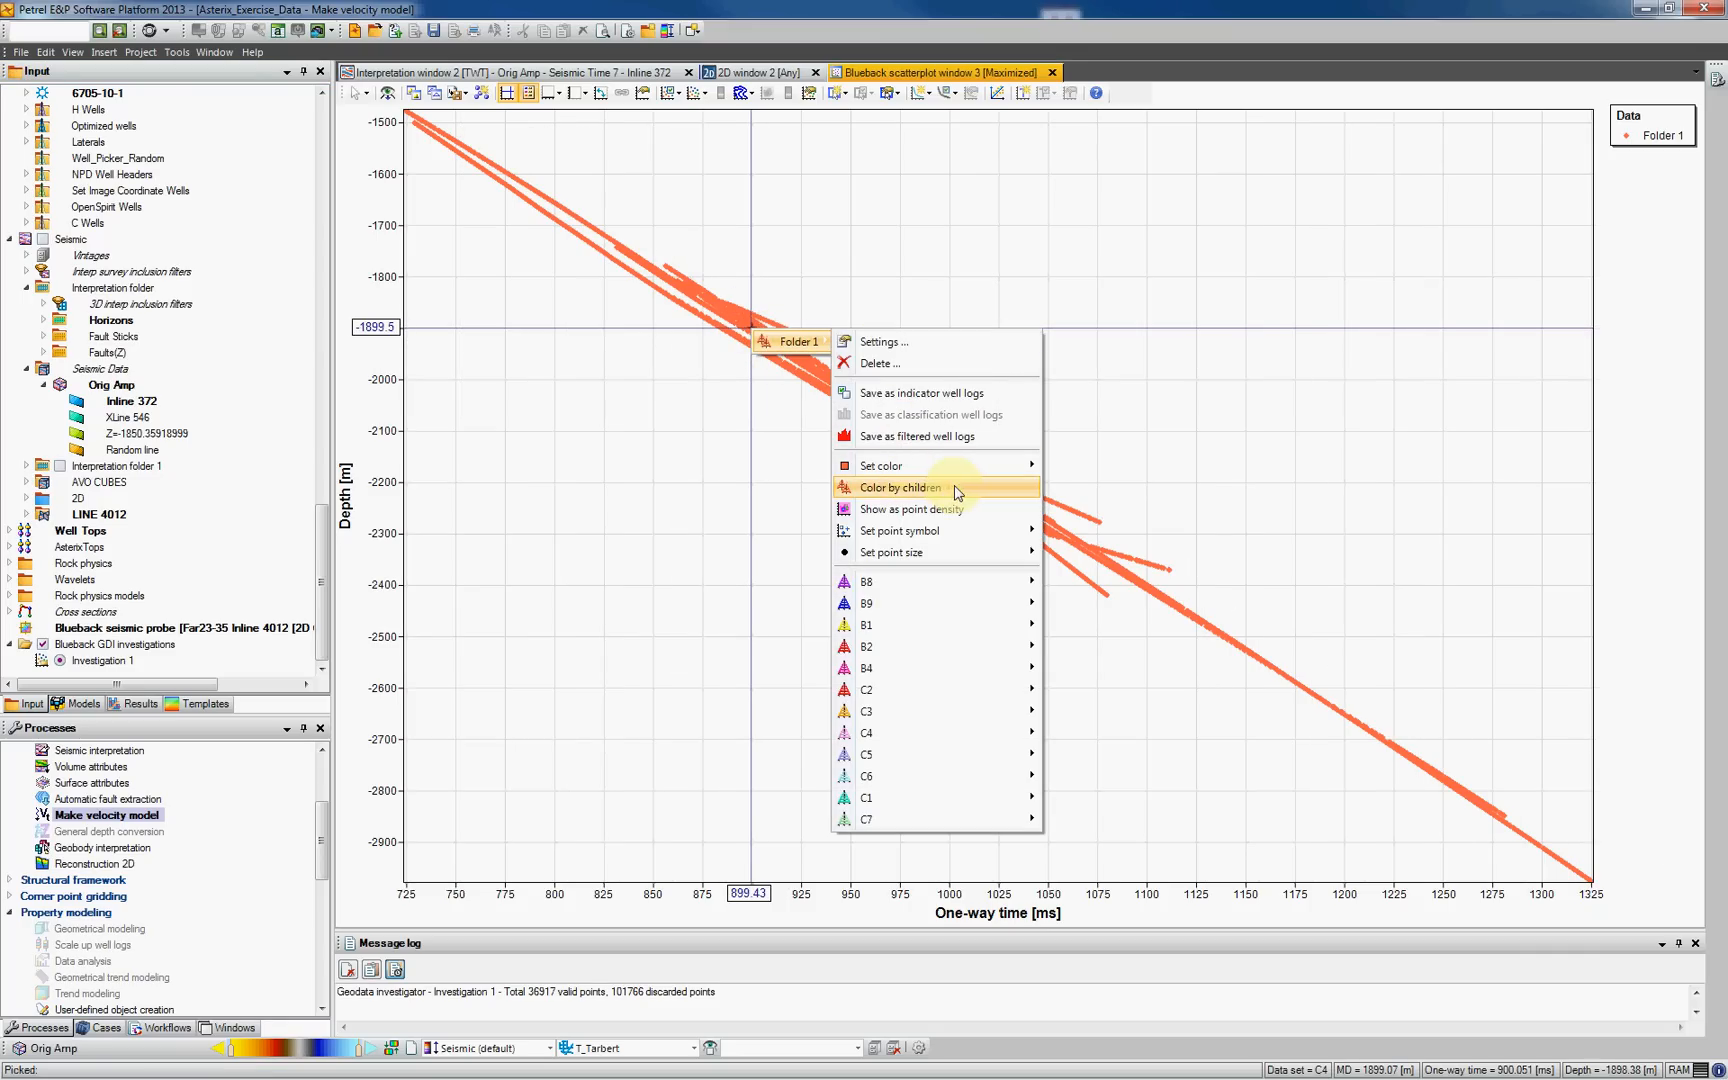
{"action": "left_click", "coordinate": [902, 488]}
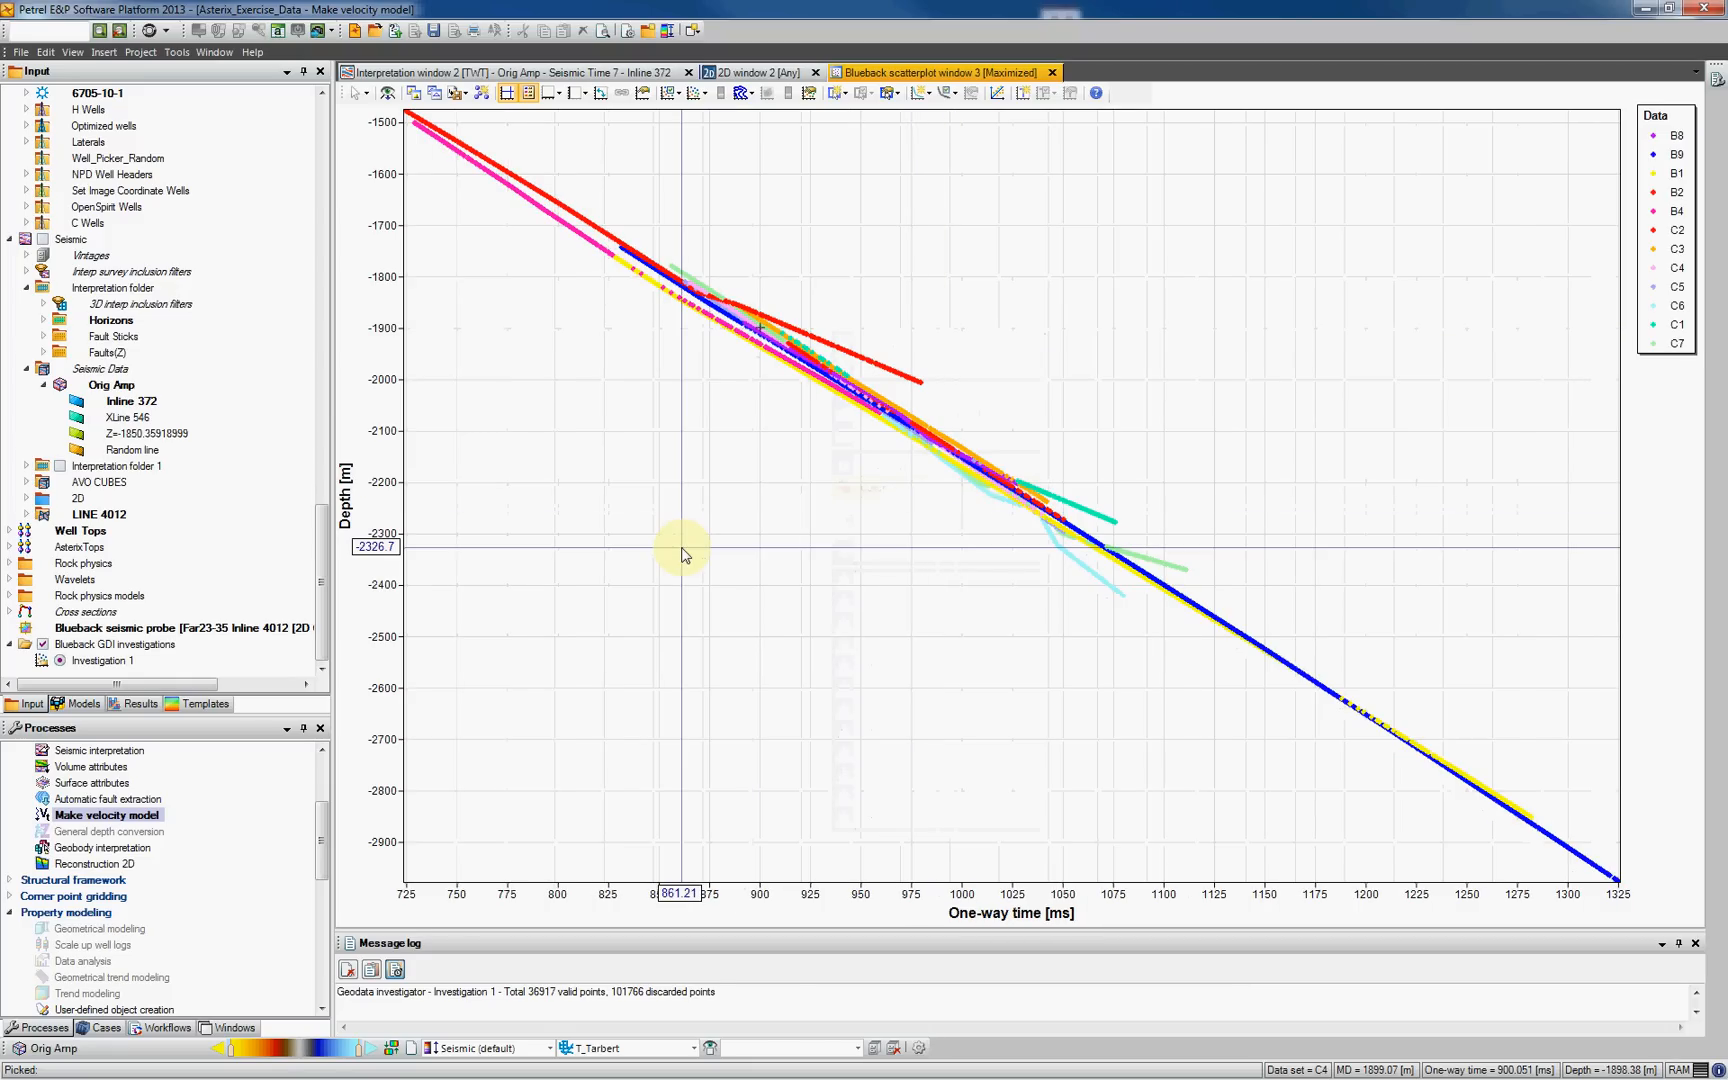
{"action": "mouse_move", "coordinate": [692, 514]}
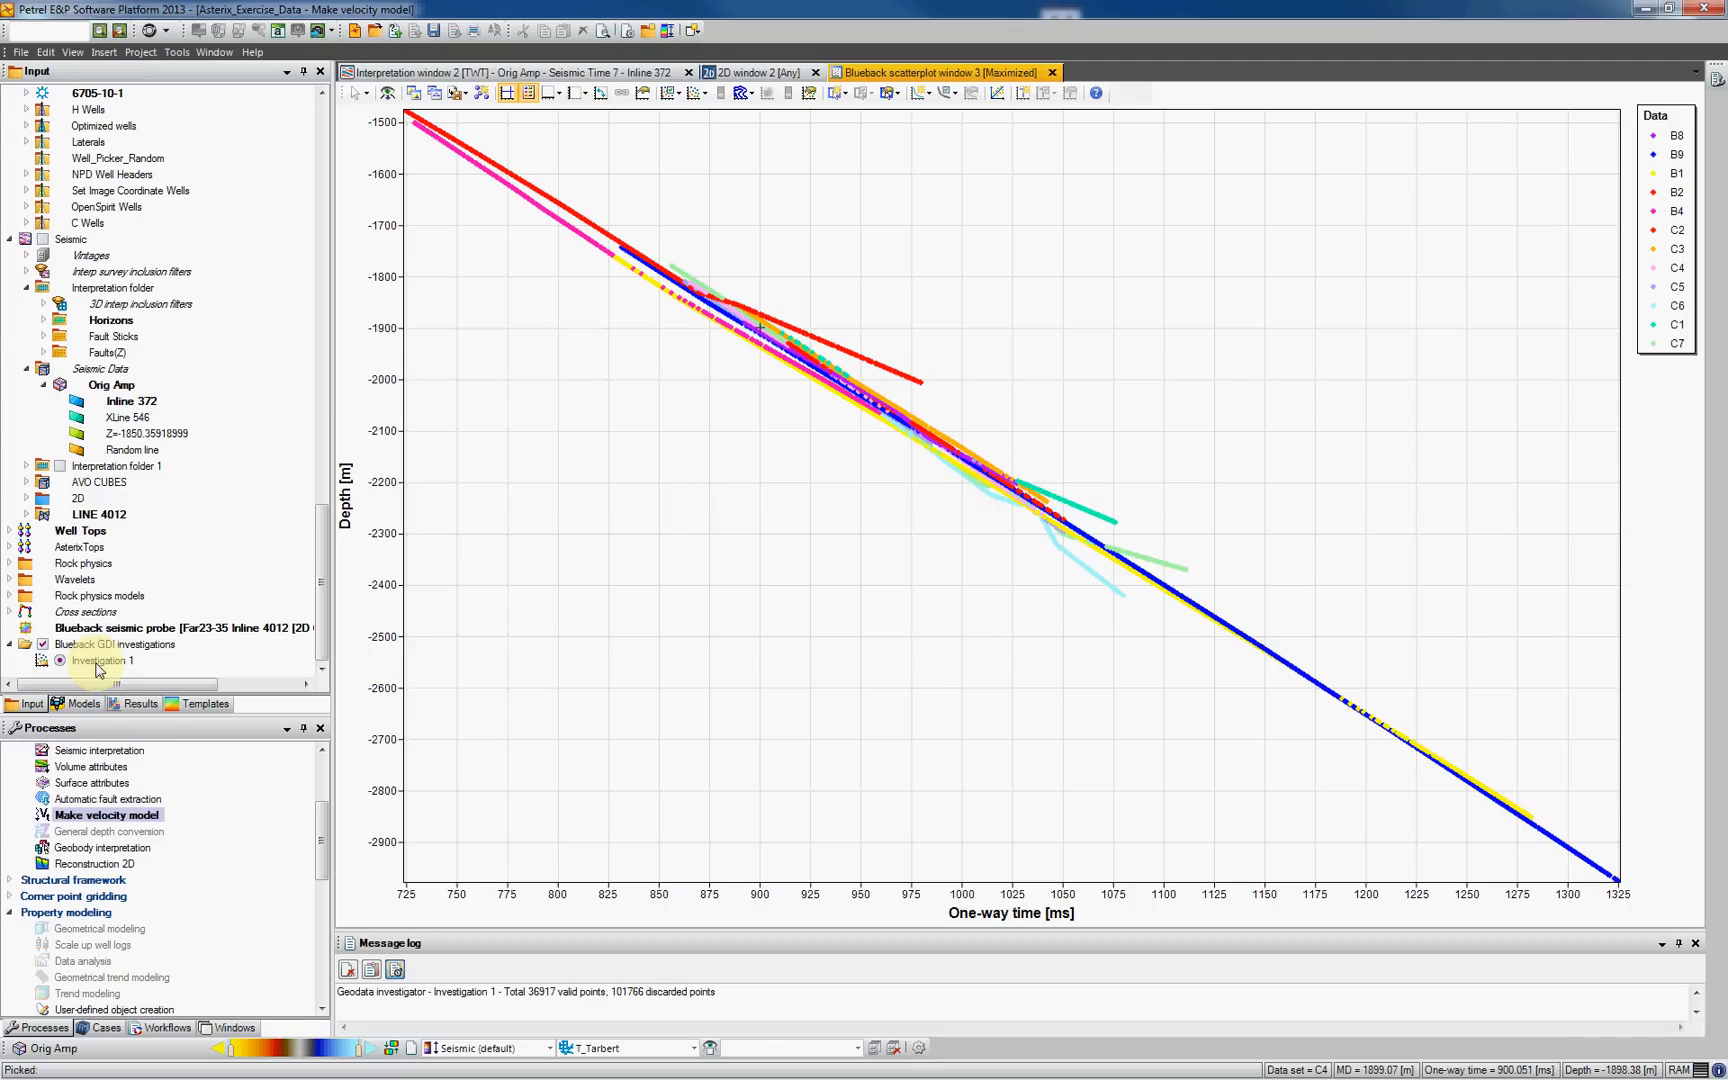
{"action": "double_click", "coordinate": [98, 660]}
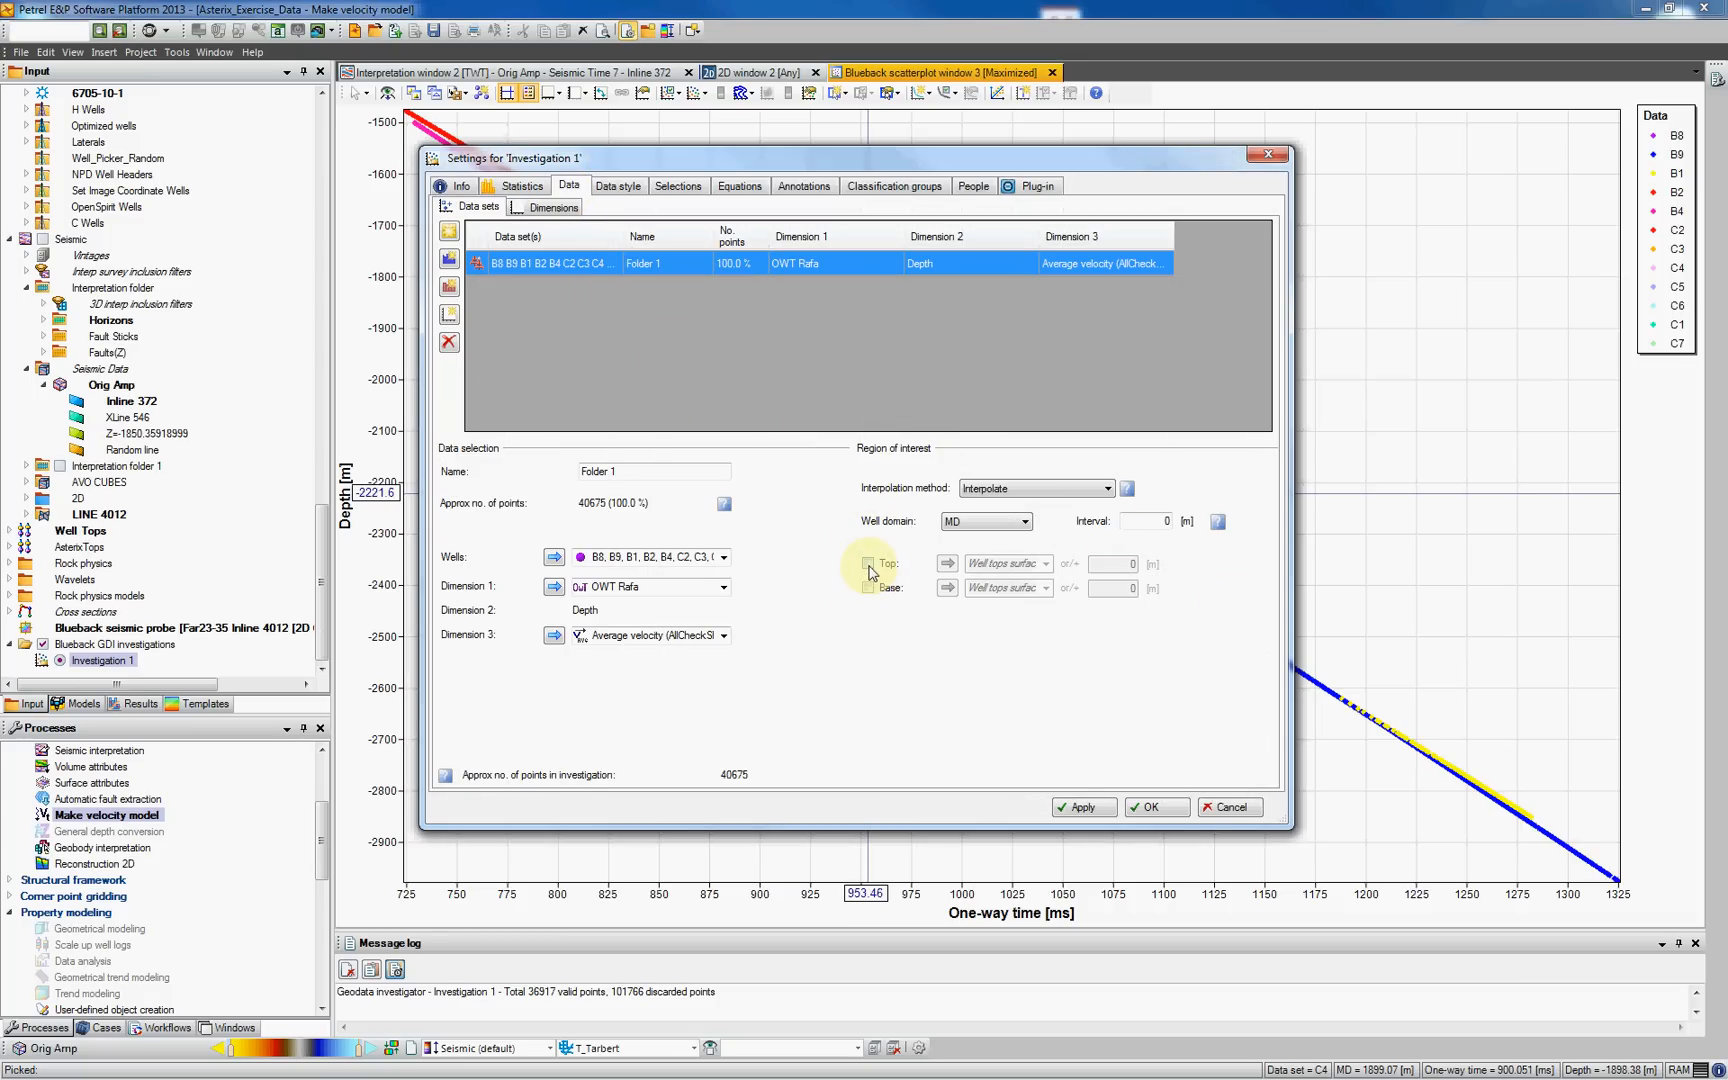
- Set the region of interest from the BCU top down to the T_Ness top
{"action": "left_click", "coordinate": [868, 564]}
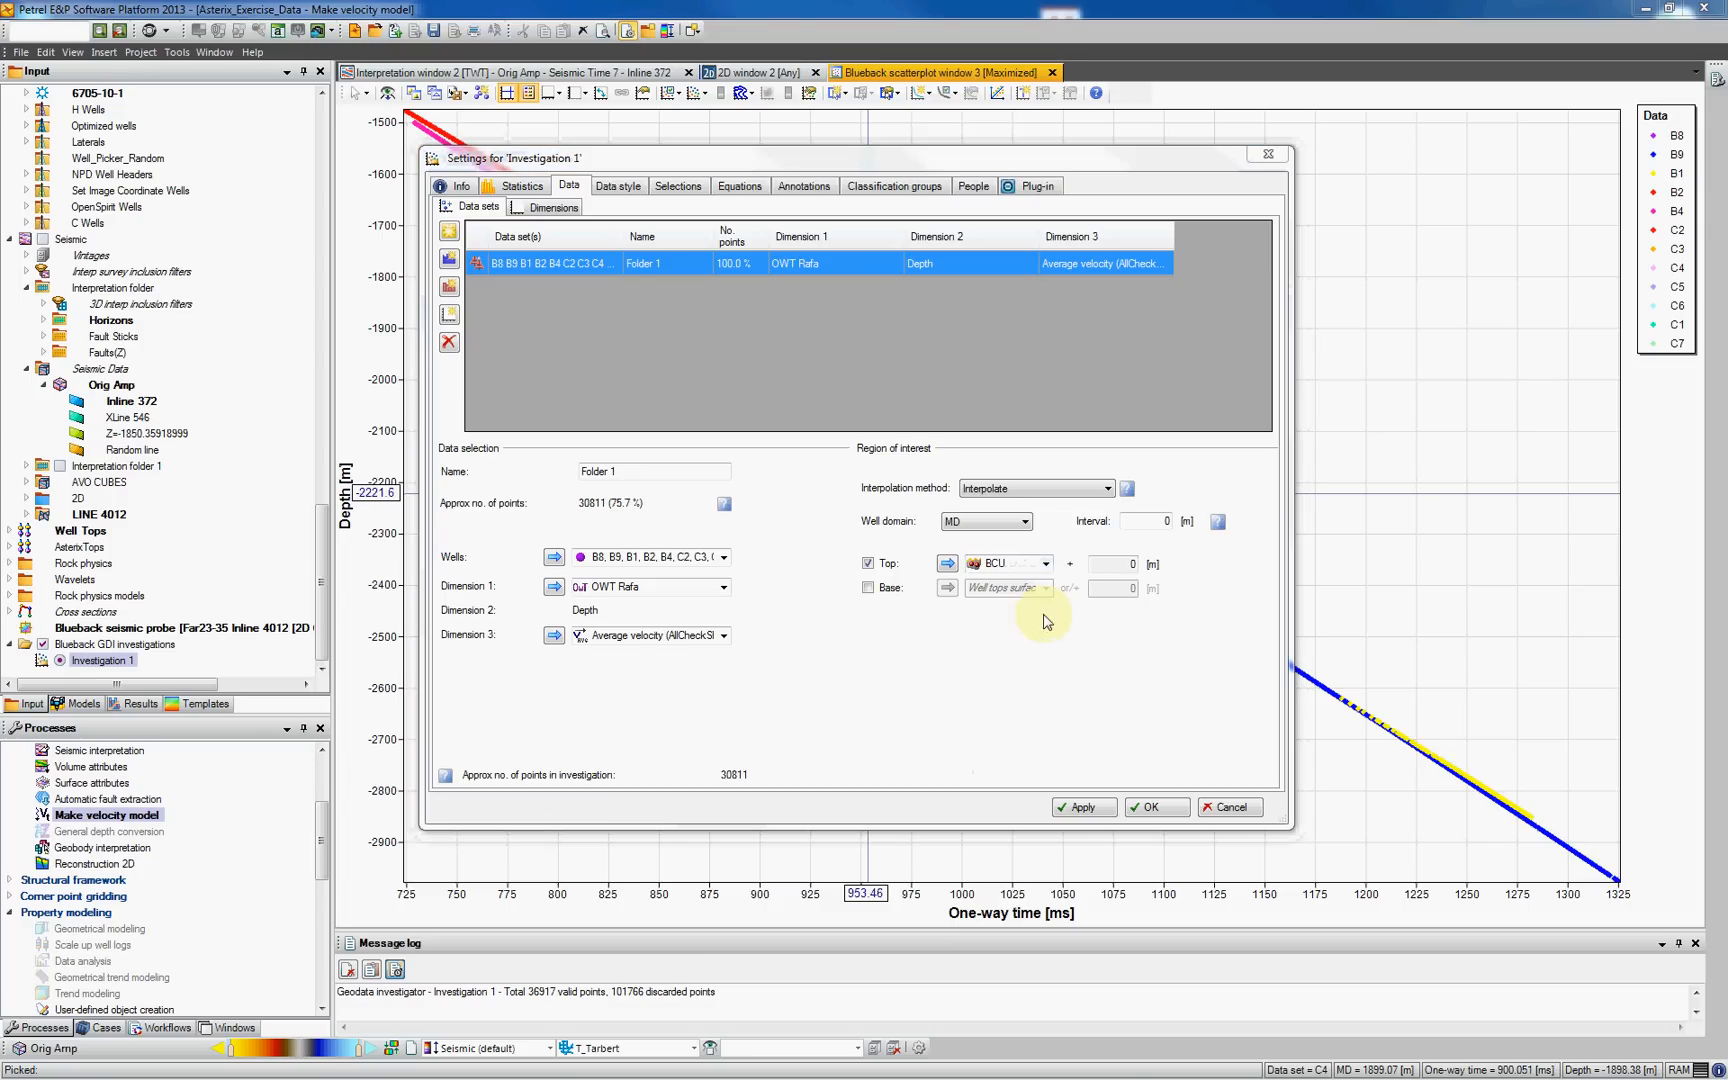
{"action": "mouse_move", "coordinate": [688, 786]}
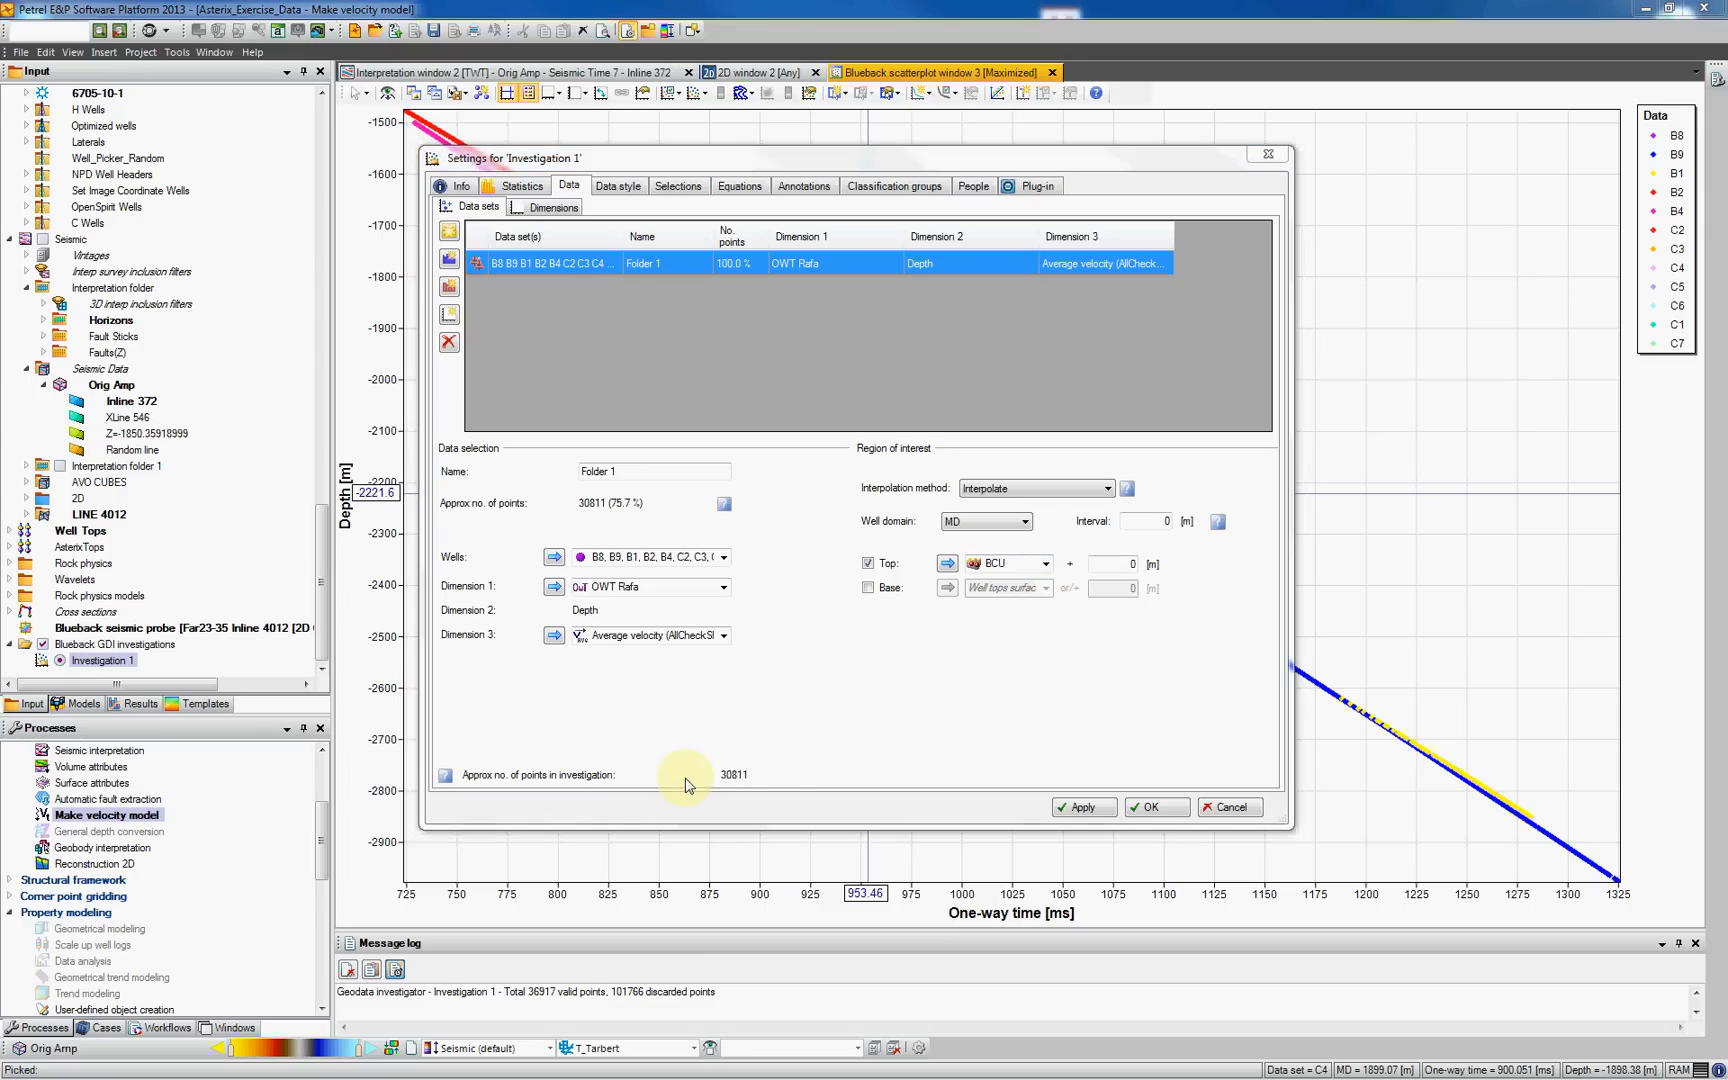
{"action": "mouse_move", "coordinate": [752, 772]}
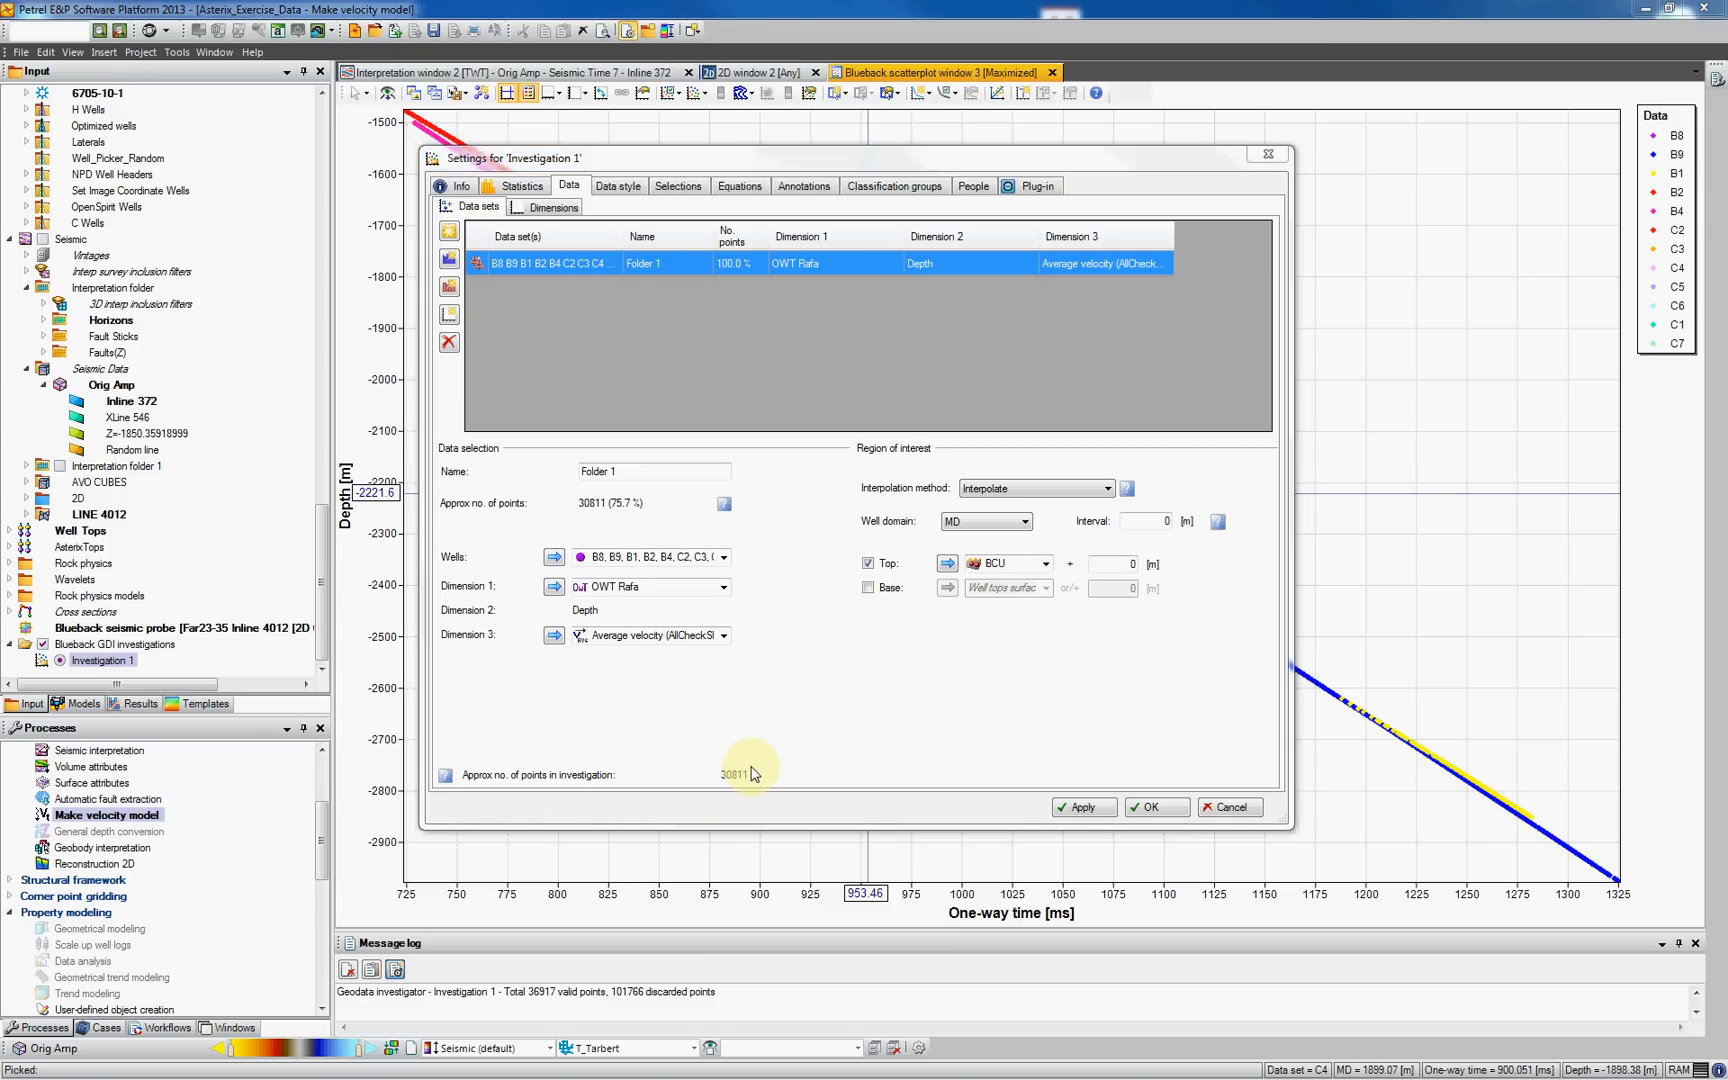
{"action": "left_click", "coordinate": [868, 588]}
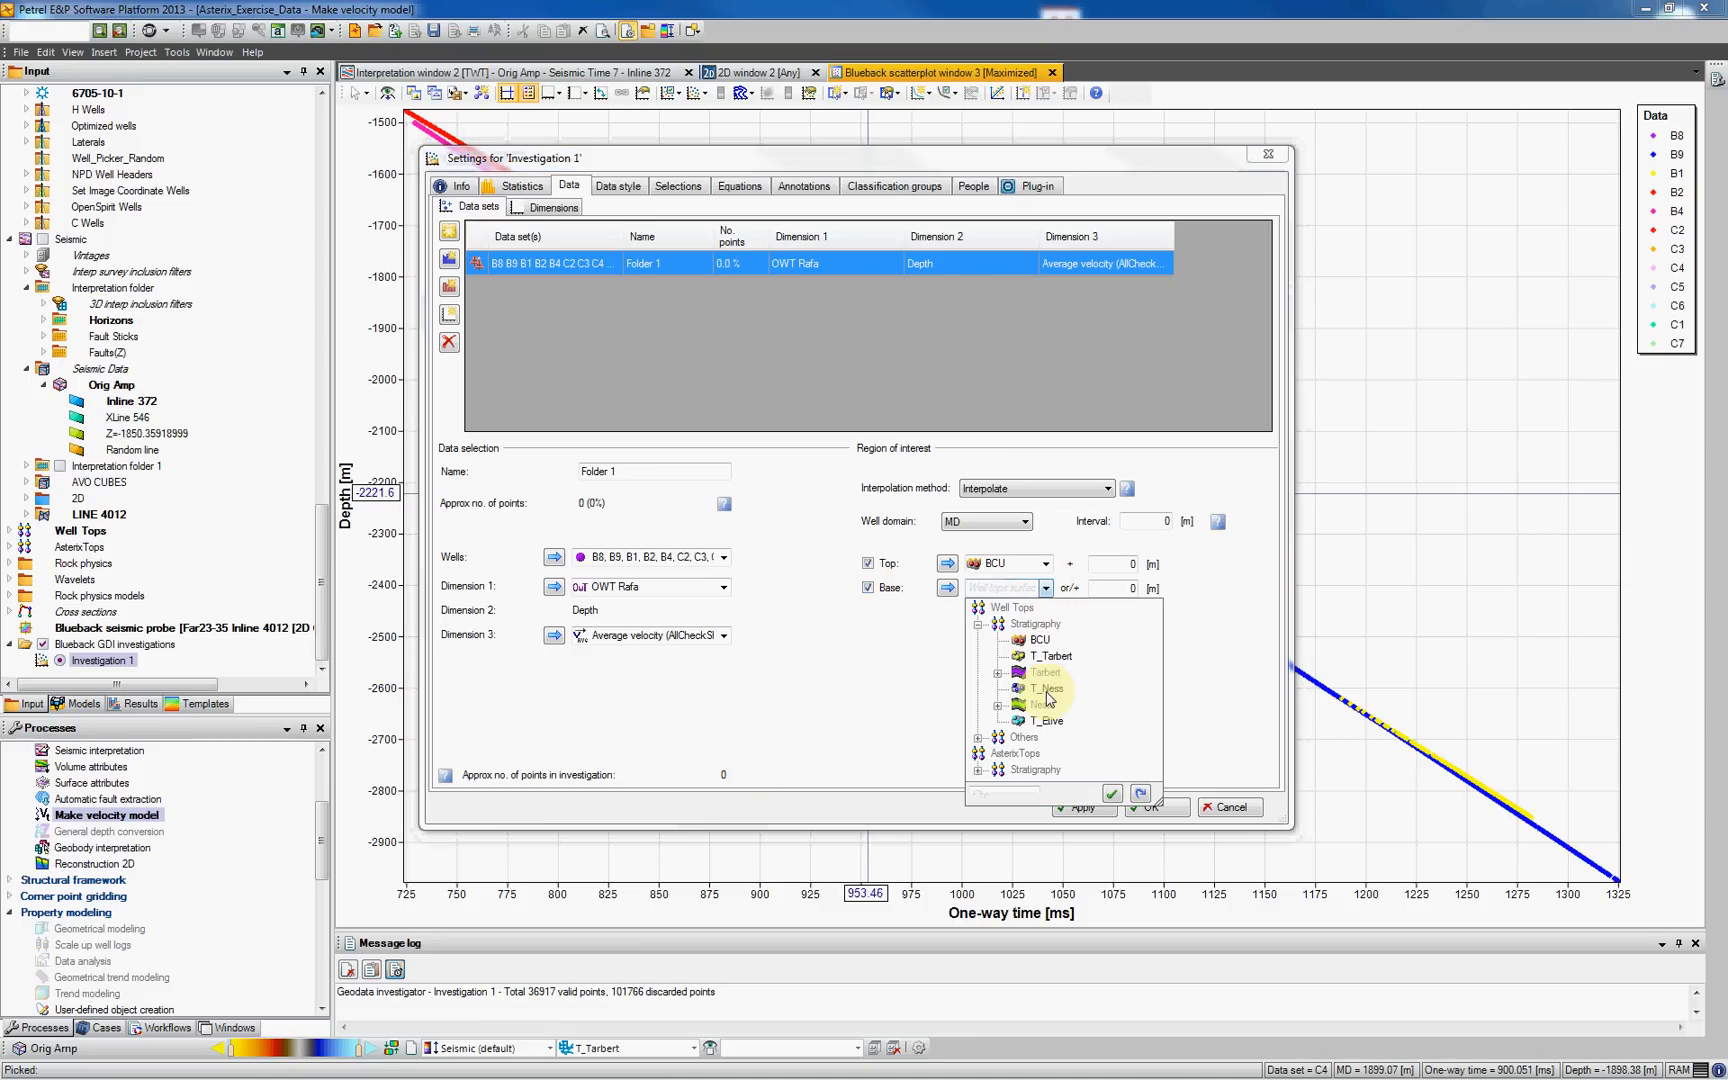
{"action": "left_click", "coordinate": [1046, 688]}
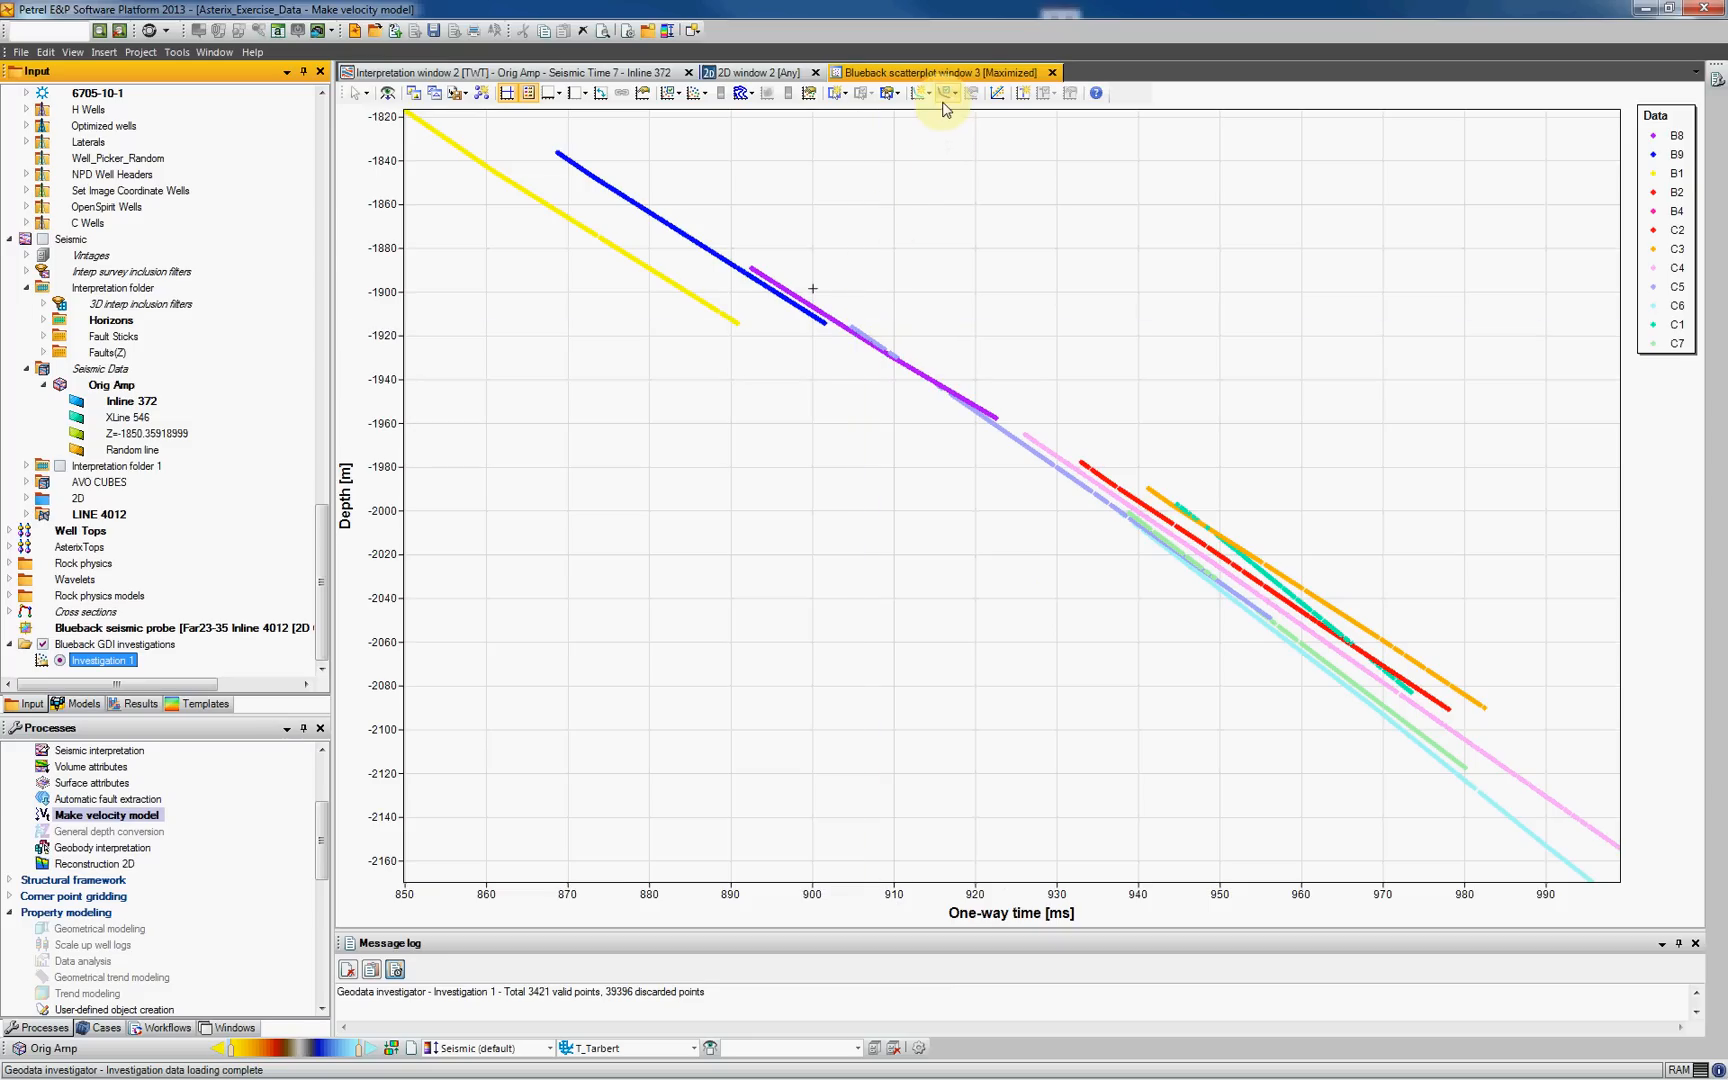
{"action": "mouse_move", "coordinate": [920, 96]}
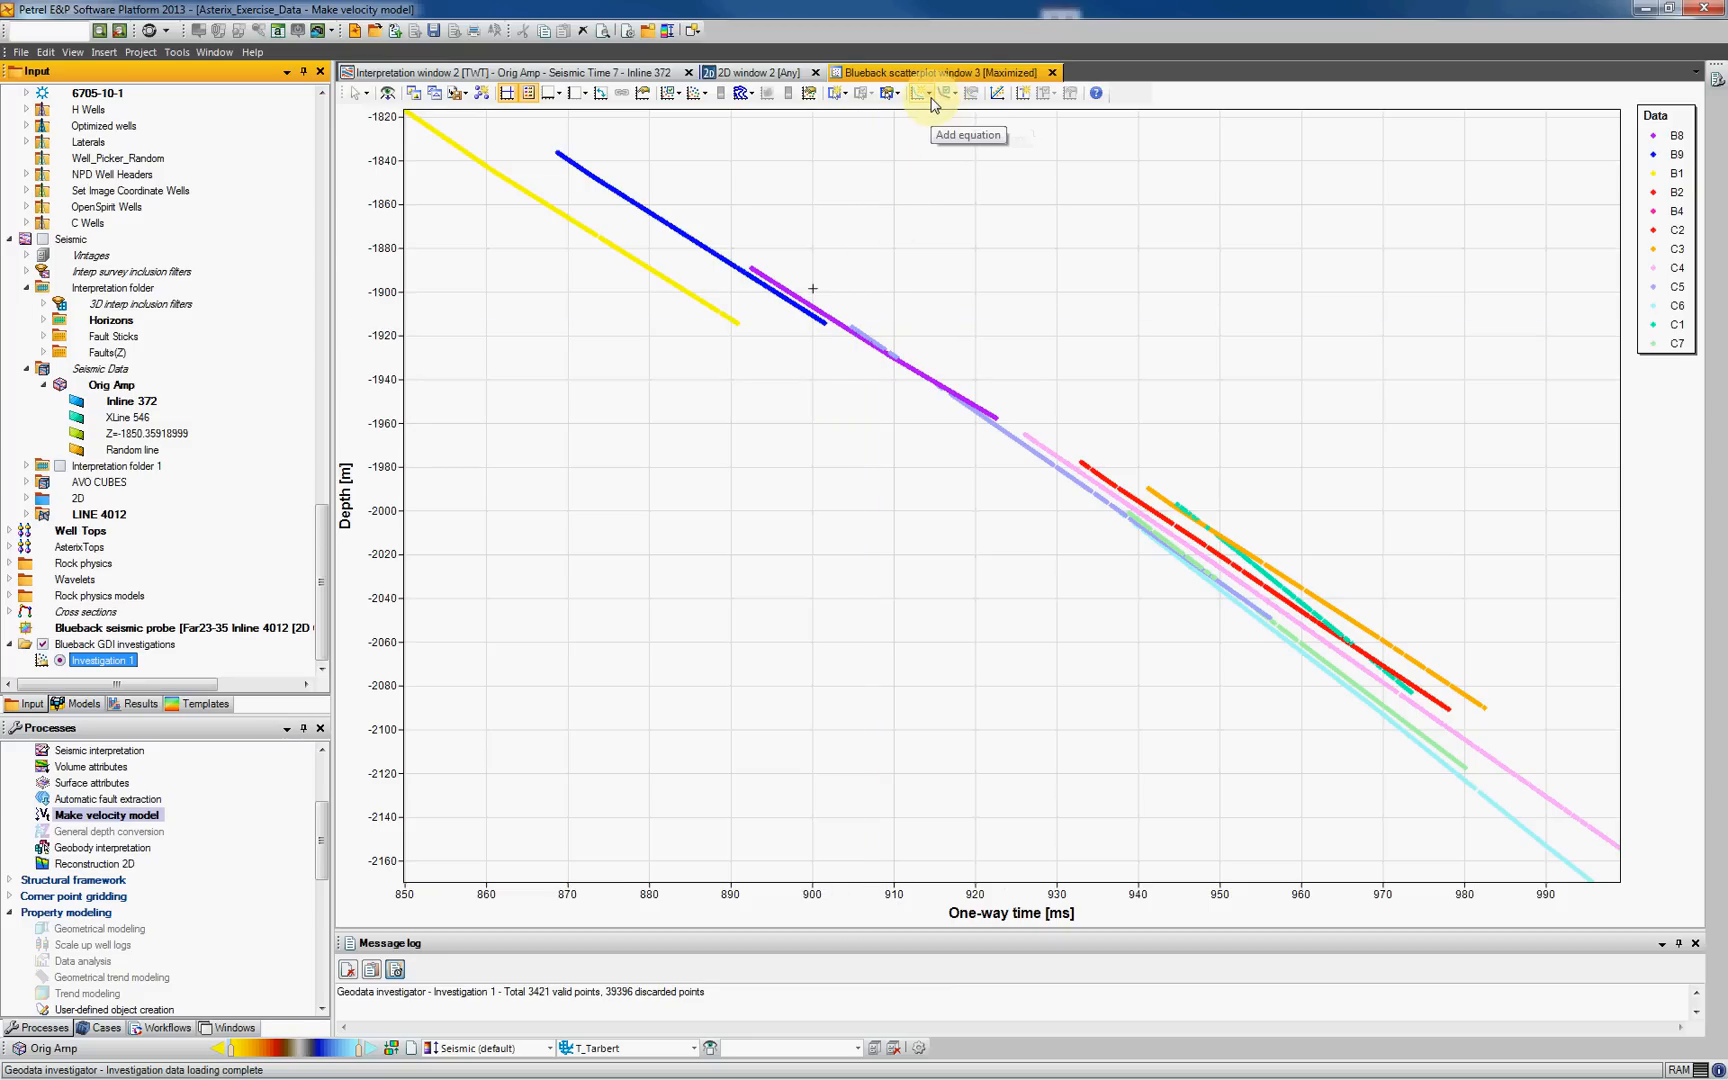
- Add a dynamic linear fit line from the y = f(x) equations list
{"action": "left_click", "coordinate": [922, 92]}
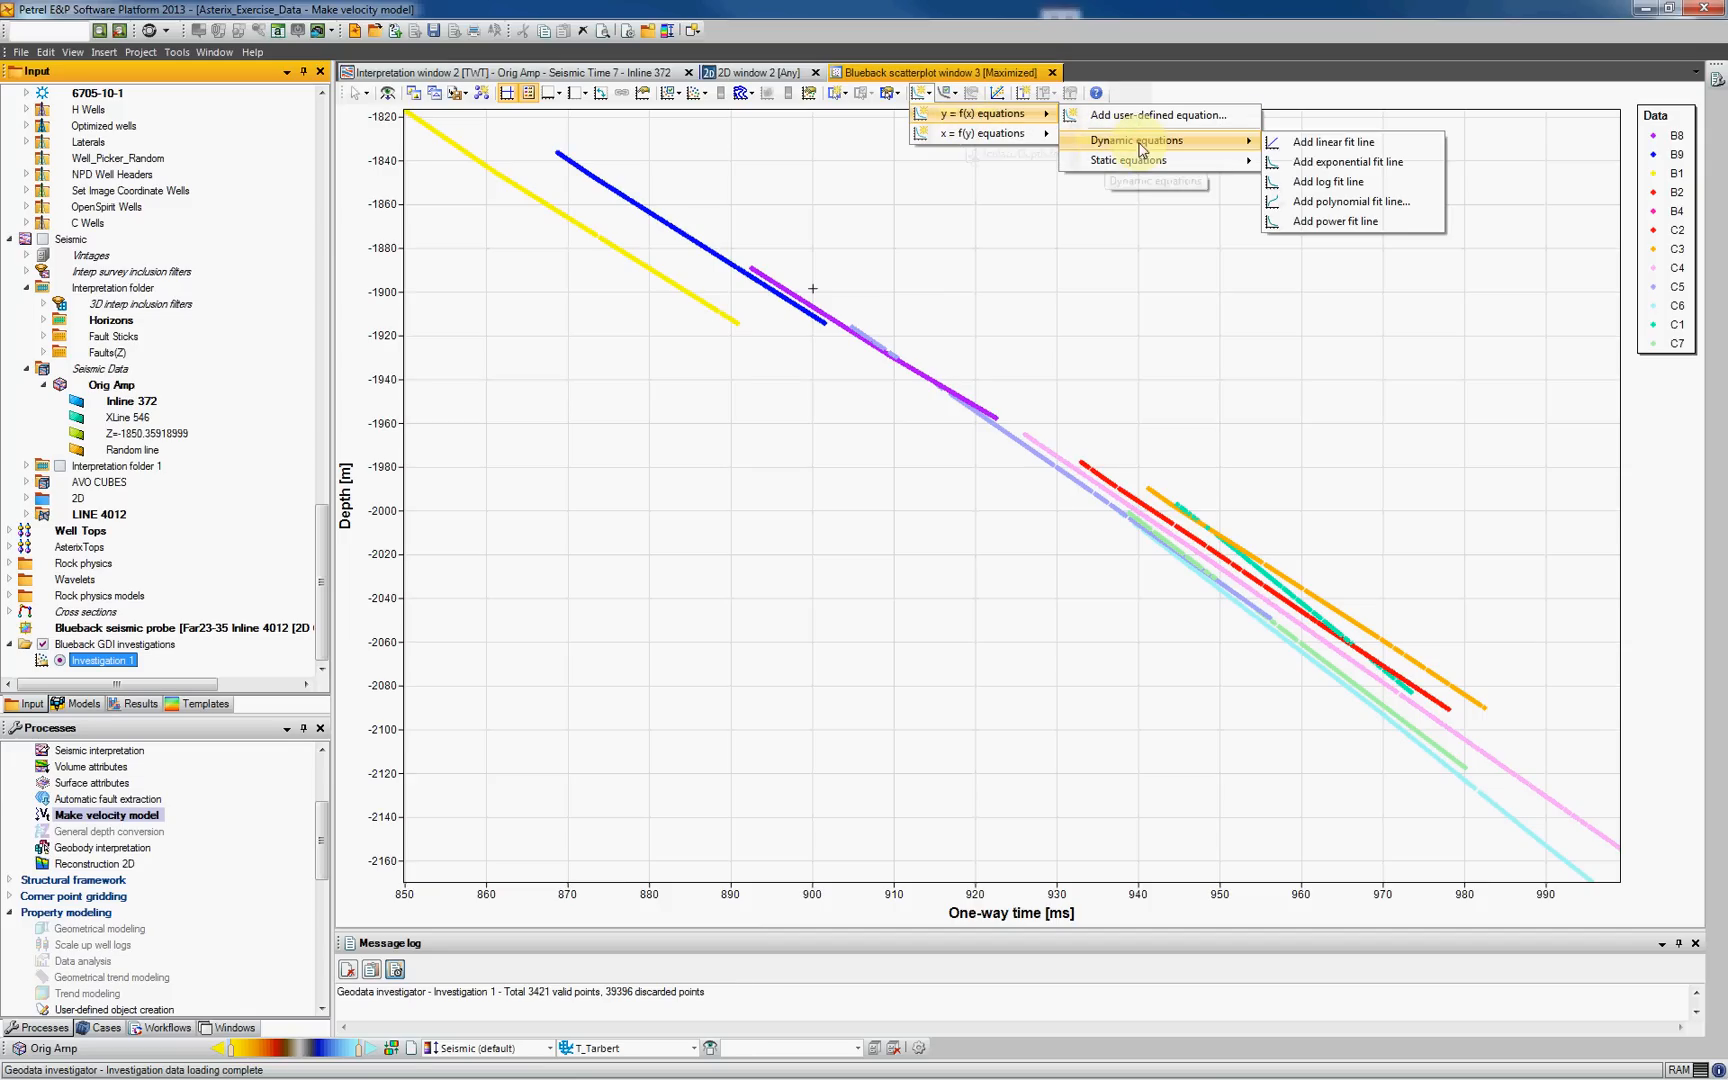
{"action": "mouse_move", "coordinate": [1328, 142]}
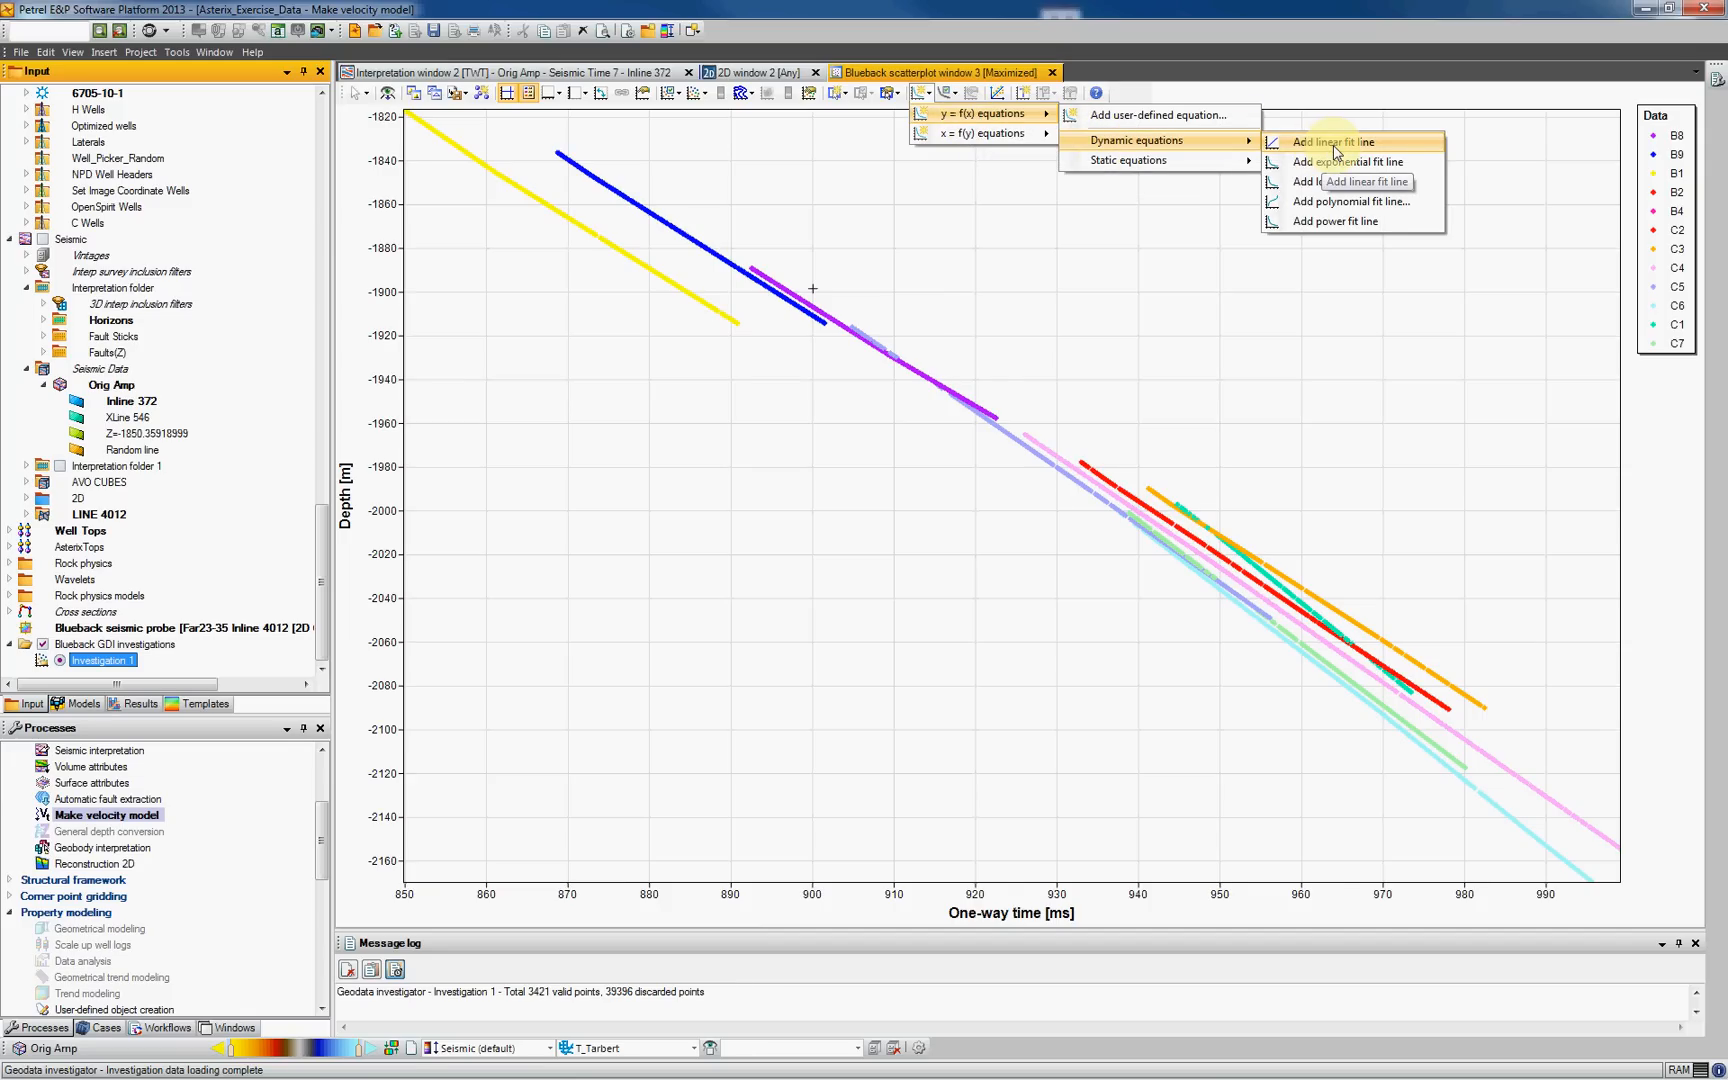
{"action": "left_click", "coordinate": [1332, 140]}
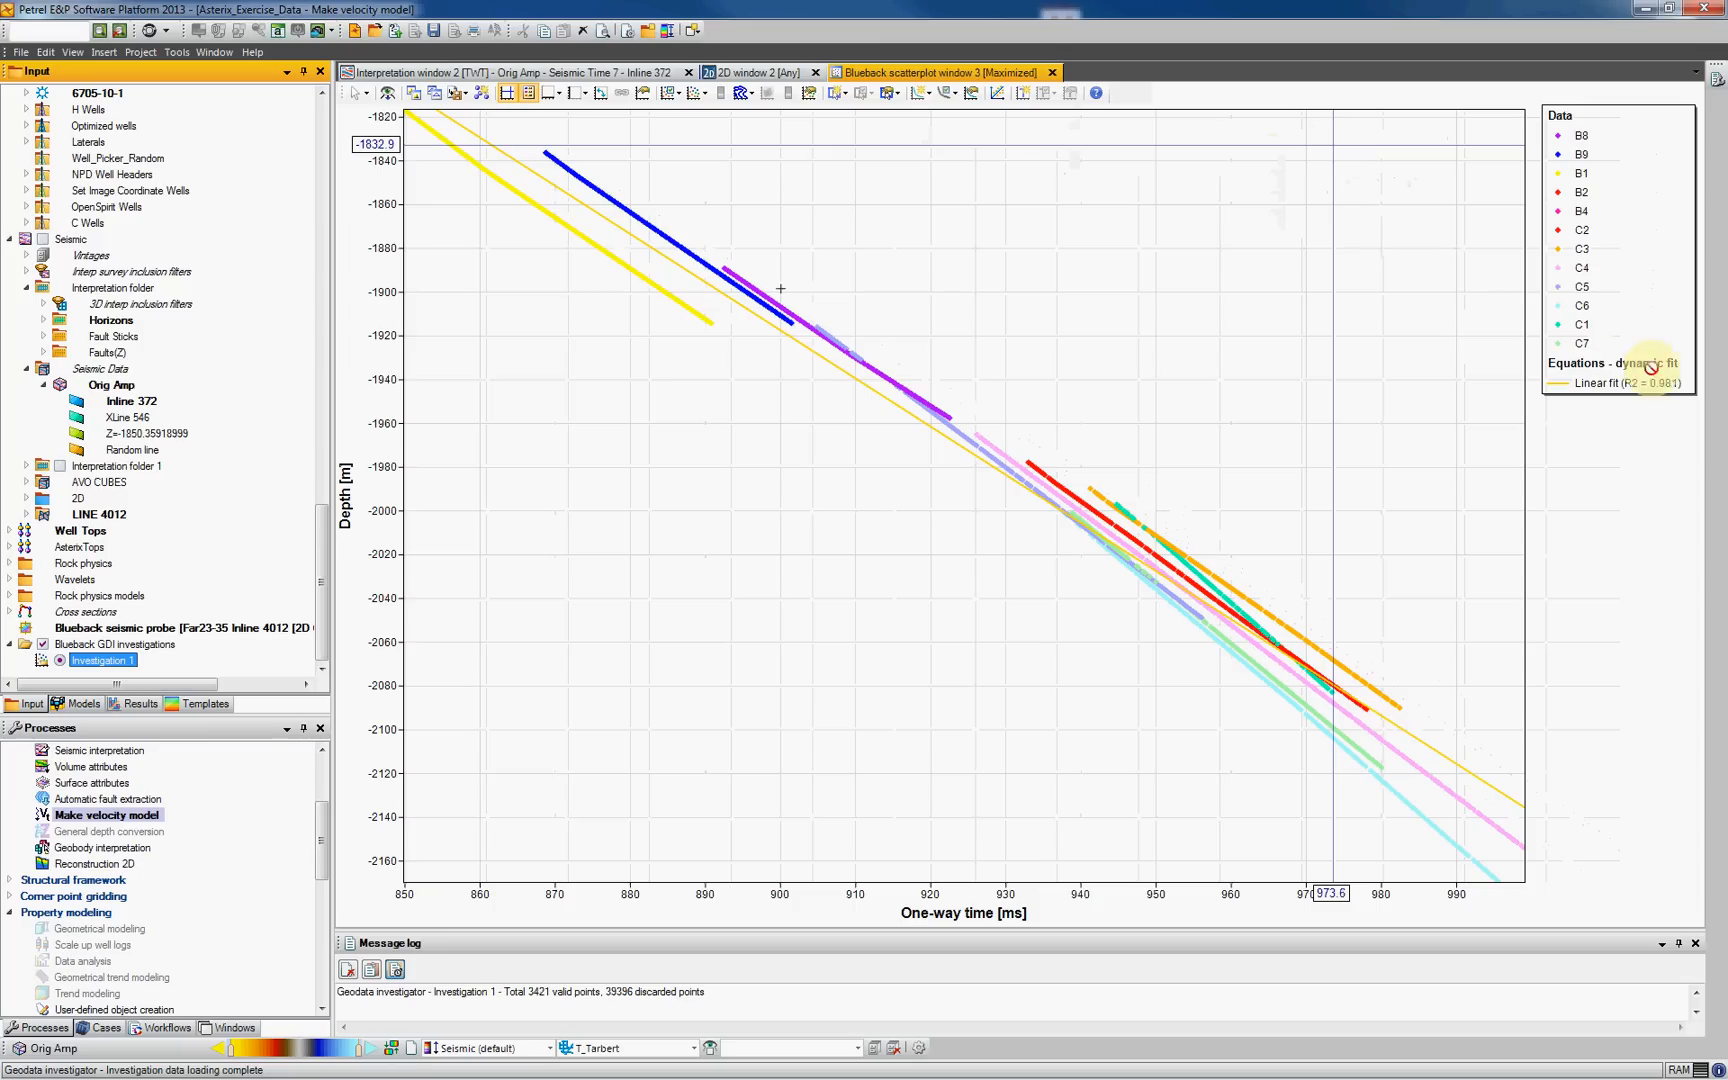
{"action": "mouse_move", "coordinate": [1642, 404]}
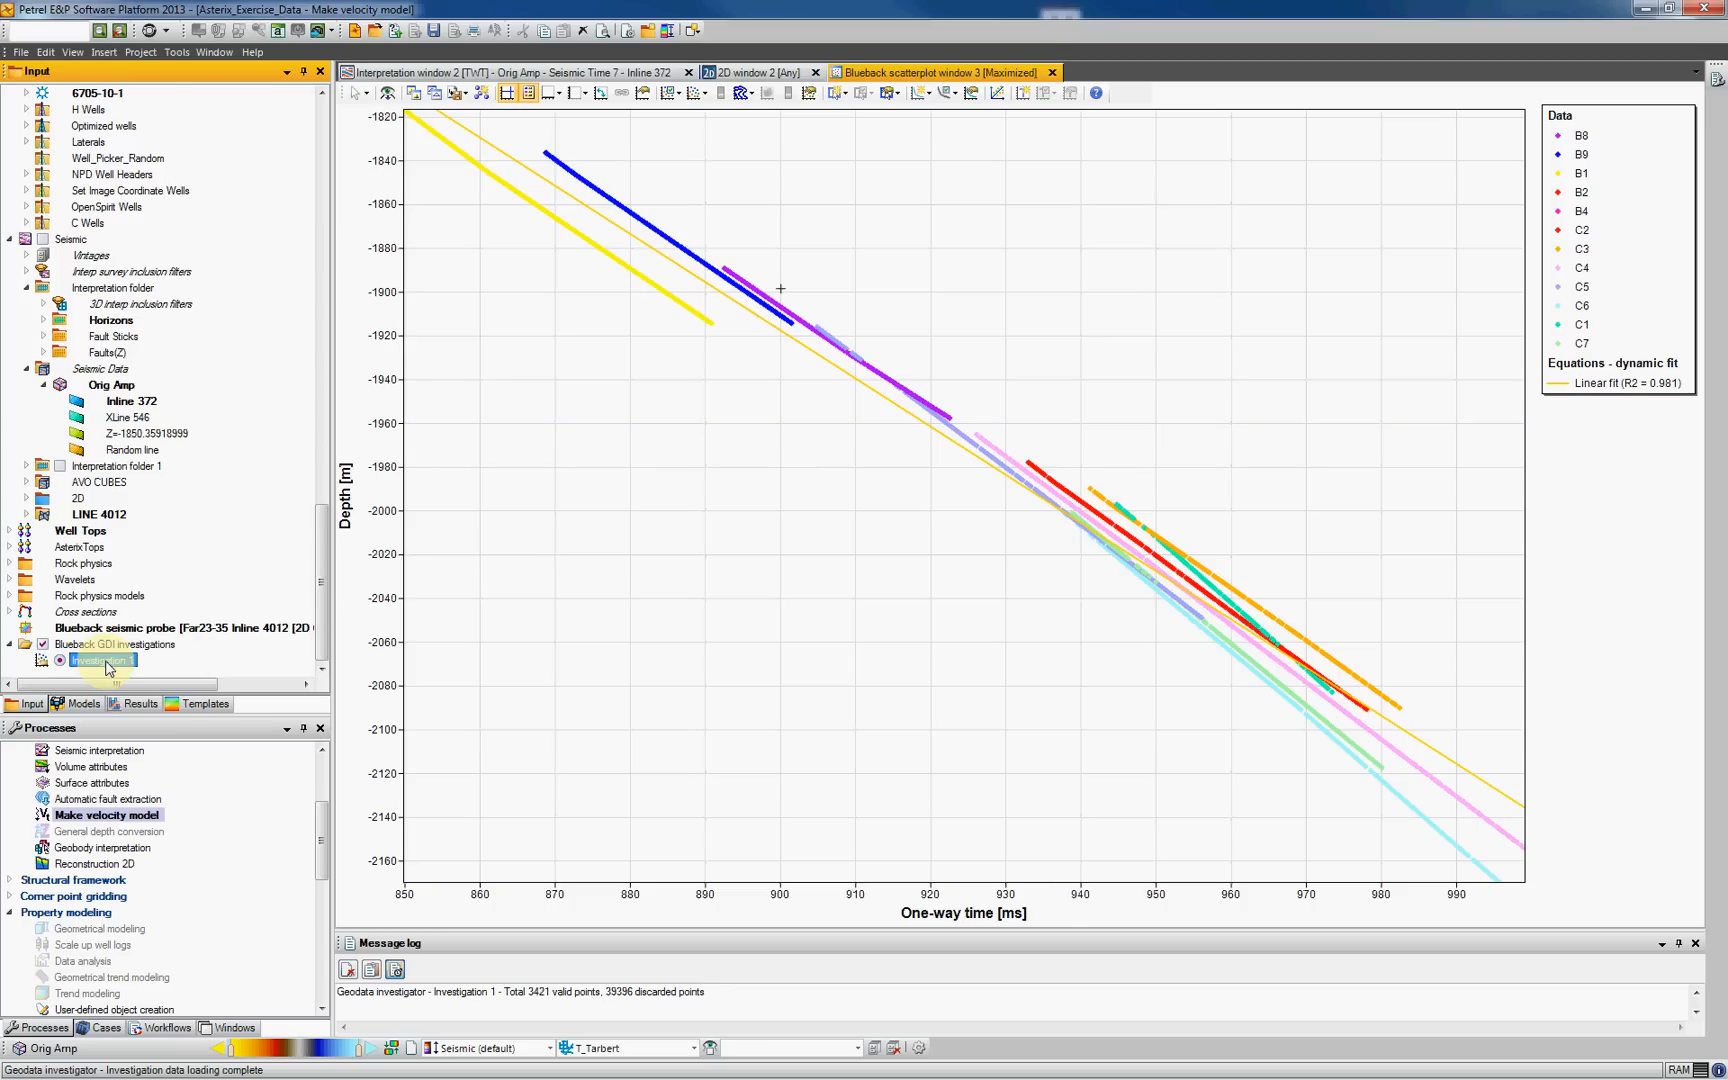
- Style the fit line black with thickness 4 and show its equation on the plot
{"action": "double_click", "coordinate": [94, 660]}
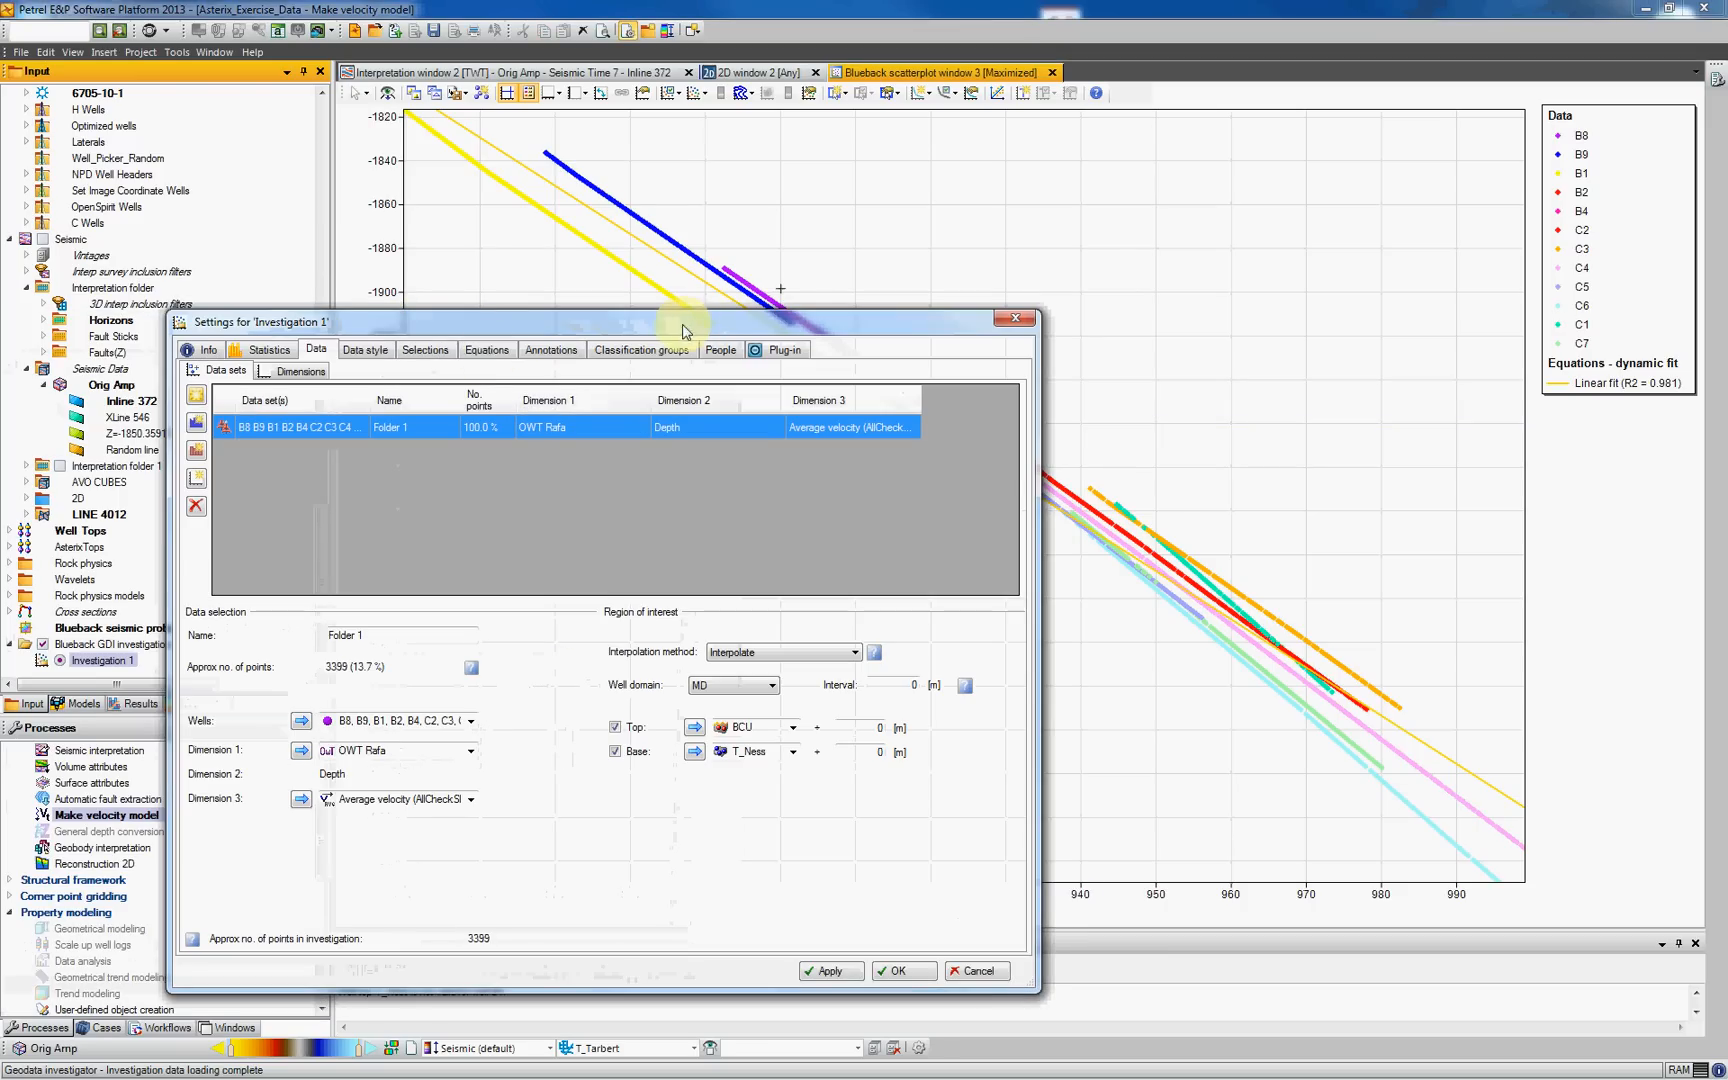
{"action": "left_click", "coordinate": [488, 350]}
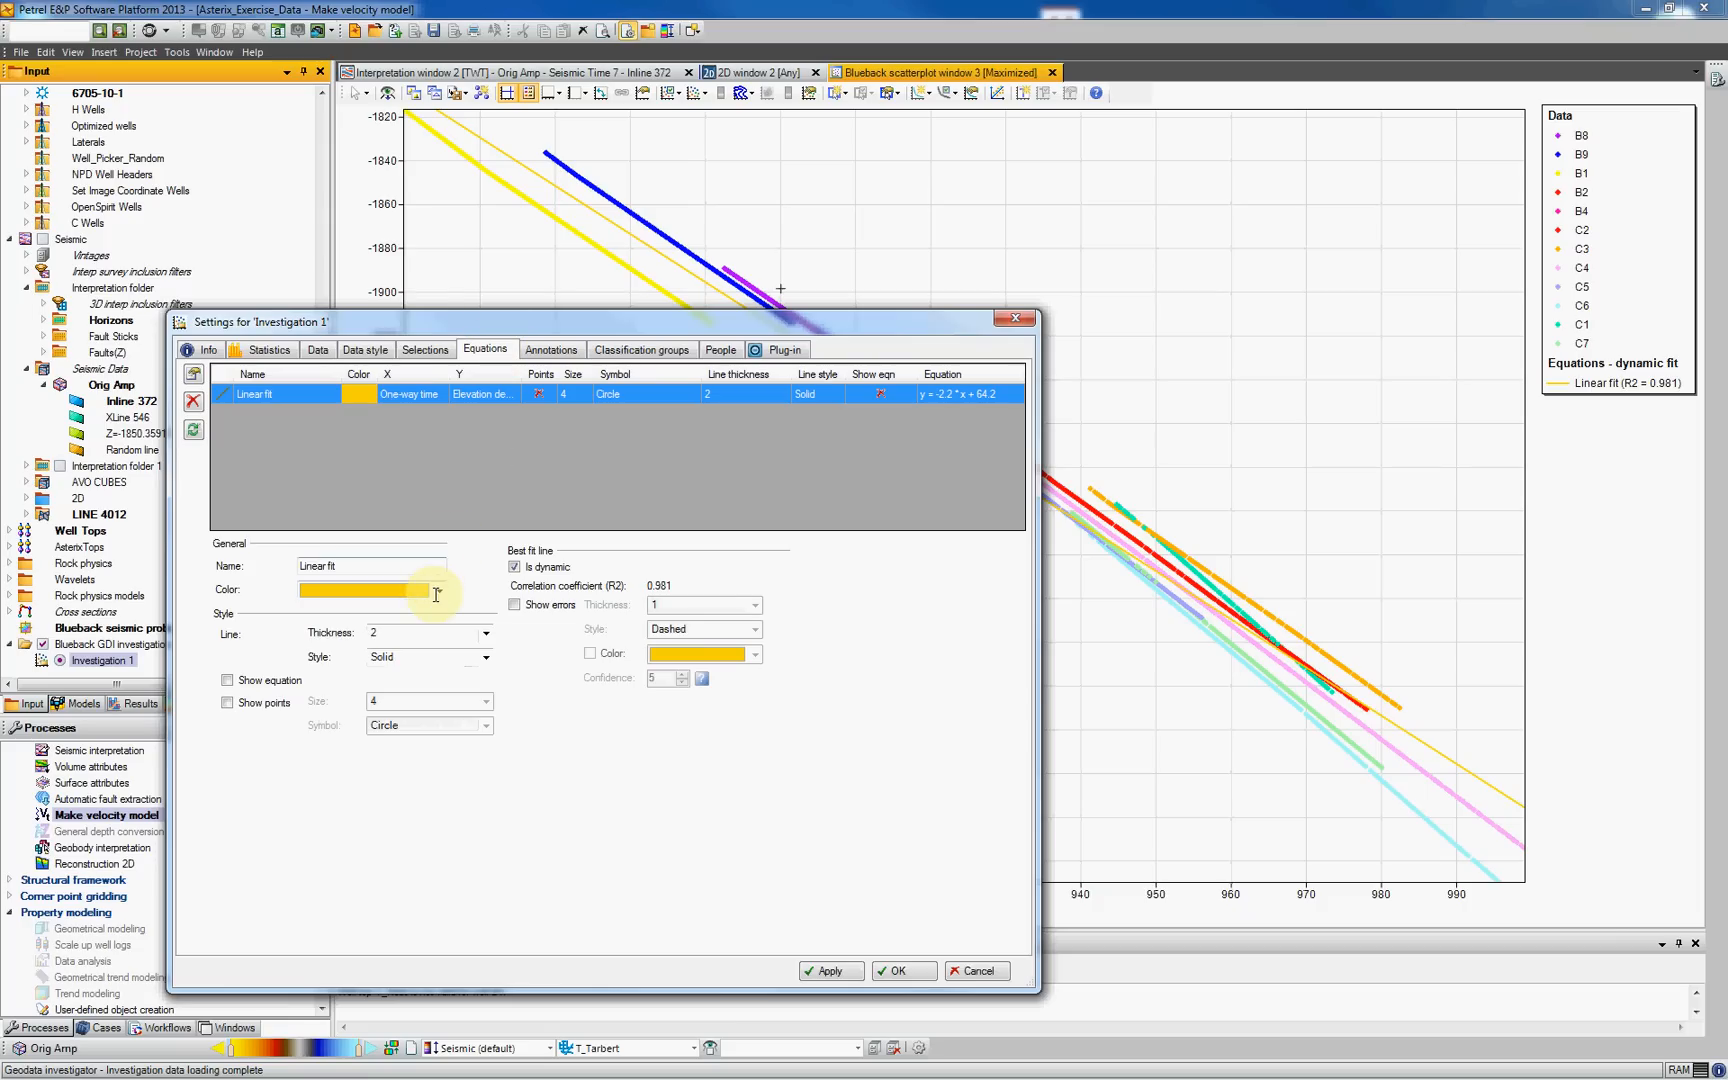
{"action": "left_click", "coordinate": [438, 590]}
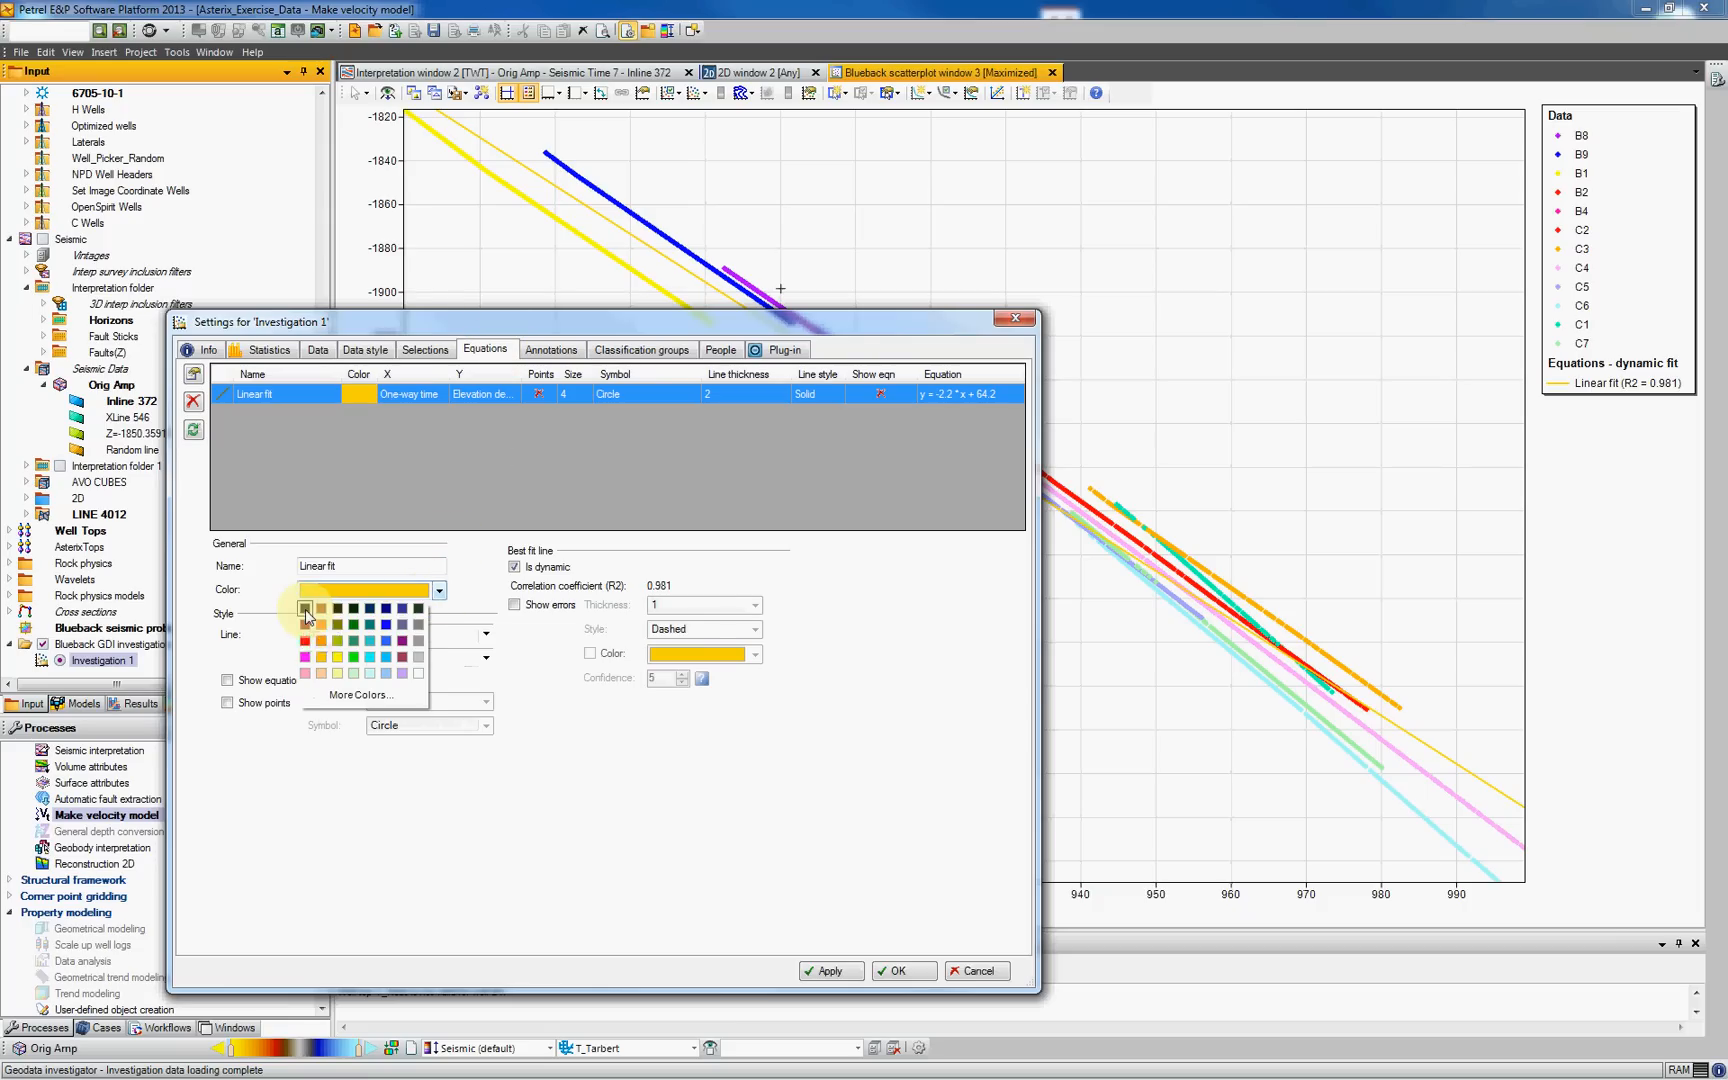
{"action": "left_click", "coordinate": [486, 632]}
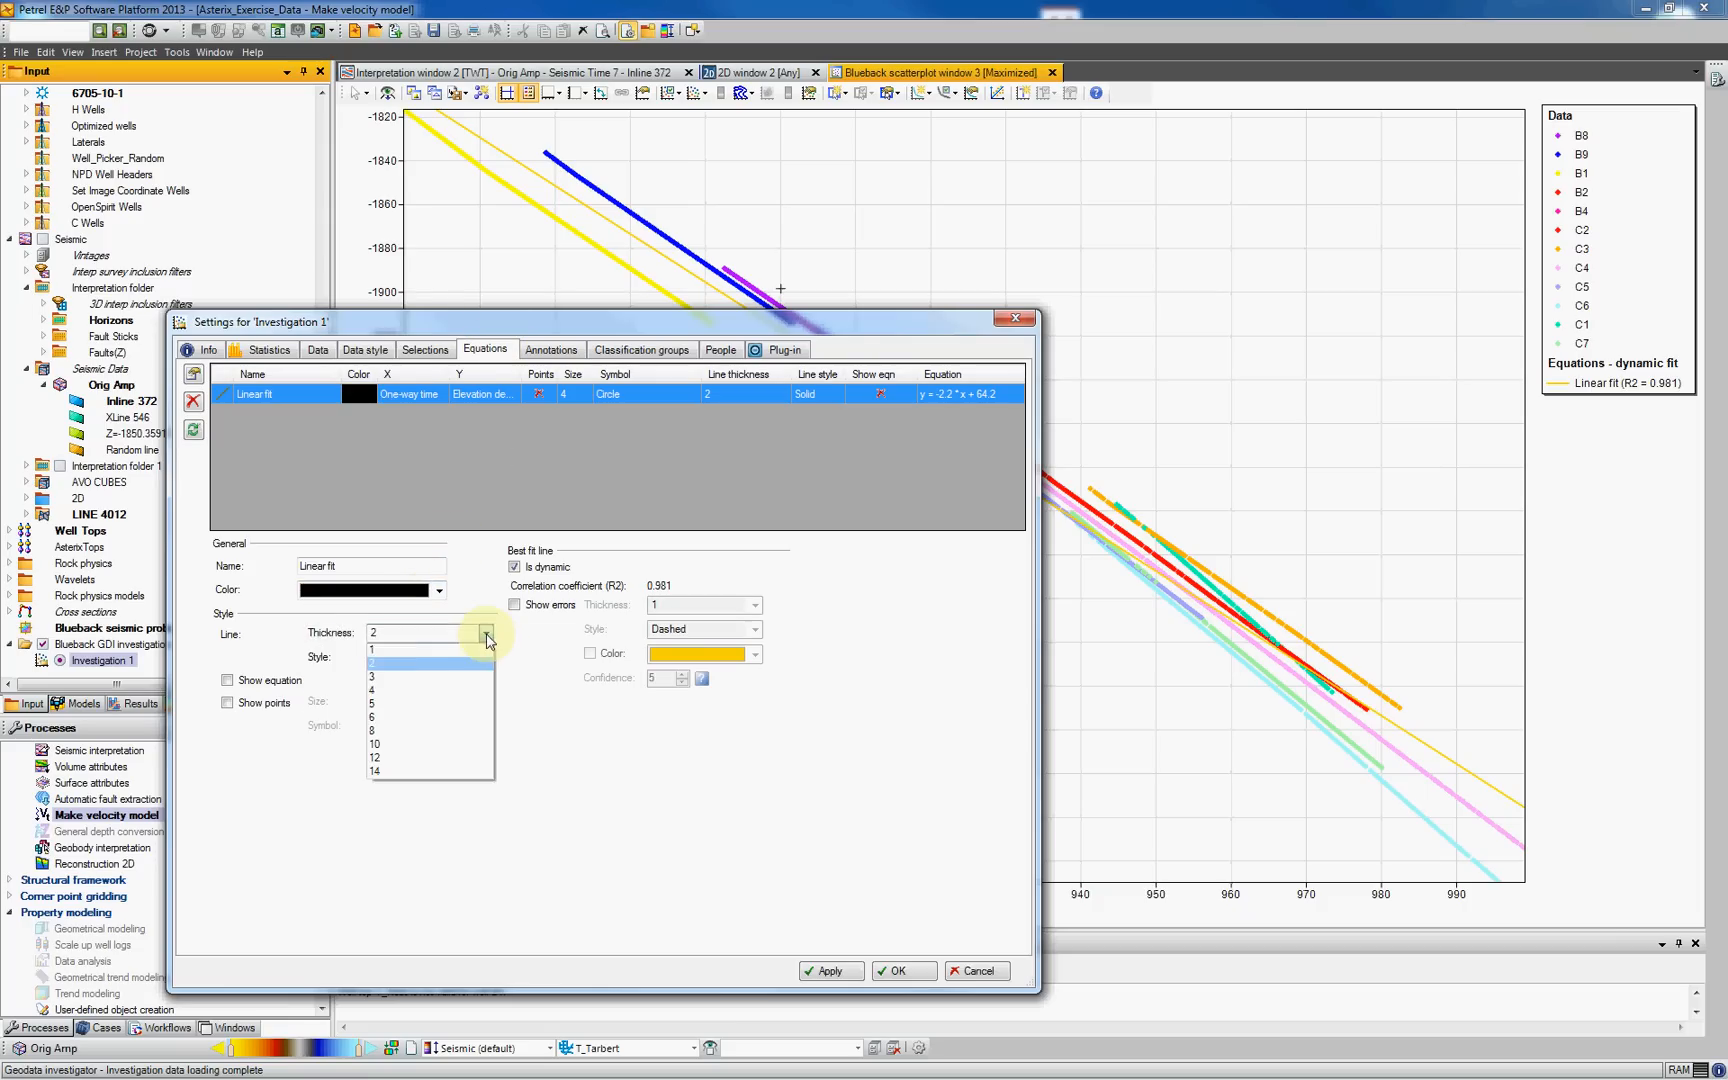
{"action": "left_click", "coordinate": [372, 690]}
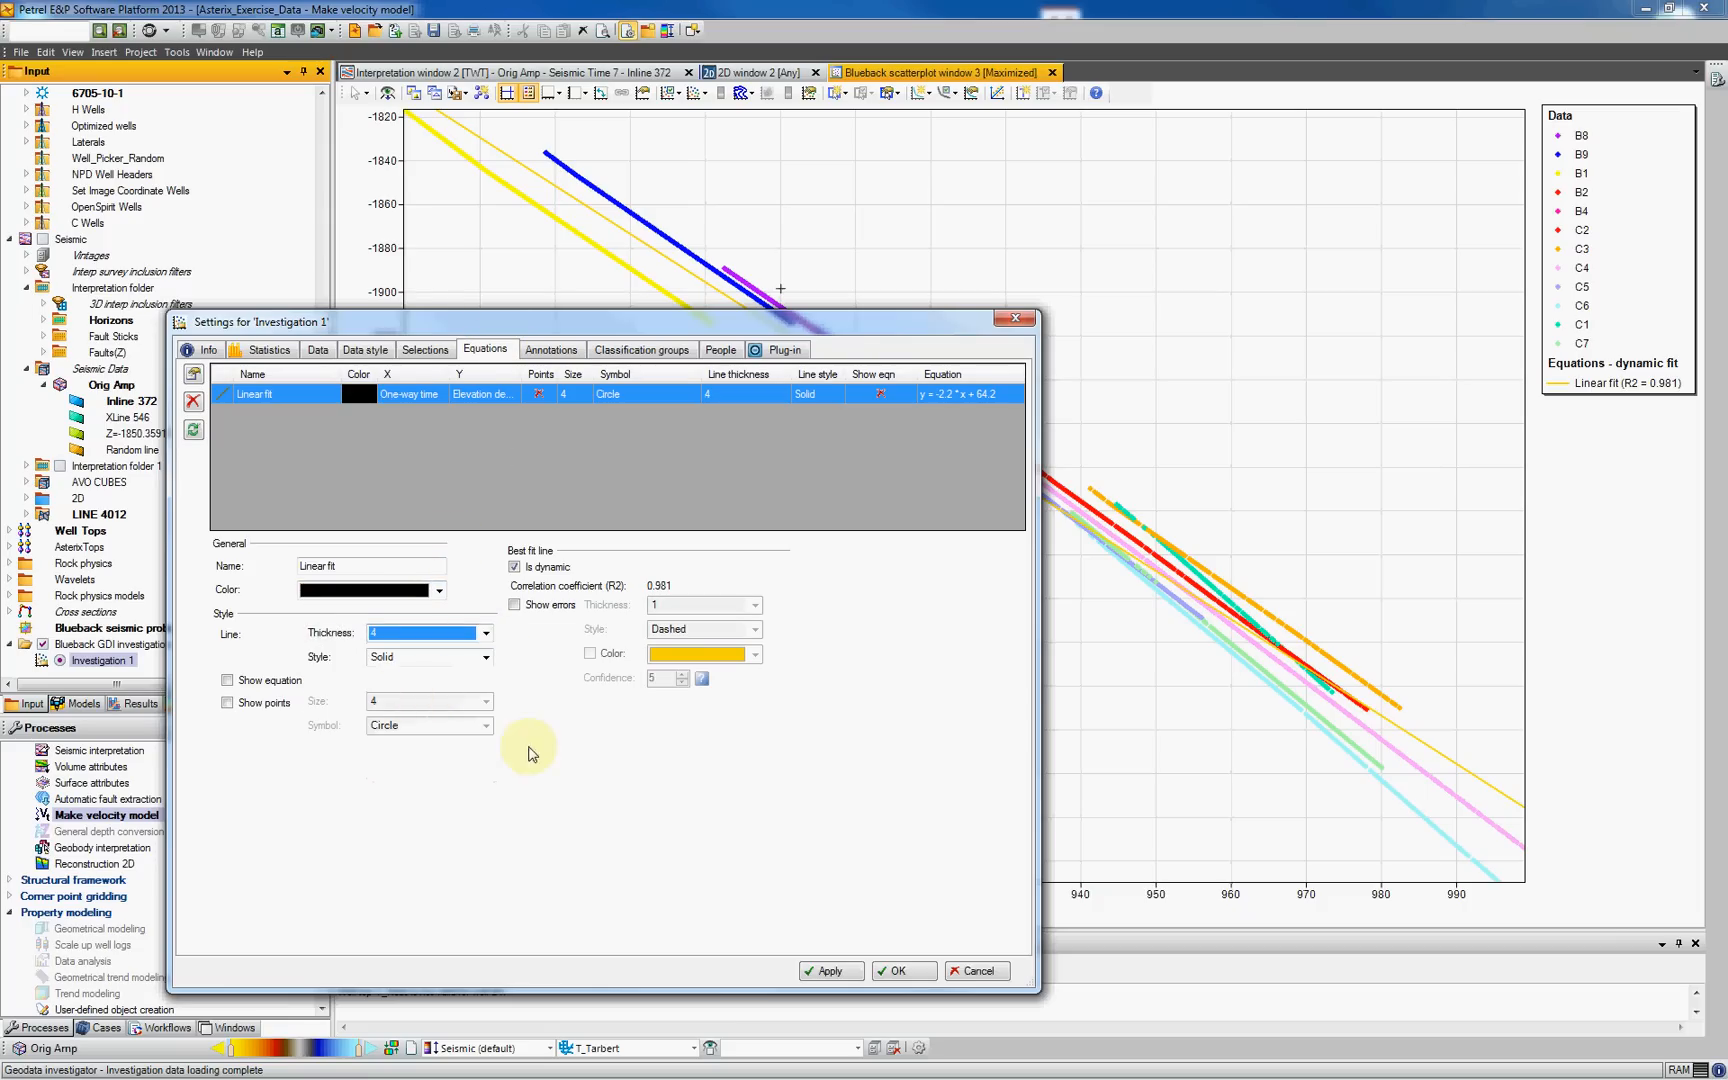
{"action": "left_click", "coordinate": [228, 680]}
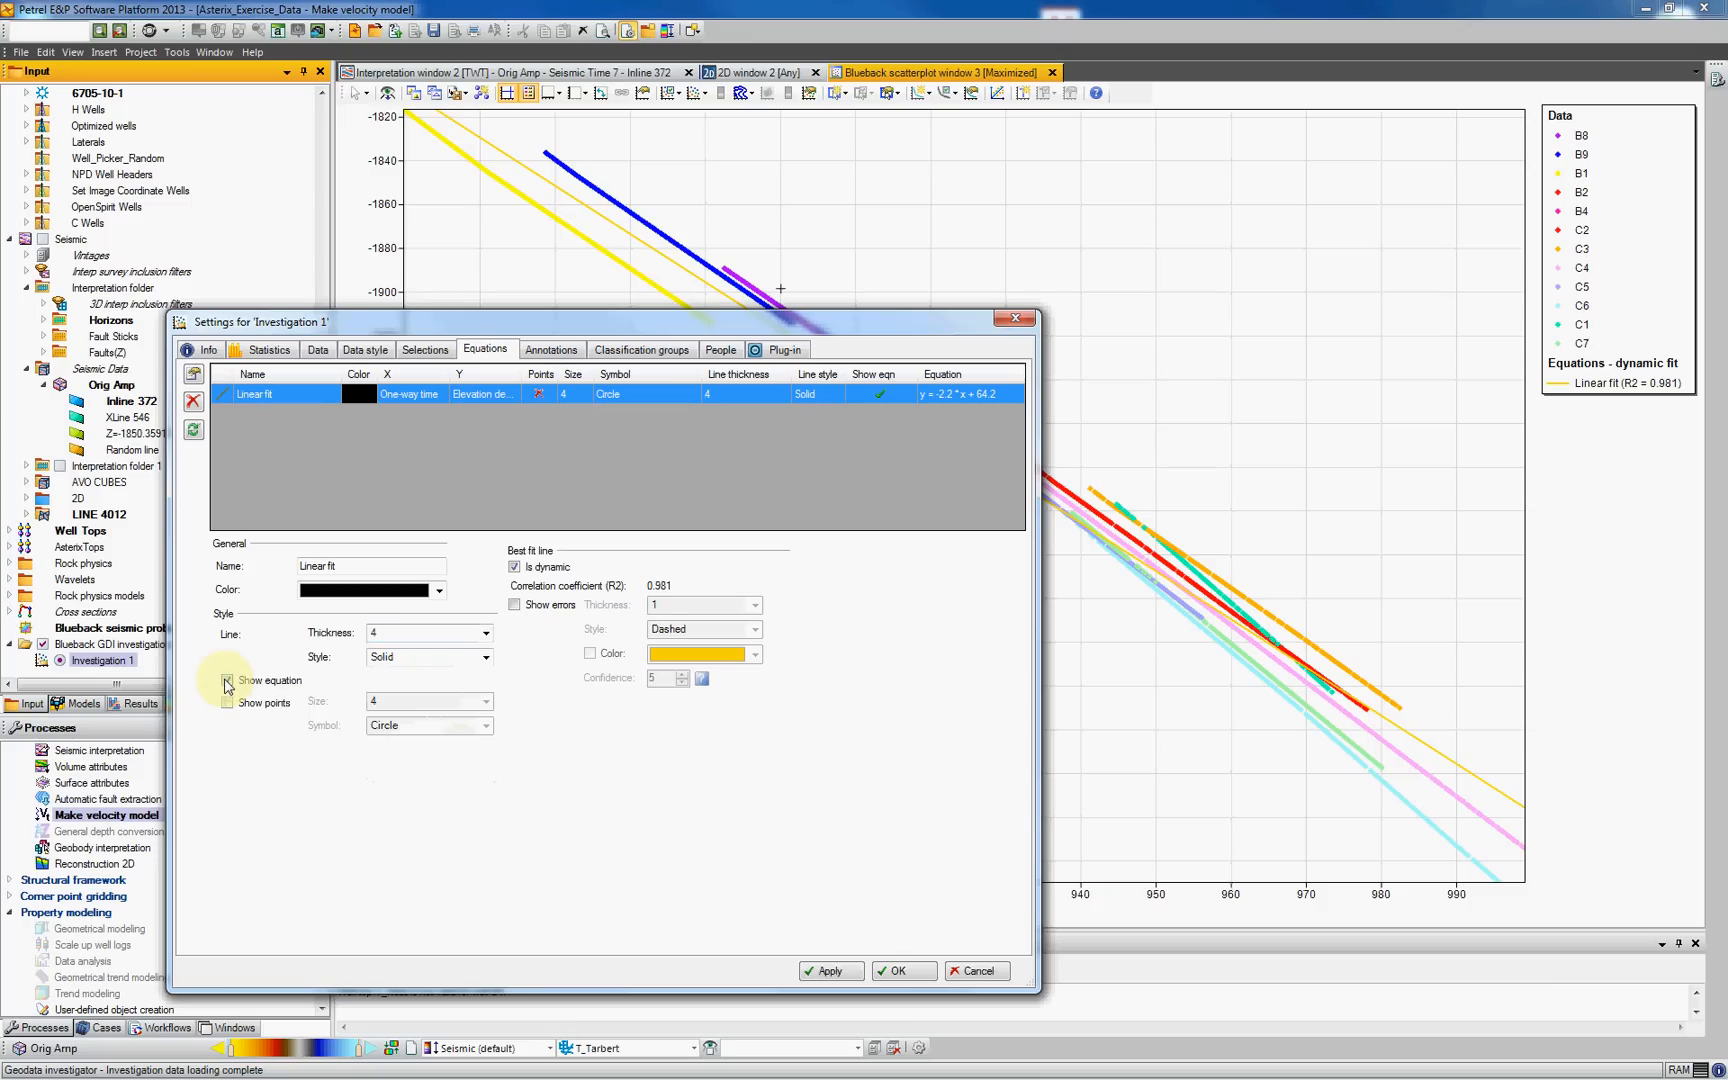
{"action": "left_click", "coordinate": [900, 968]}
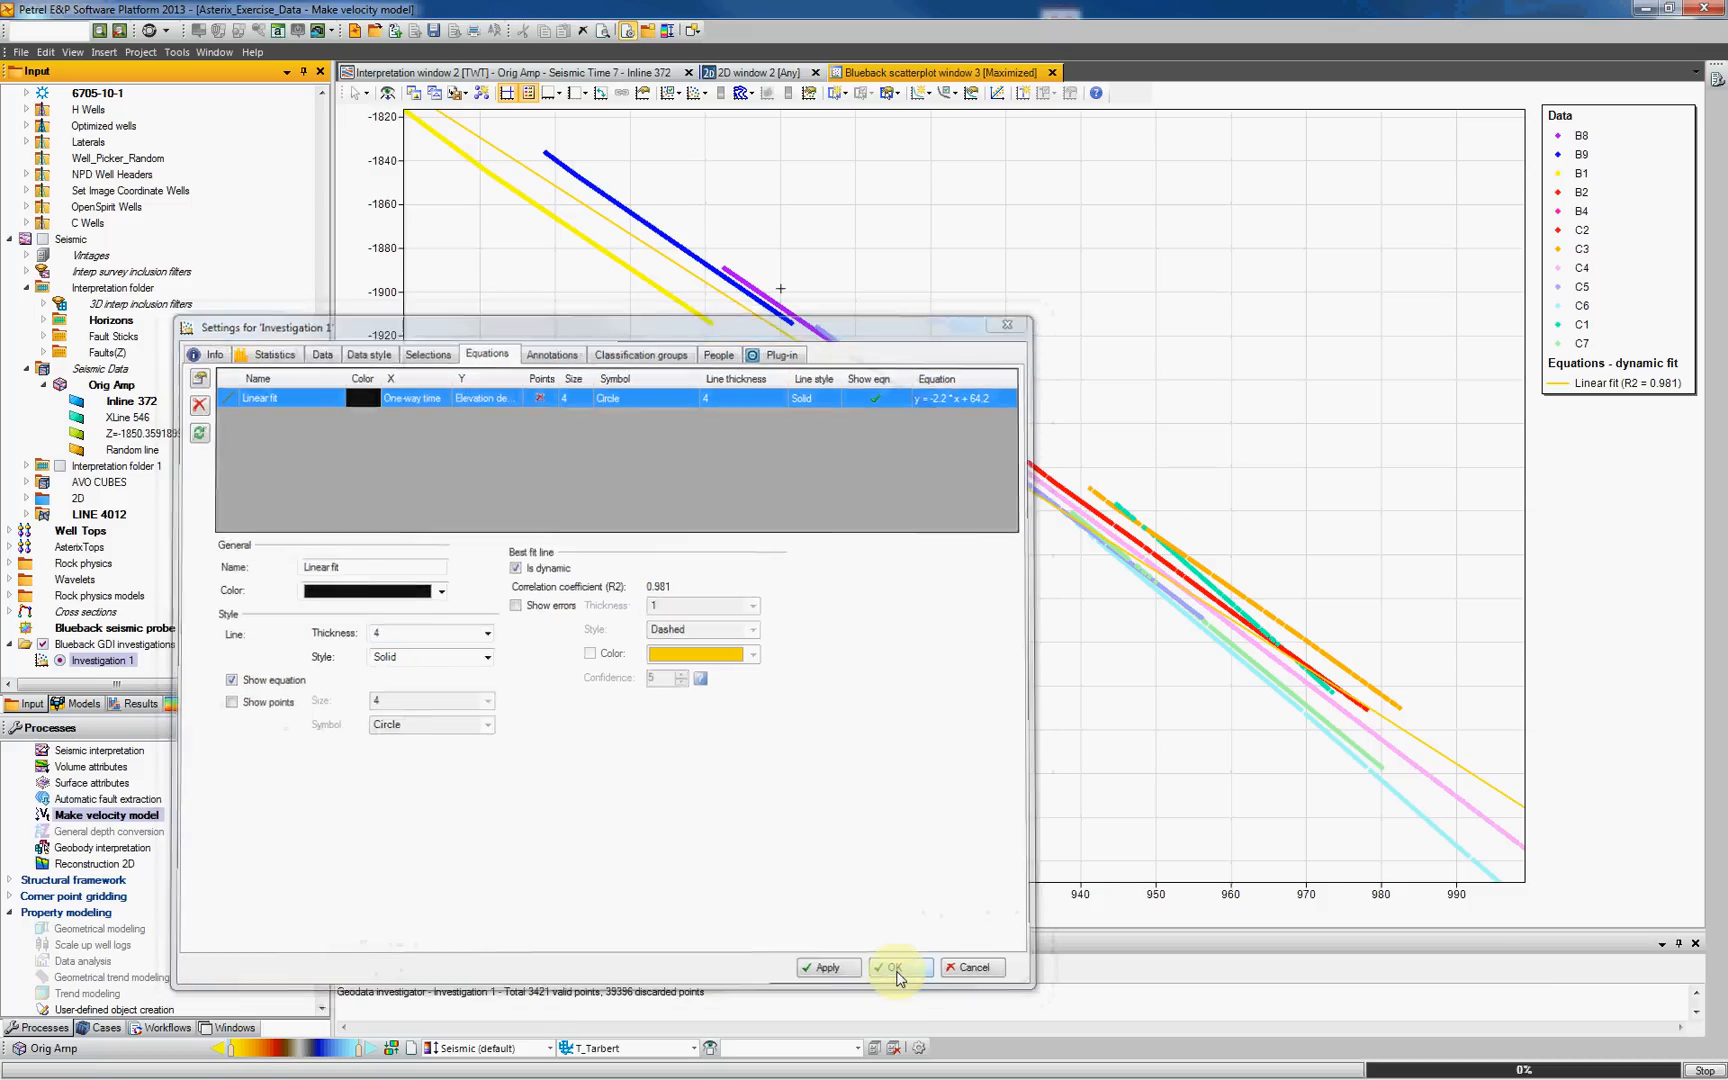
{"action": "left_click", "coordinate": [894, 968]}
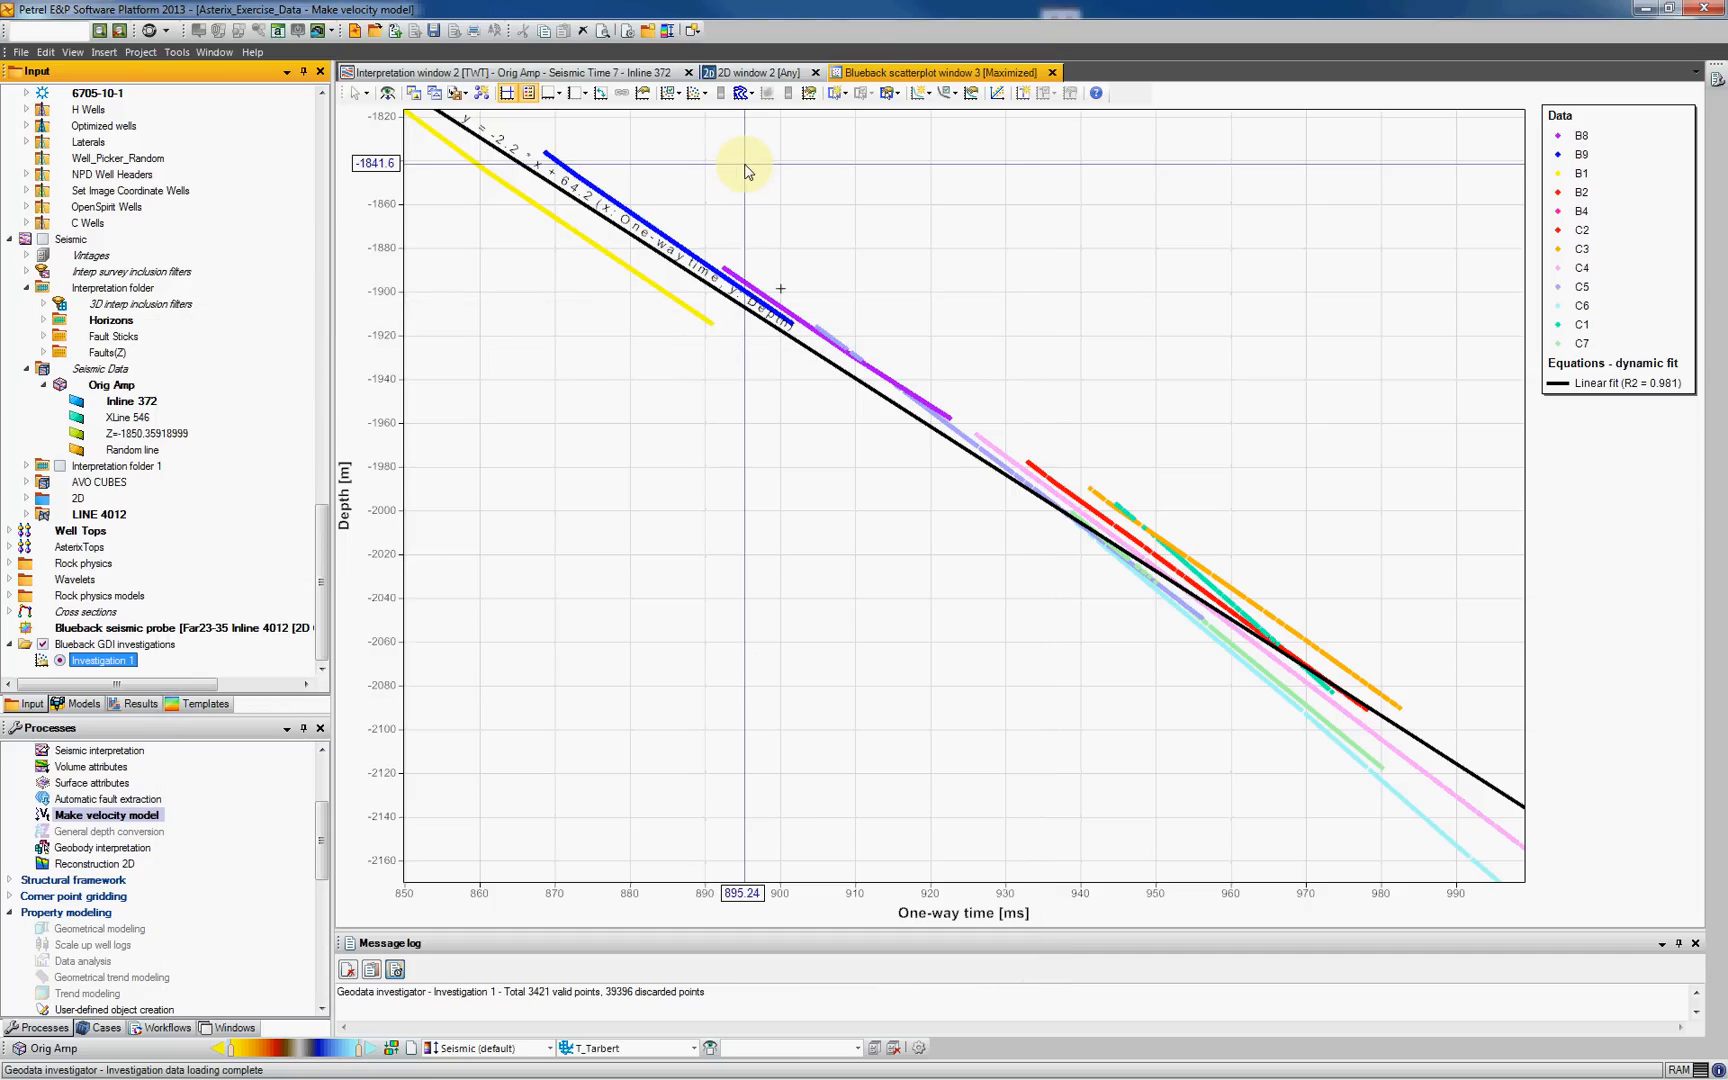
{"action": "mouse_move", "coordinate": [888, 96]}
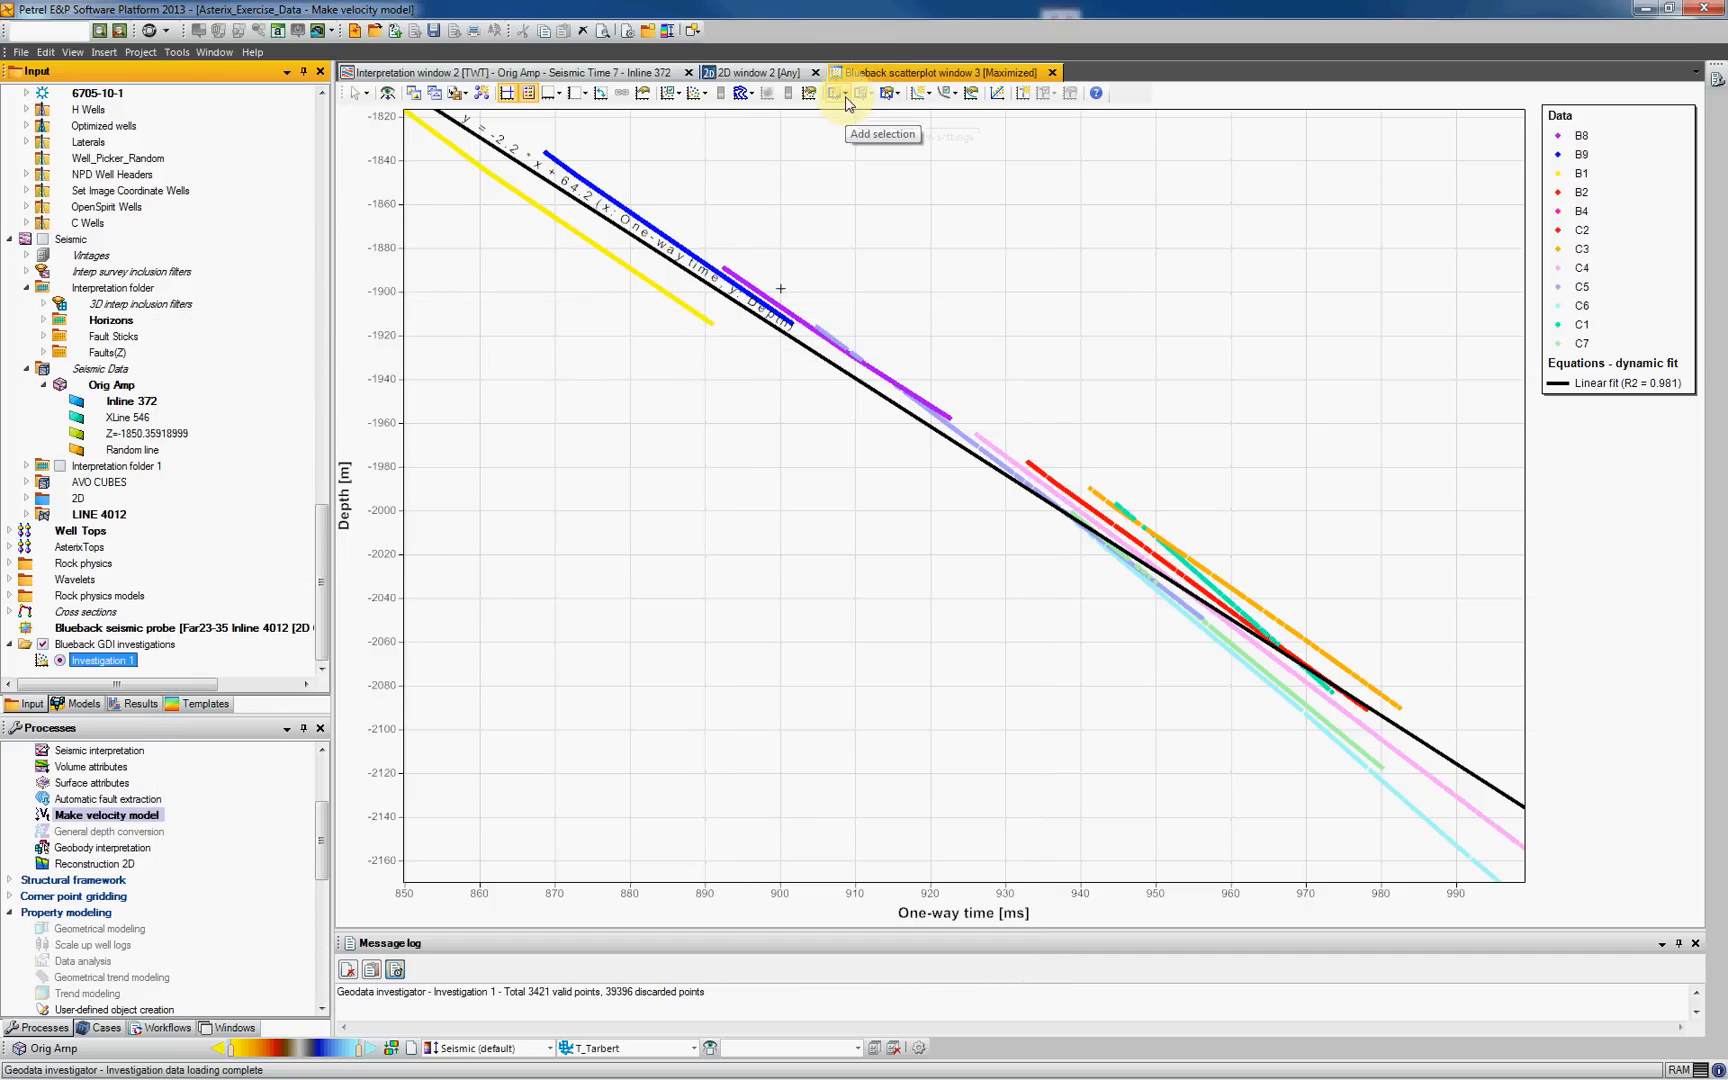
- Add a polygon filter around the well data trend and remove unnecessary control points, giving R² = 0.996
{"action": "left_click", "coordinate": [840, 92]}
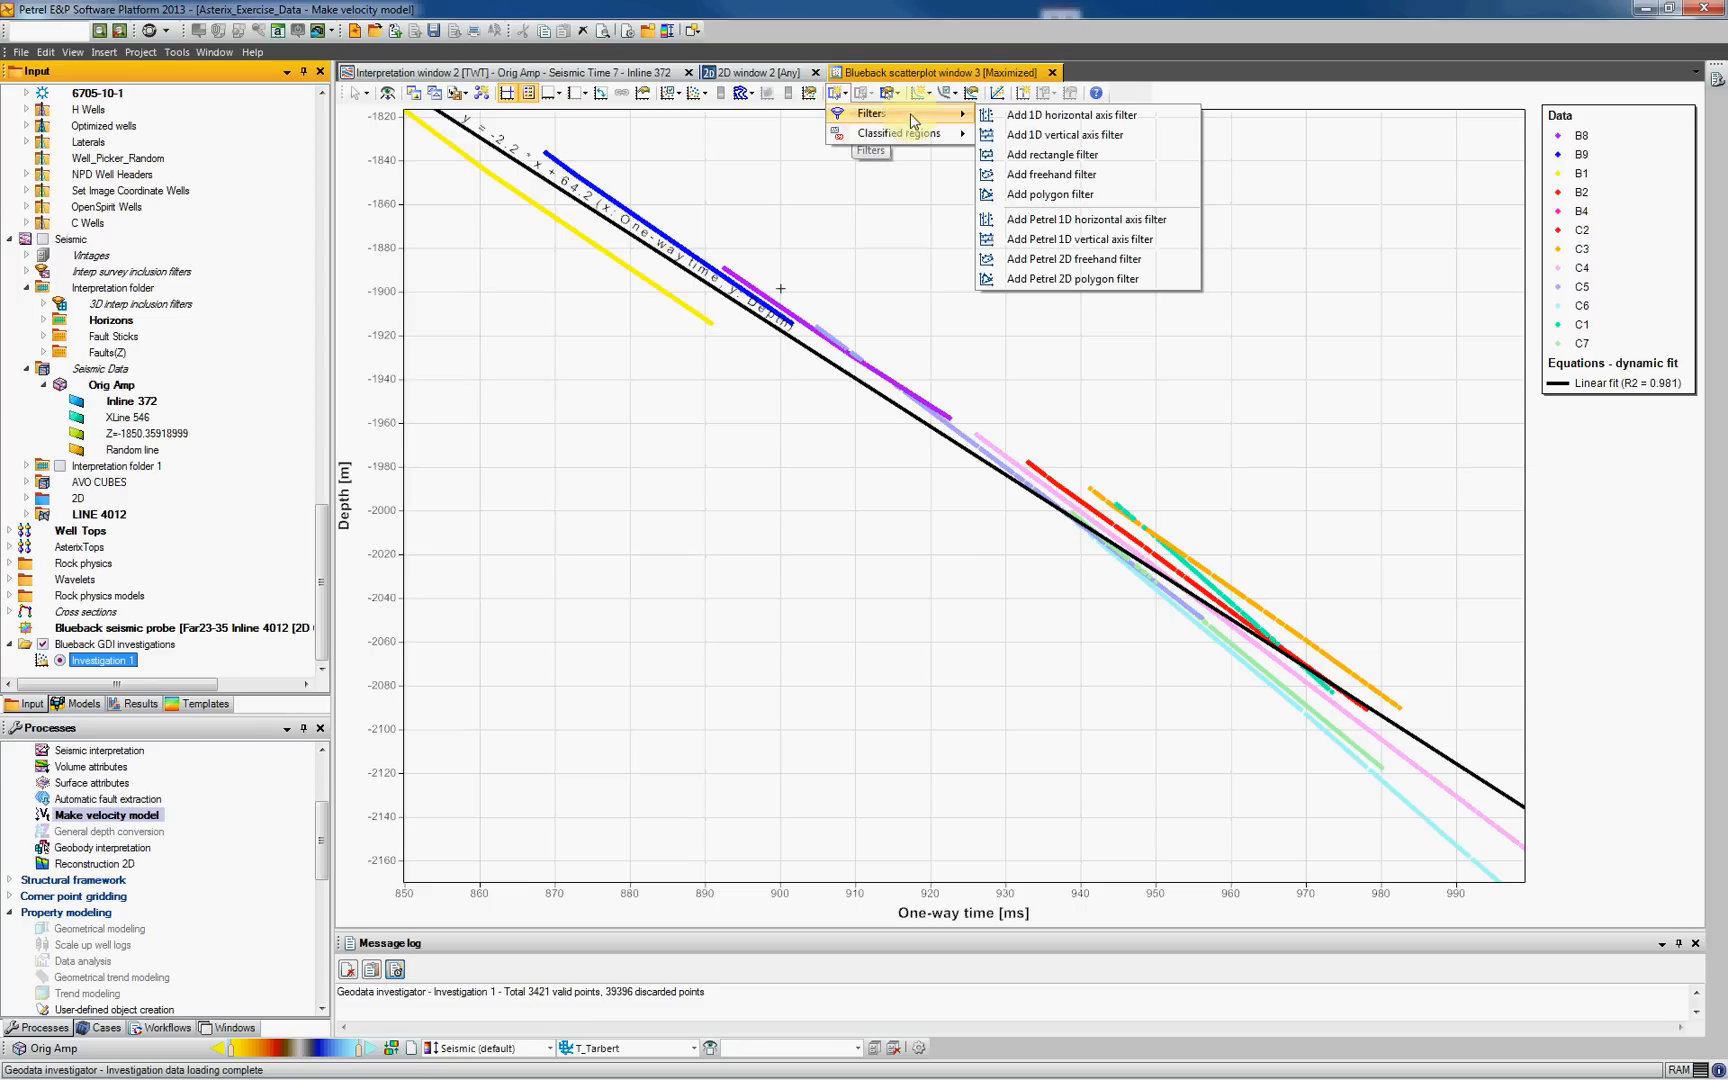
{"action": "mouse_move", "coordinate": [1028, 202]}
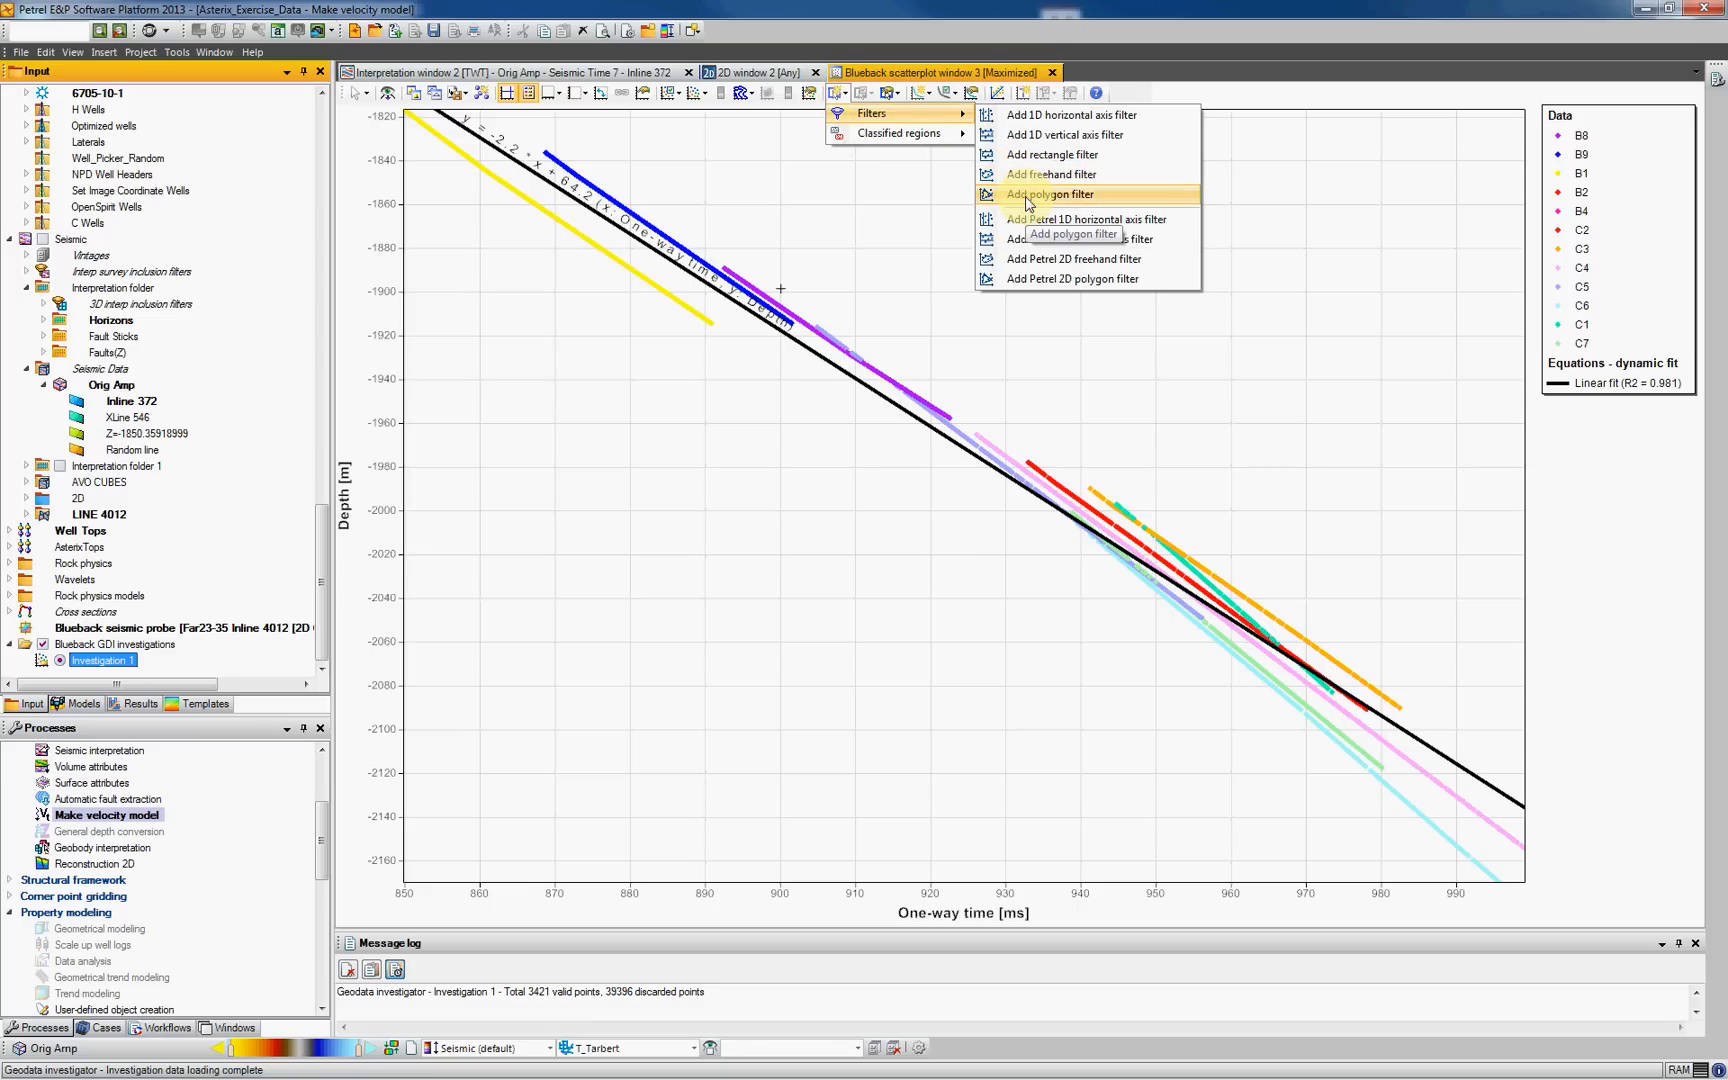
{"action": "left_click", "coordinate": [1068, 194]}
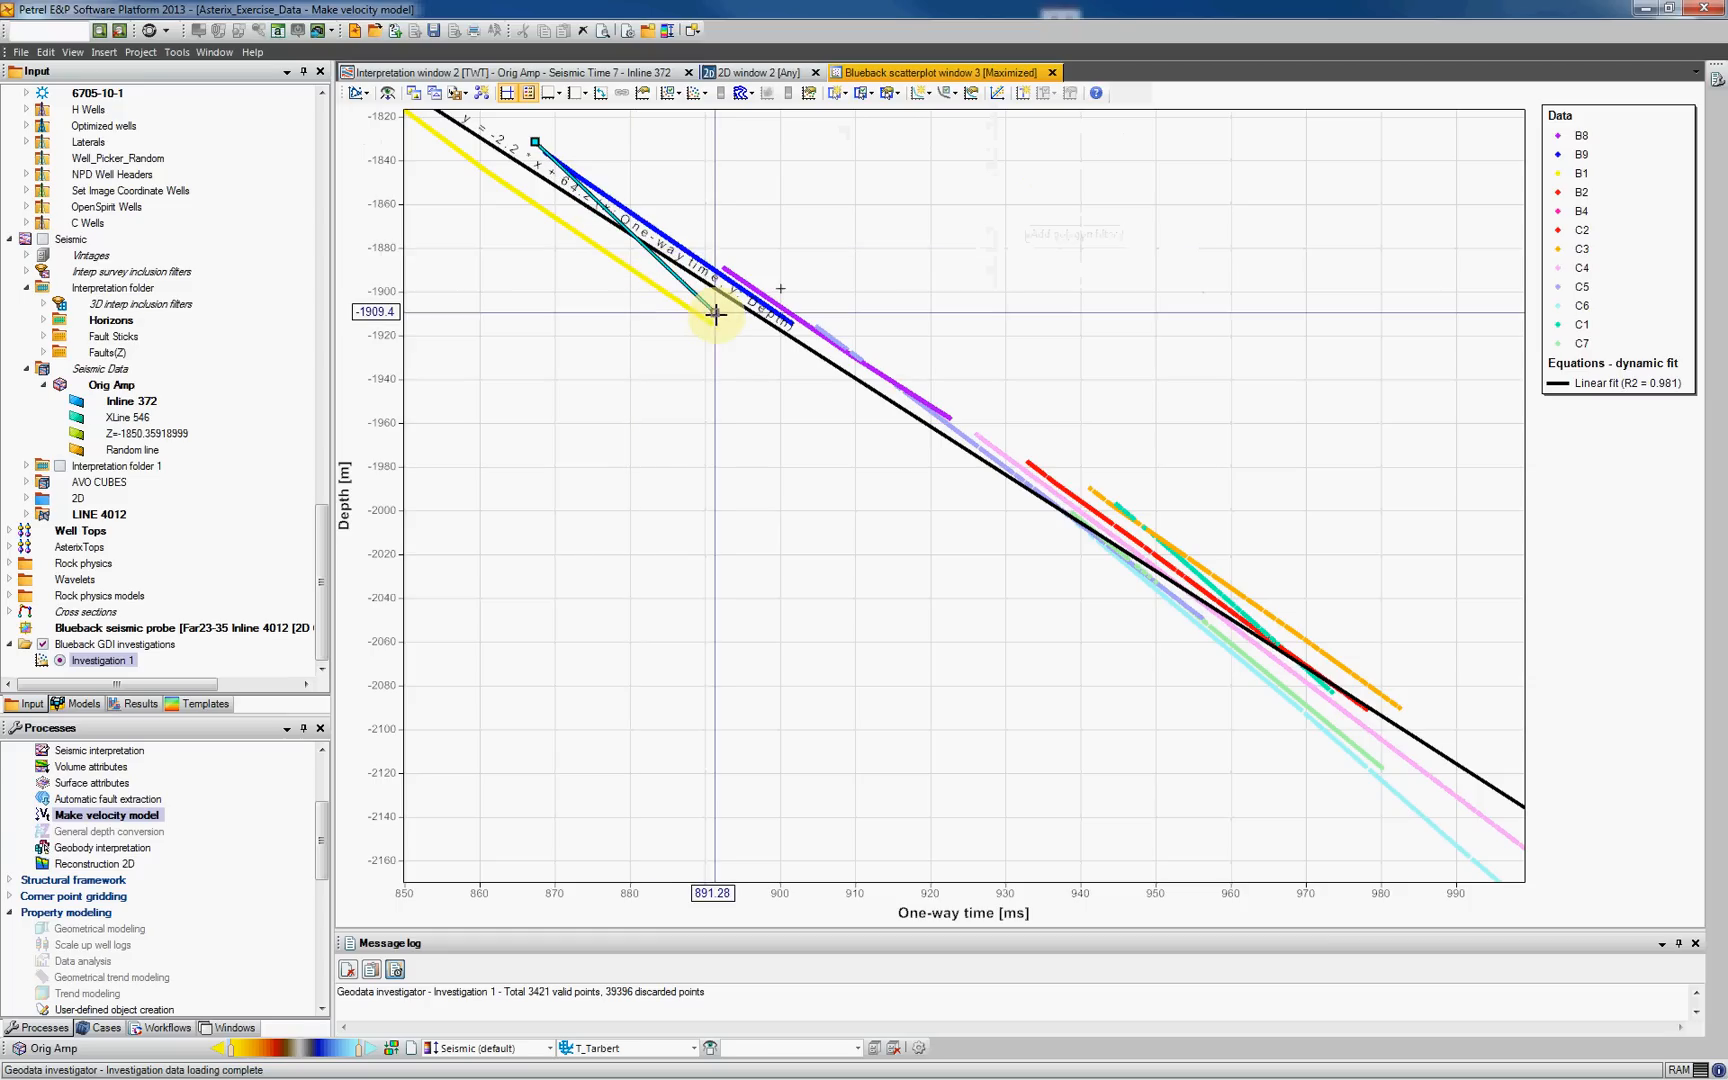
{"action": "left_click_drag", "start_coordinate": [716, 314], "coordinate": [1312, 650]}
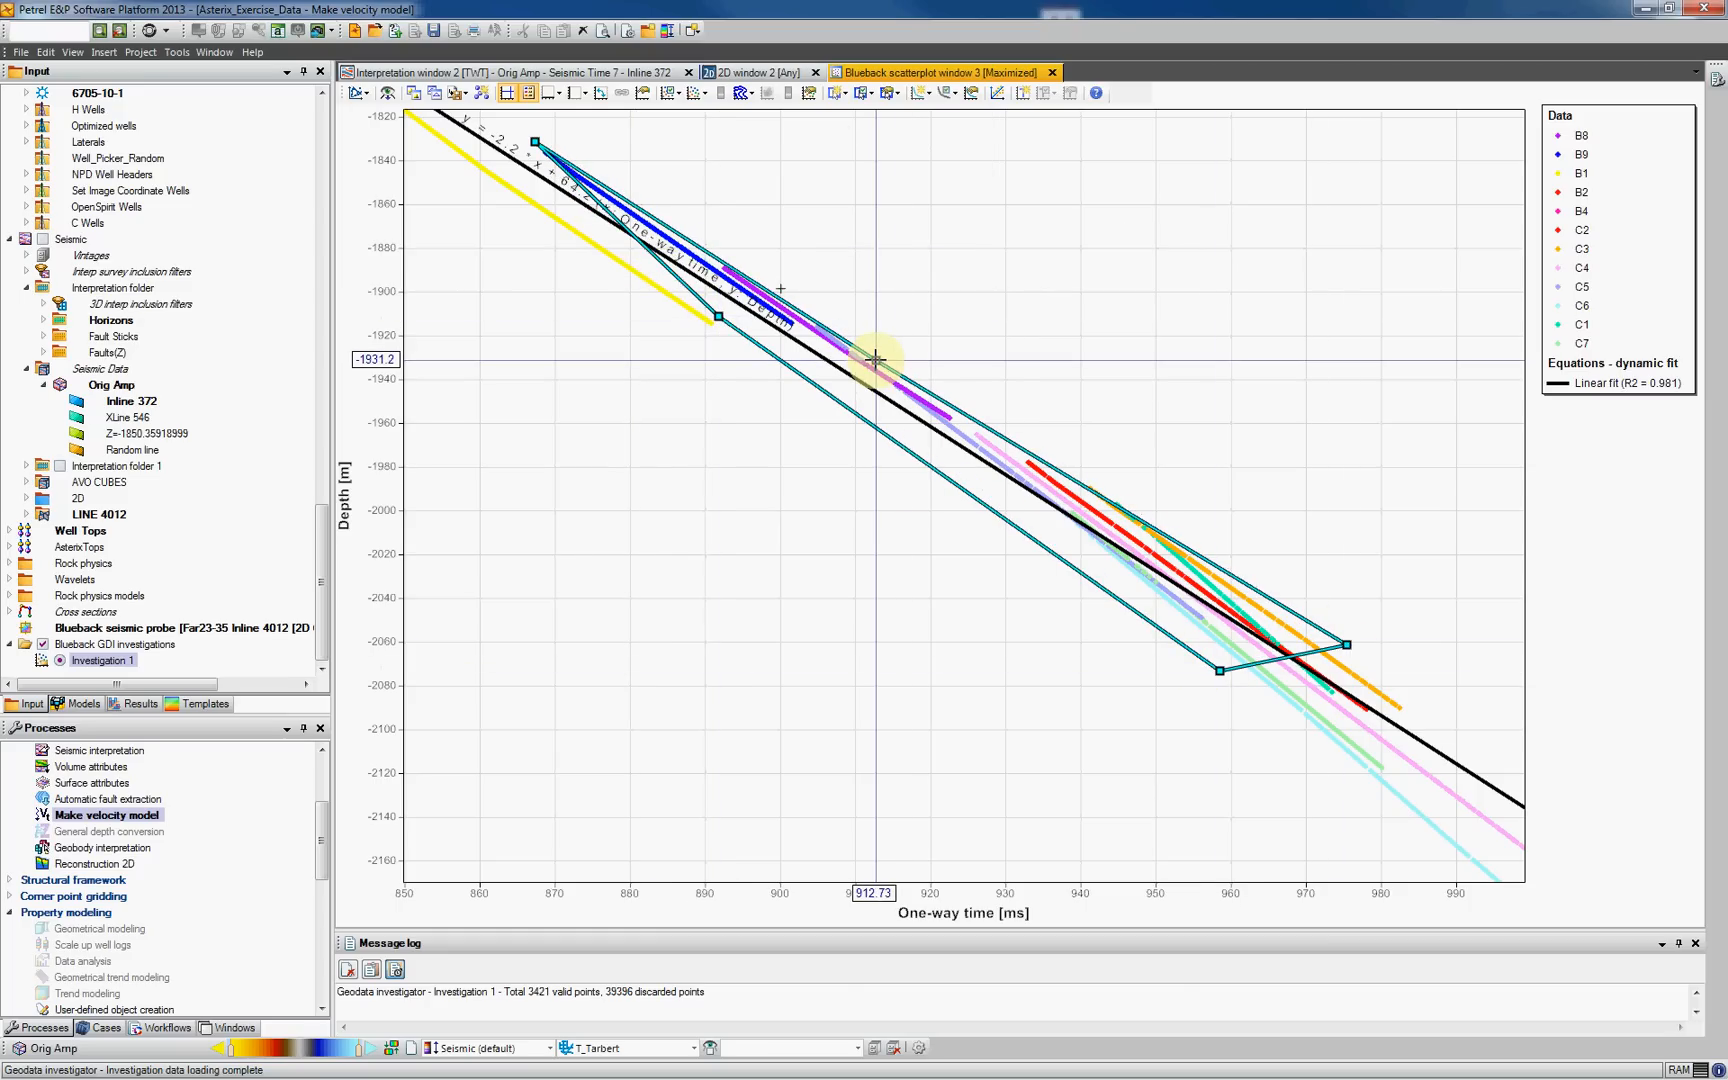
{"action": "mouse_move", "coordinate": [816, 318]}
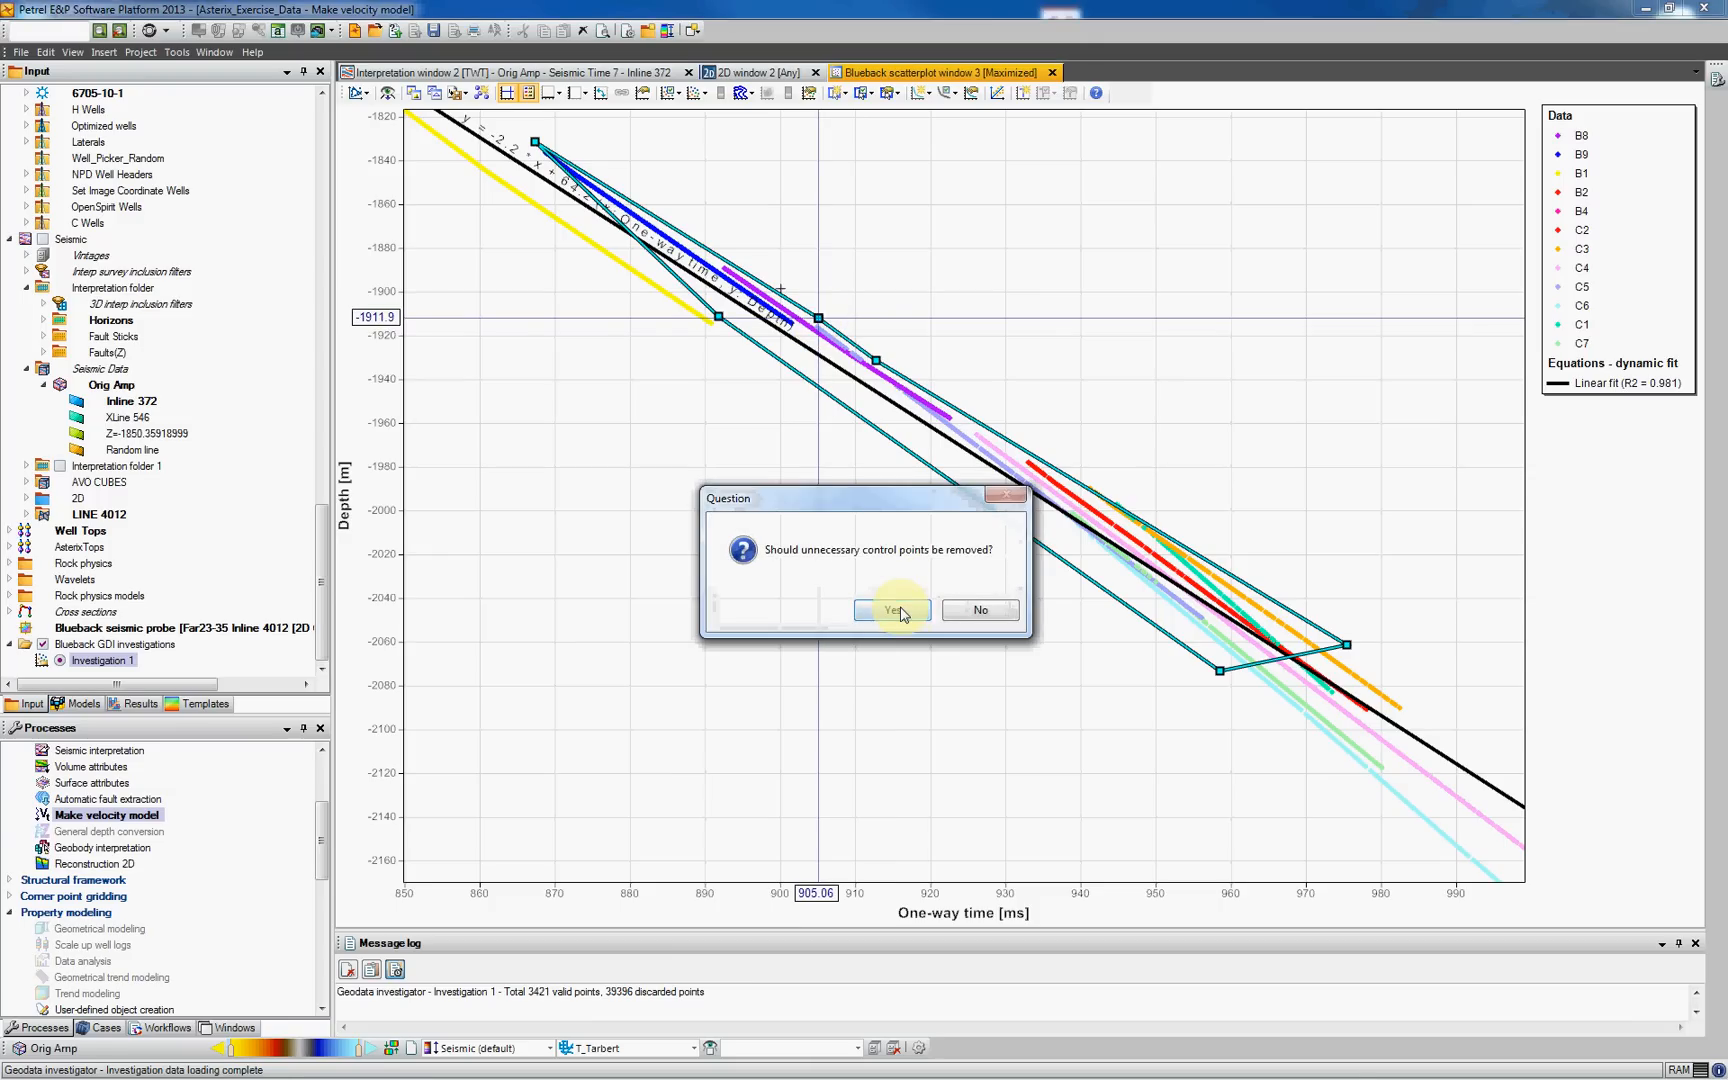
{"action": "left_click", "coordinate": [892, 610]}
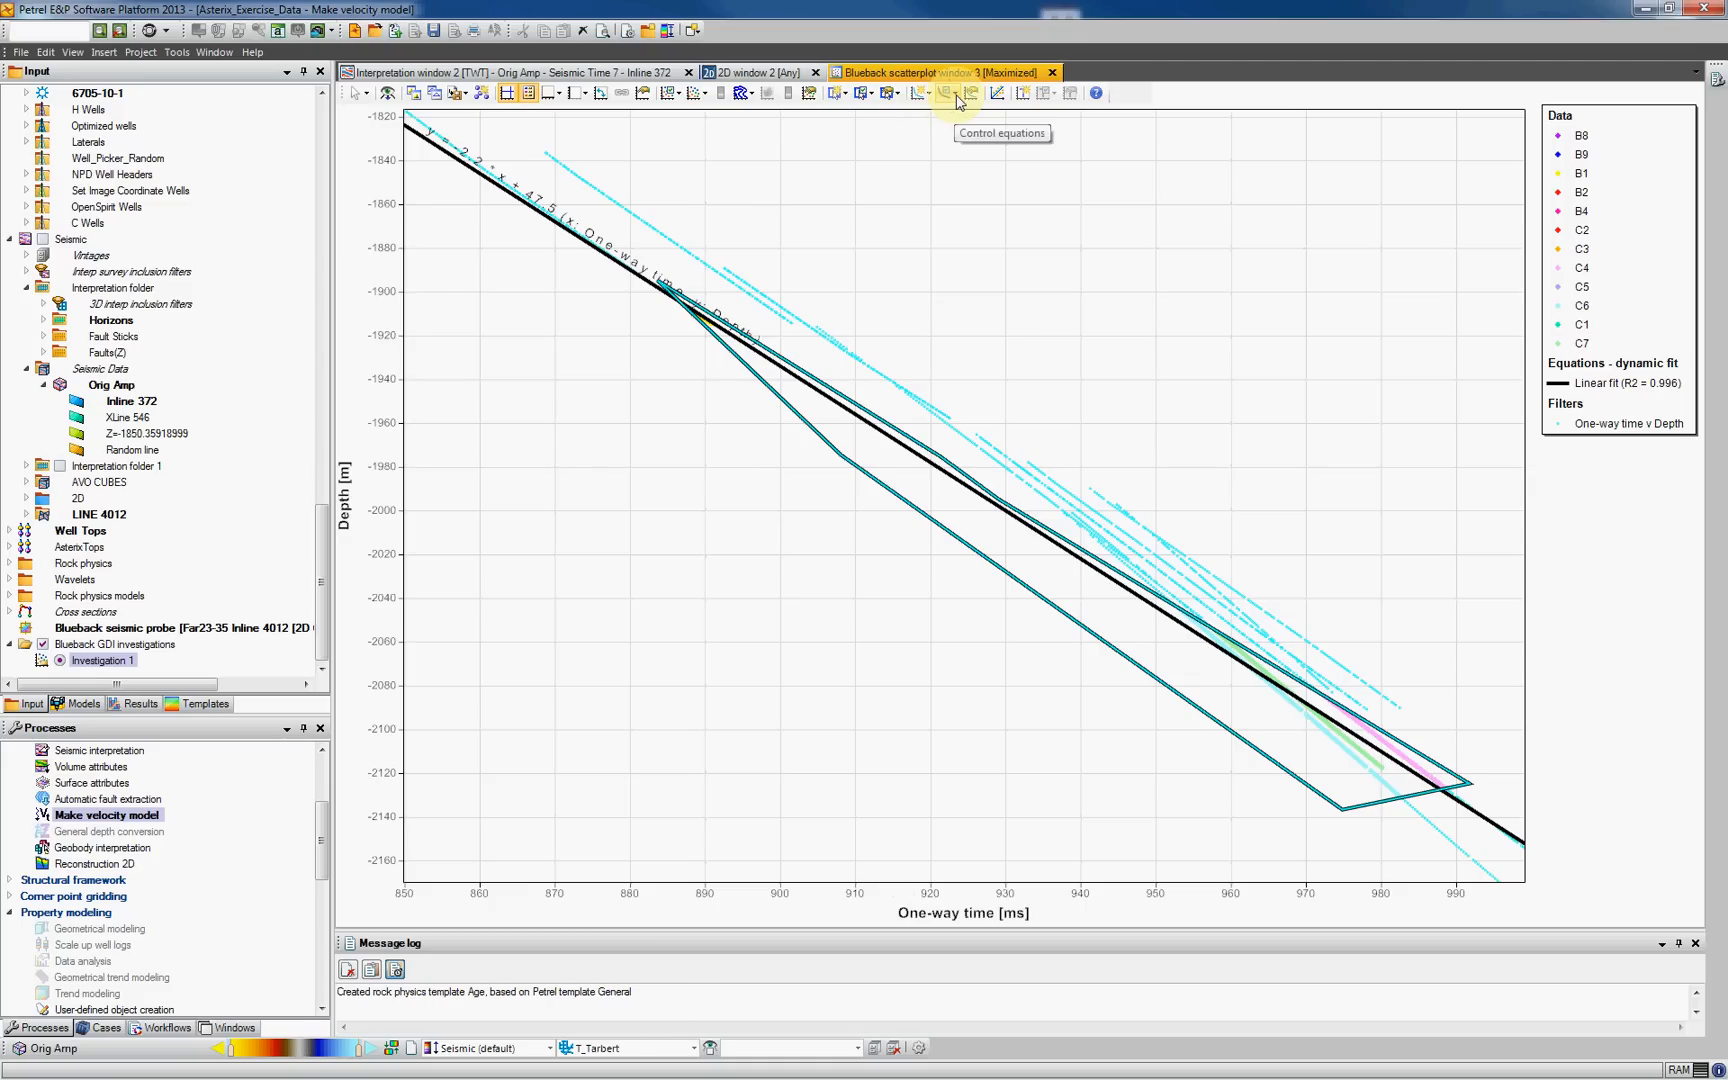
- Save the linear fit equation (R² = 0.996) to a Petrel function in the project root folder
{"action": "left_click", "coordinate": [946, 94]}
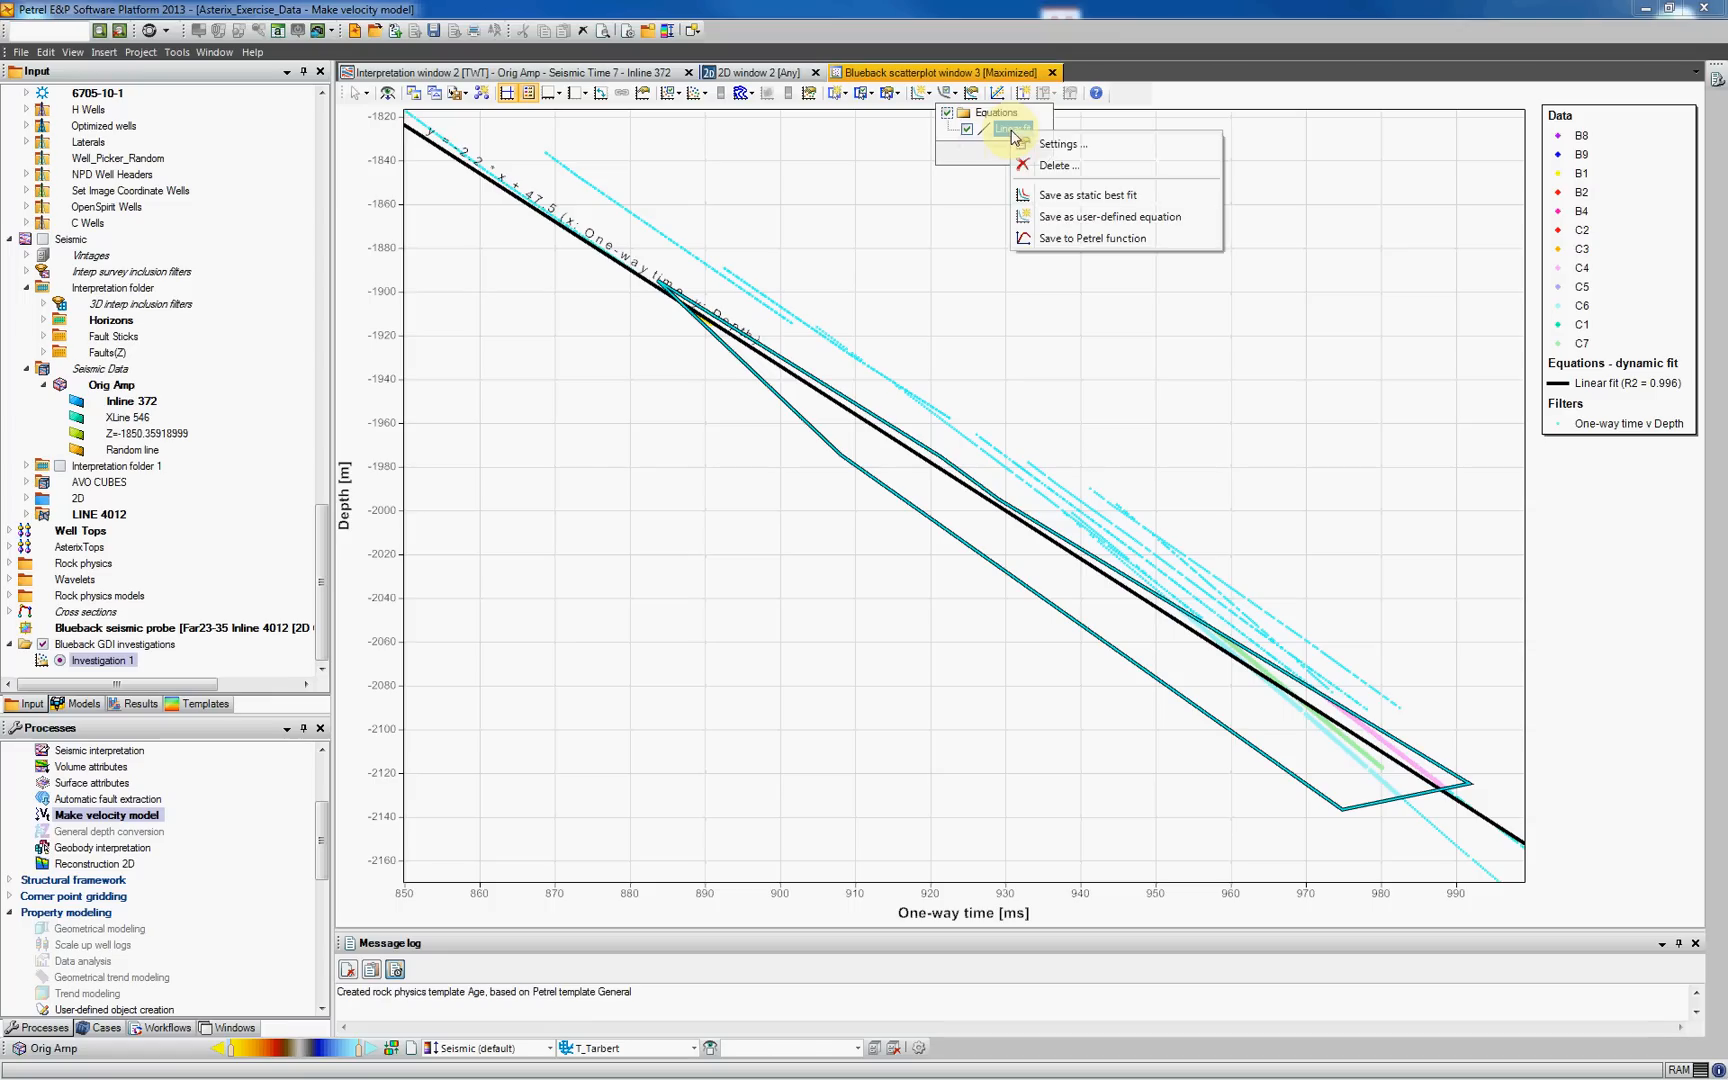
{"action": "mouse_move", "coordinate": [1096, 244]}
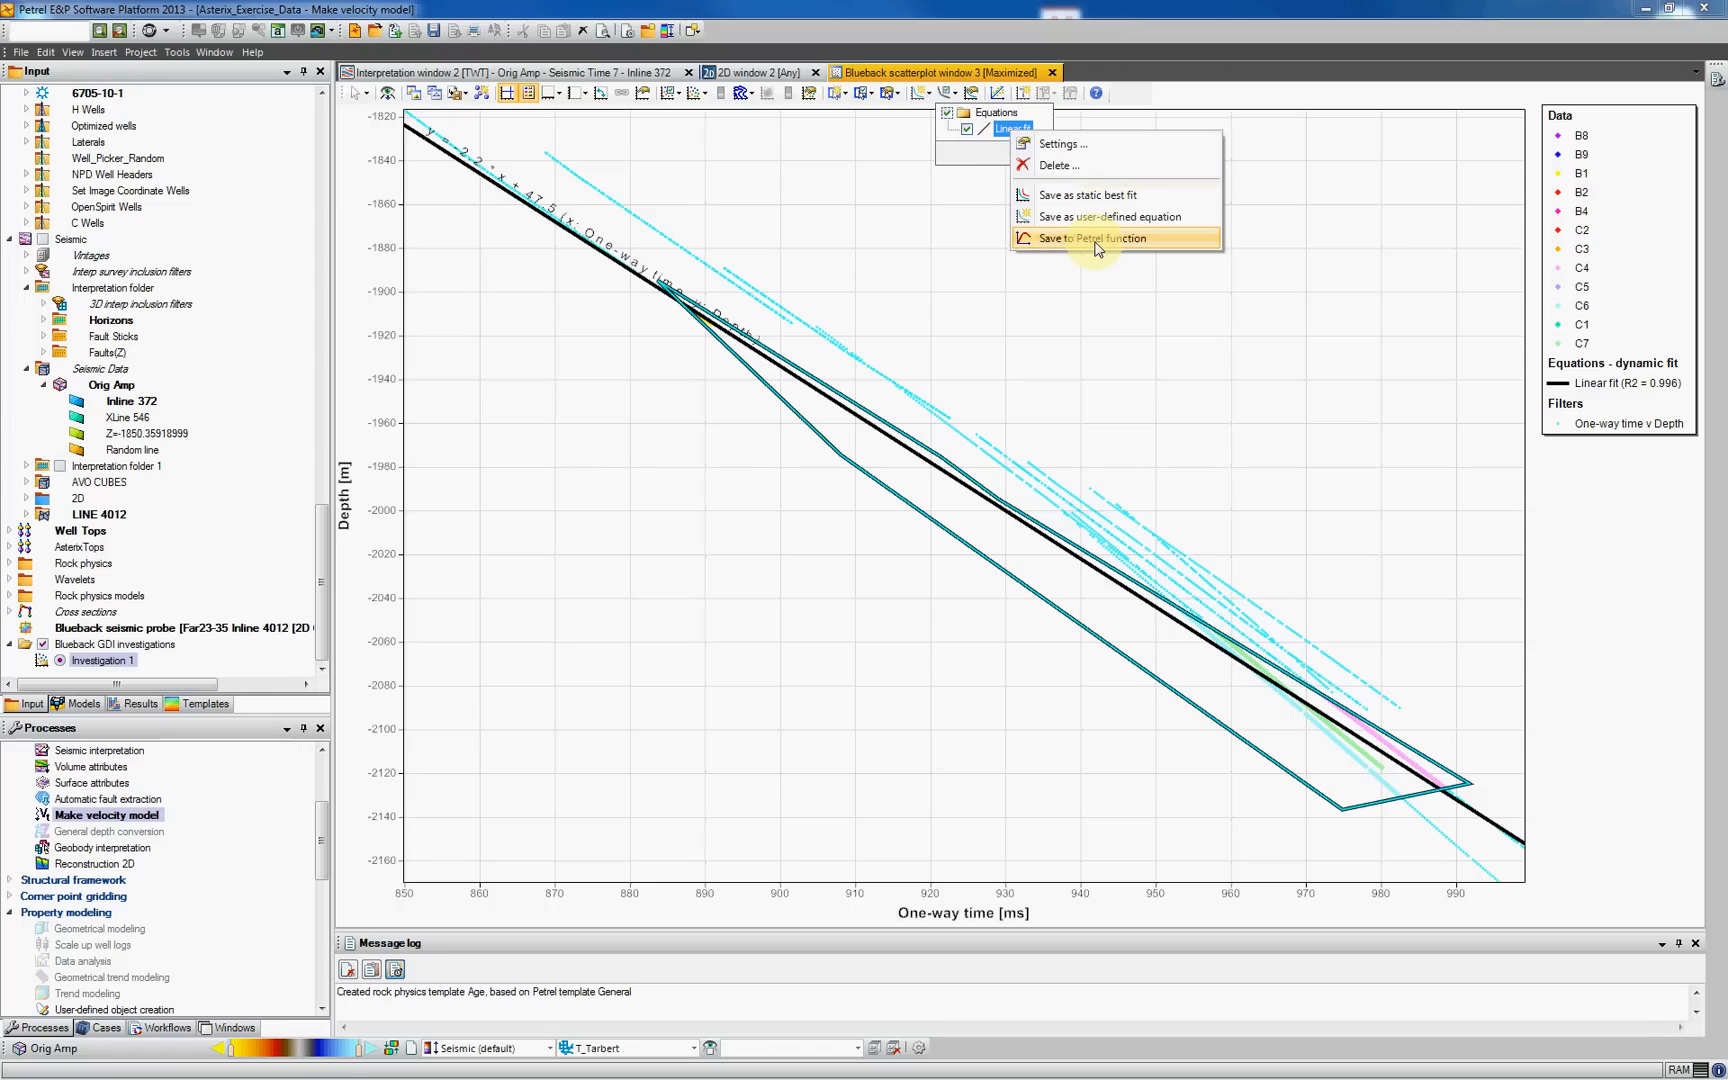
{"action": "left_click", "coordinate": [1100, 238]}
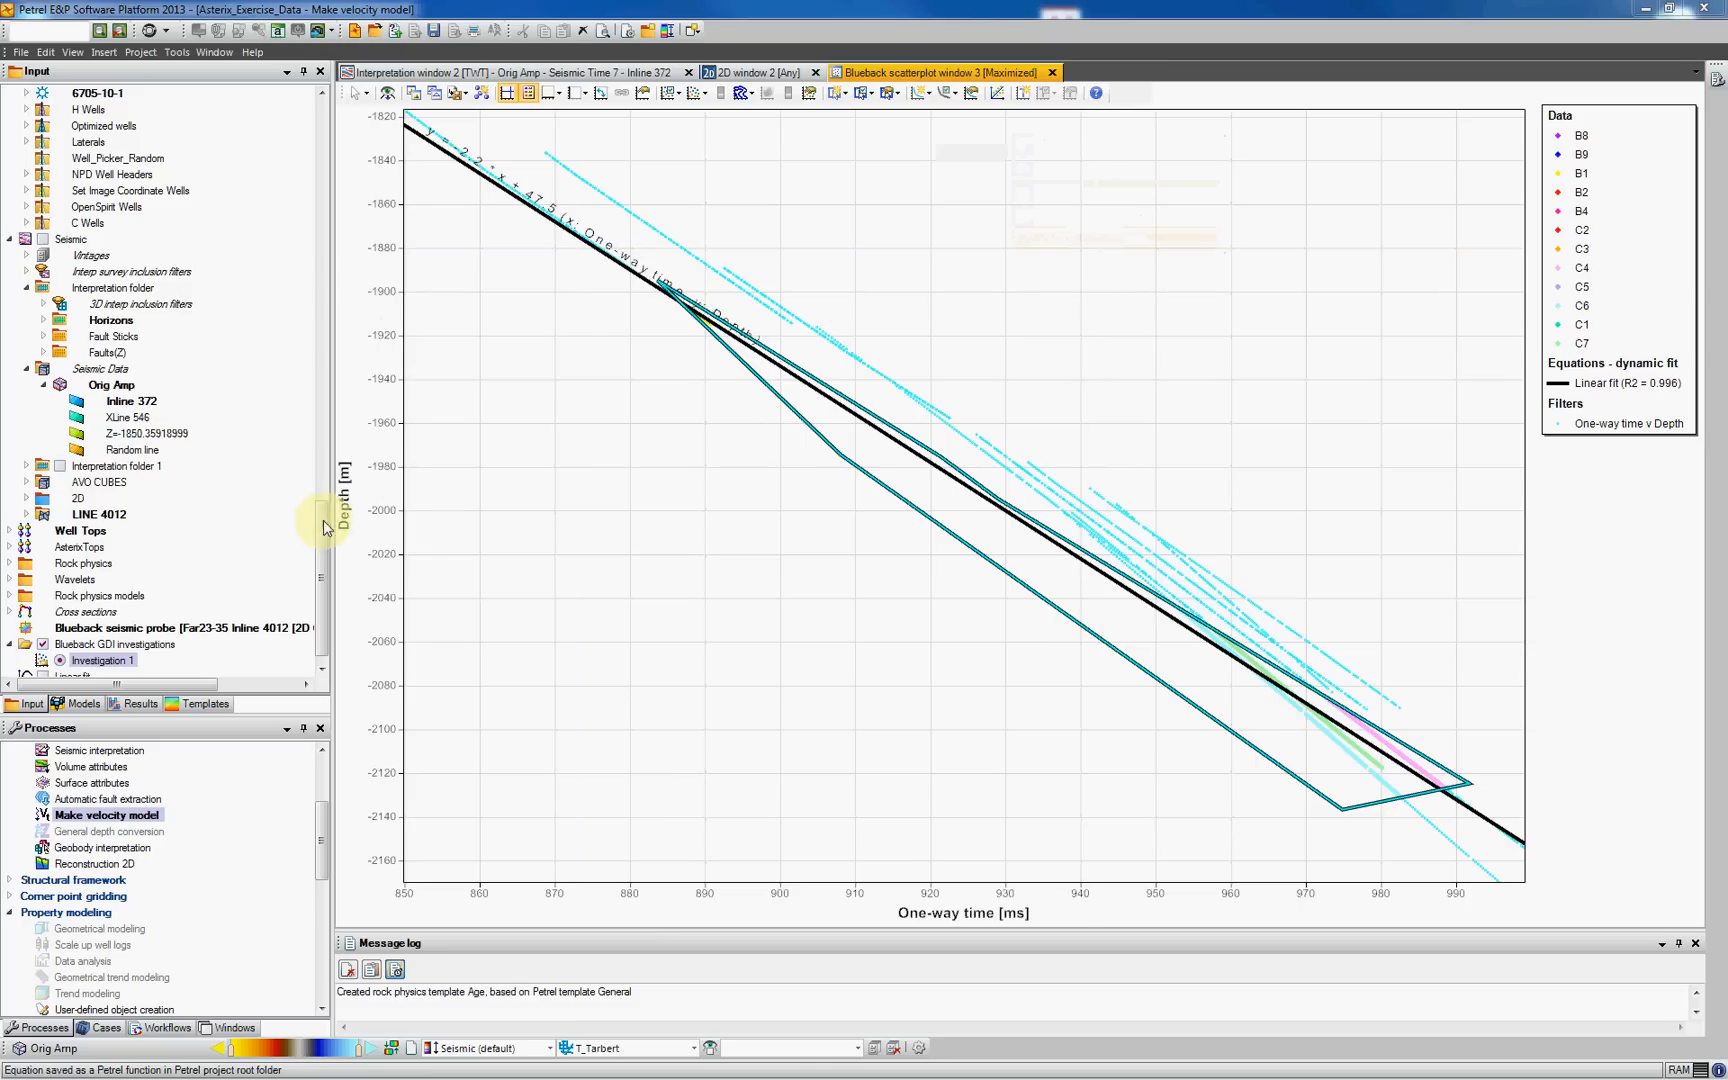